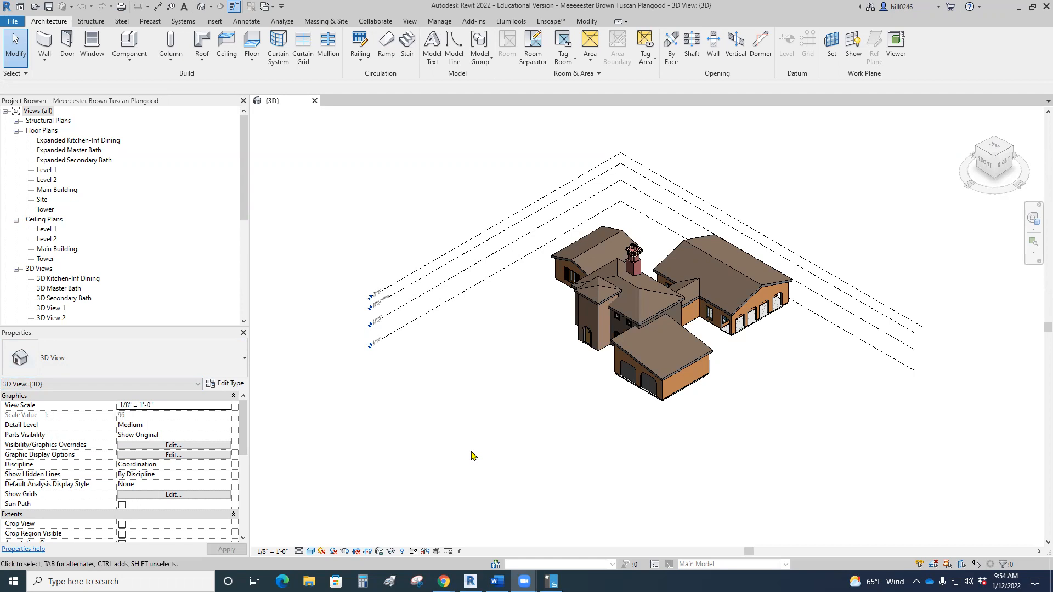
pyautogui.moveTo(460, 437)
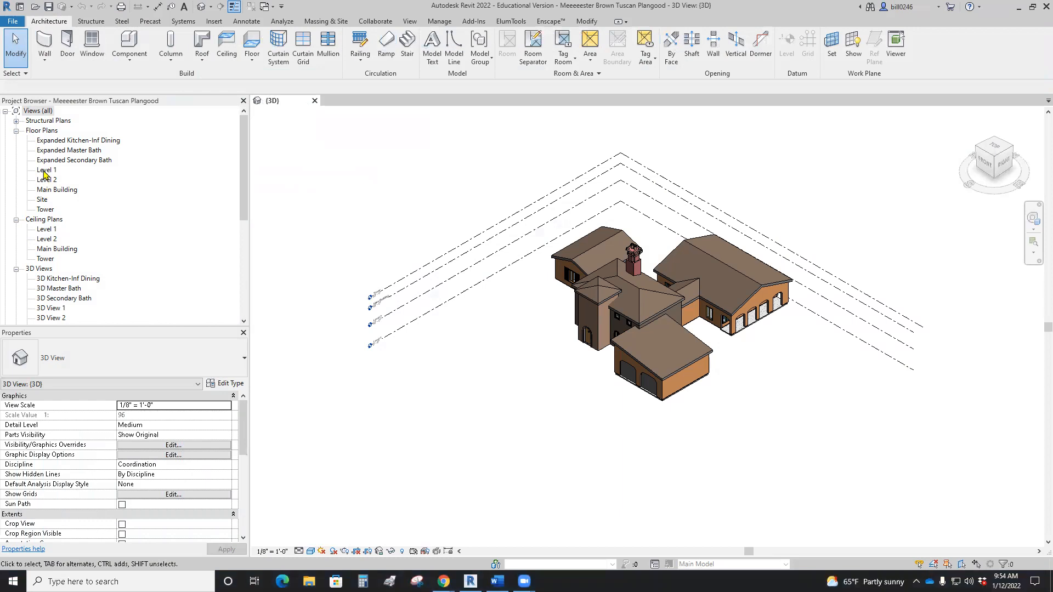
# Step: Open the Level 1 floor plan from the Project Browser and pan to the Kitchenette room
pyautogui.doubleClick(47, 170)
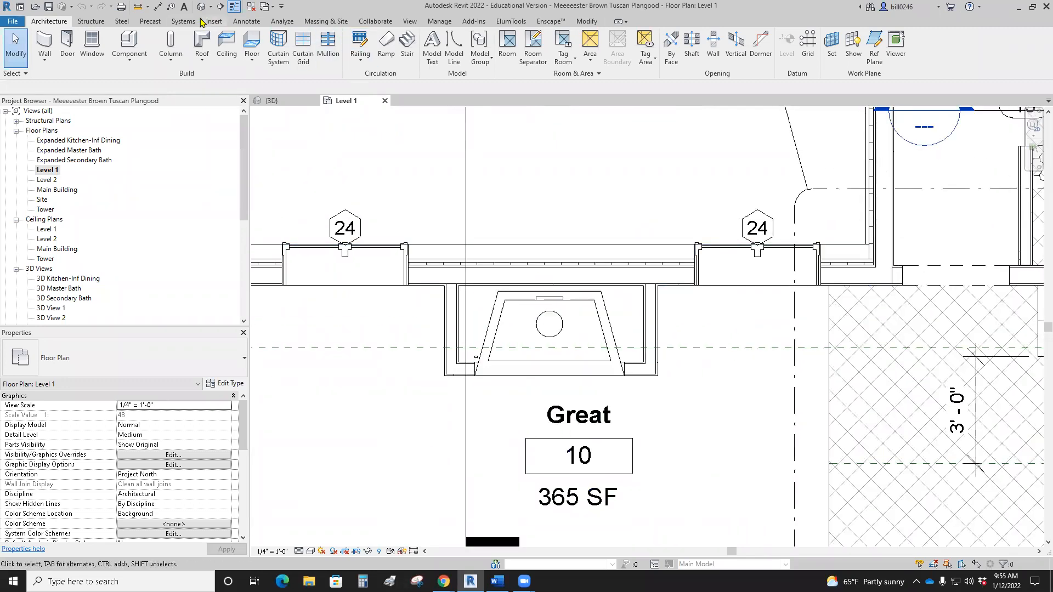
pyautogui.click(271, 100)
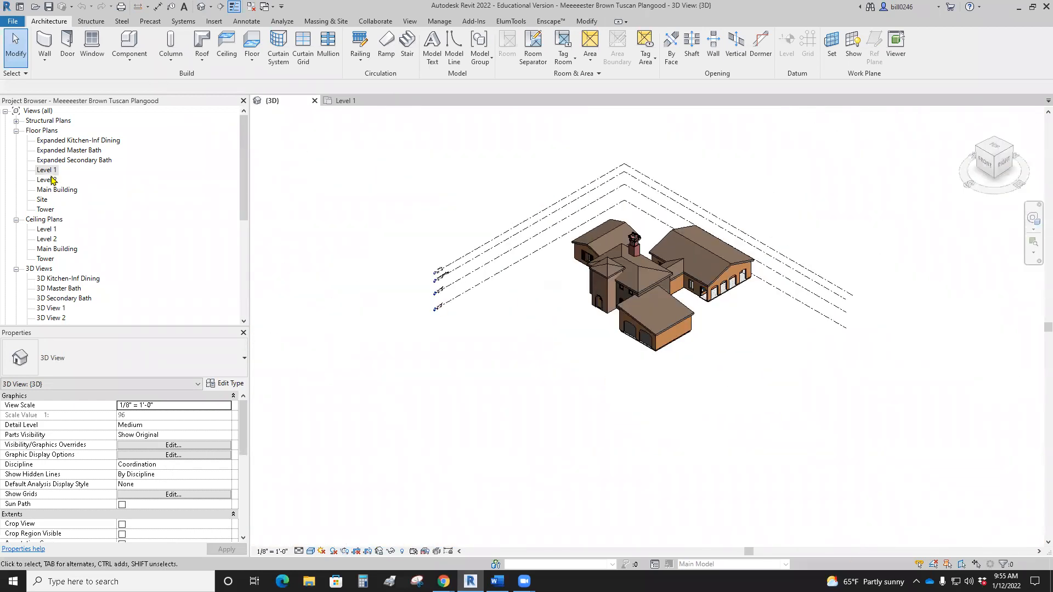
pyautogui.doubleClick(47, 170)
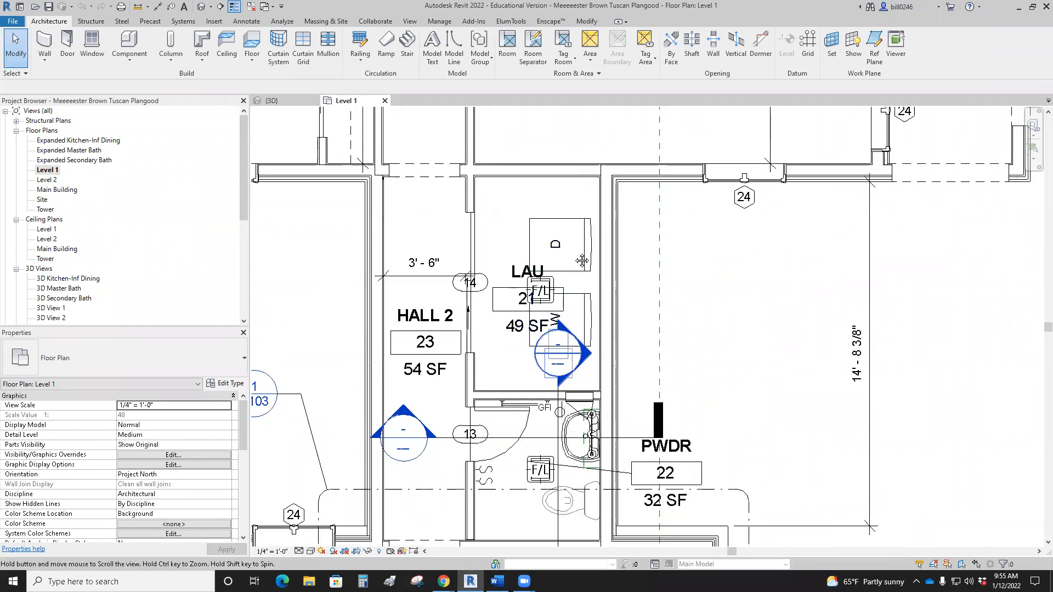
pyautogui.scroll(-3)
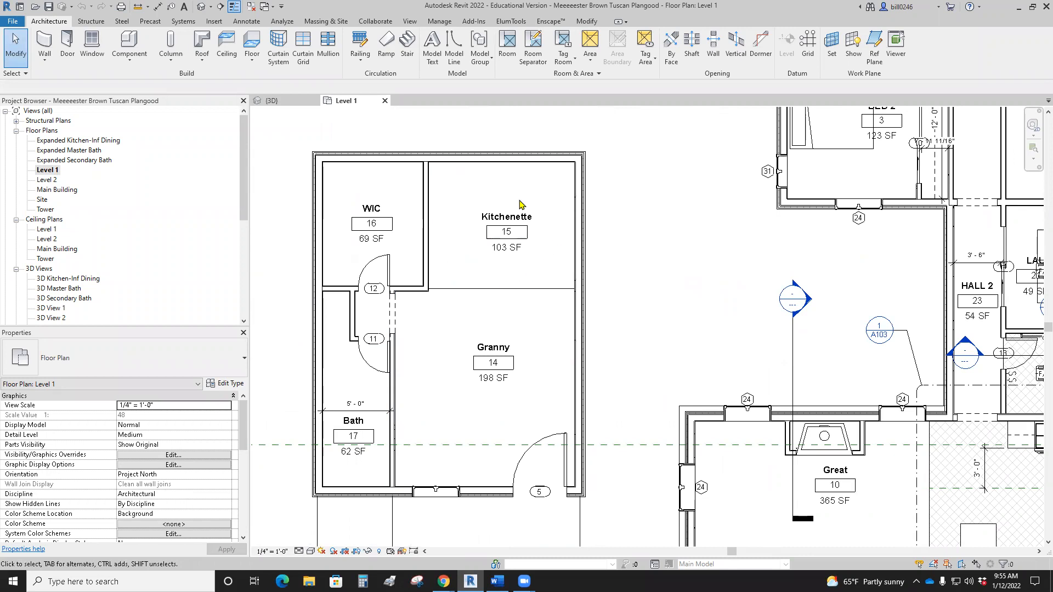
pyautogui.moveTo(442, 582)
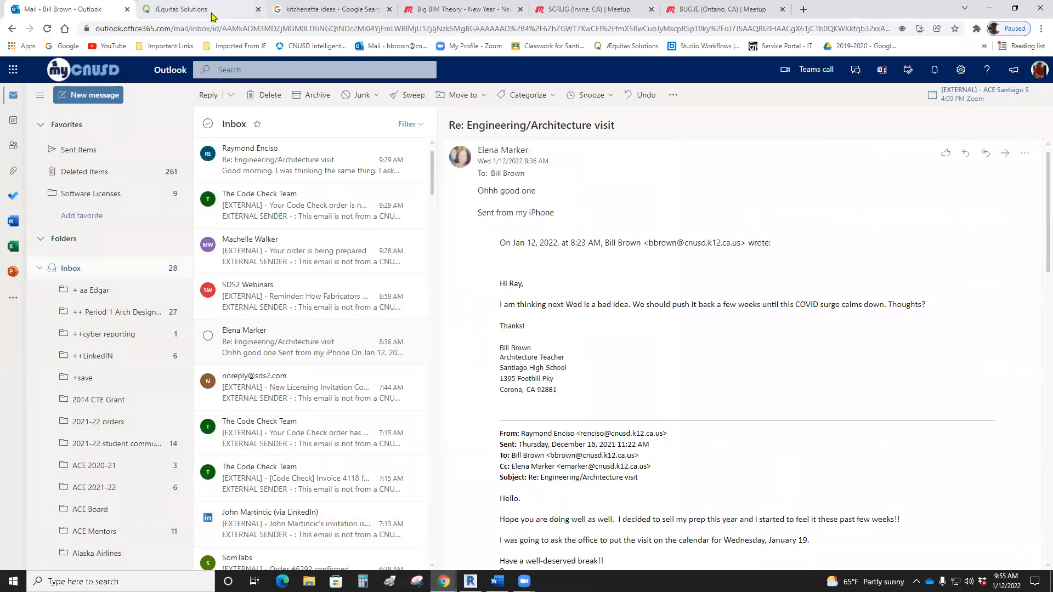
# Step: Switch to the kitchenette ideas image results tab in Chrome
pyautogui.click(329, 8)
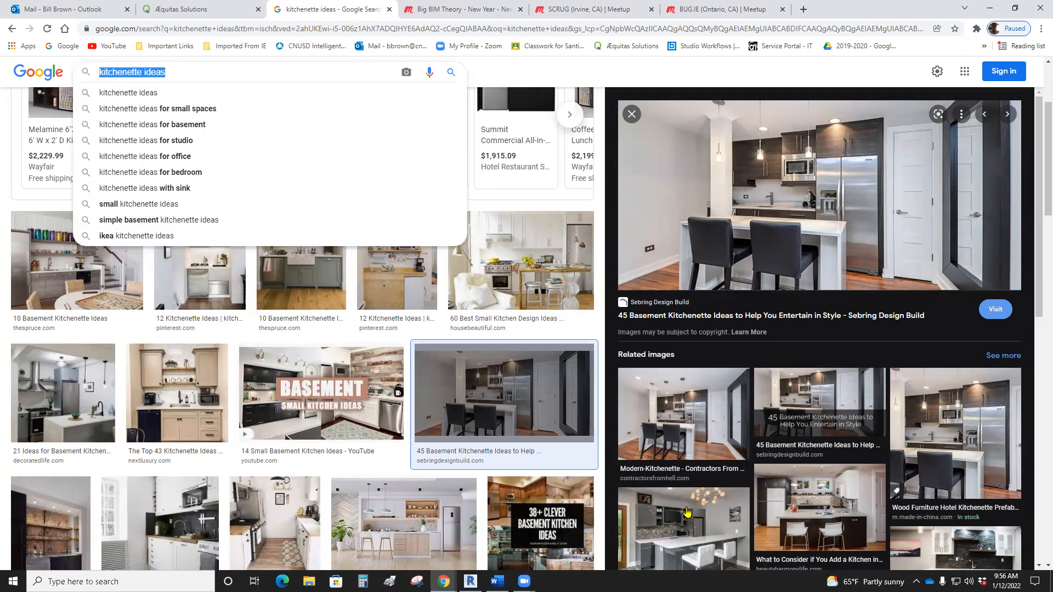
pyautogui.moveTo(662, 246)
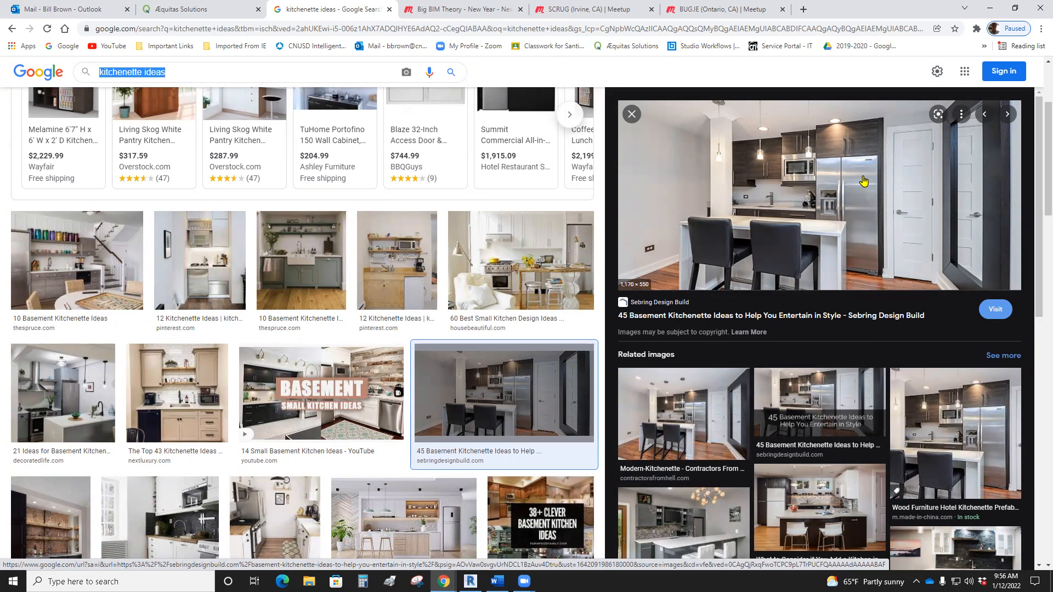
pyautogui.moveTo(791, 166)
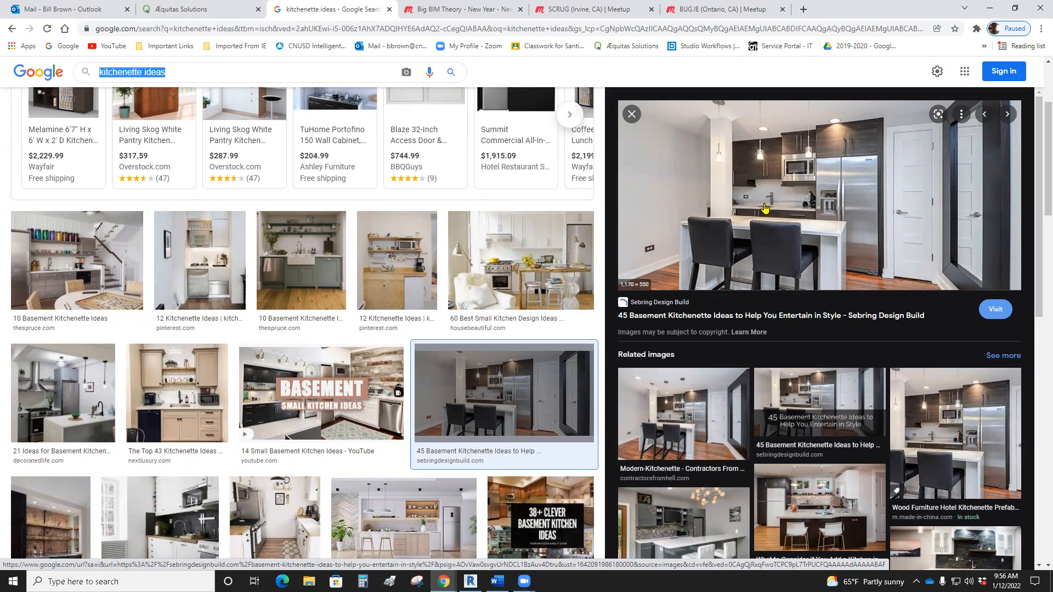
pyautogui.moveTo(758, 208)
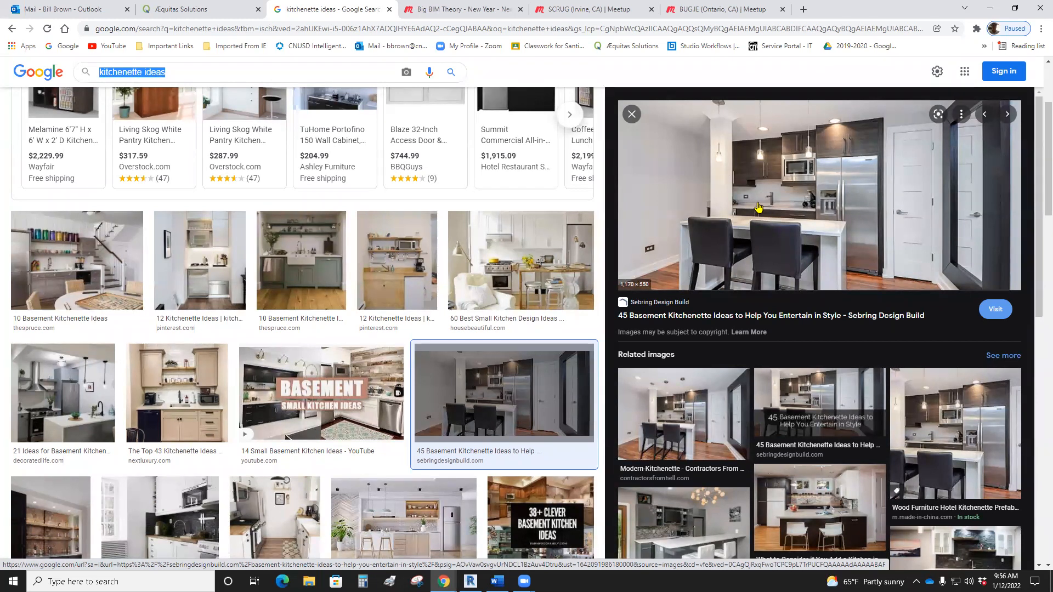
pyautogui.moveTo(763, 210)
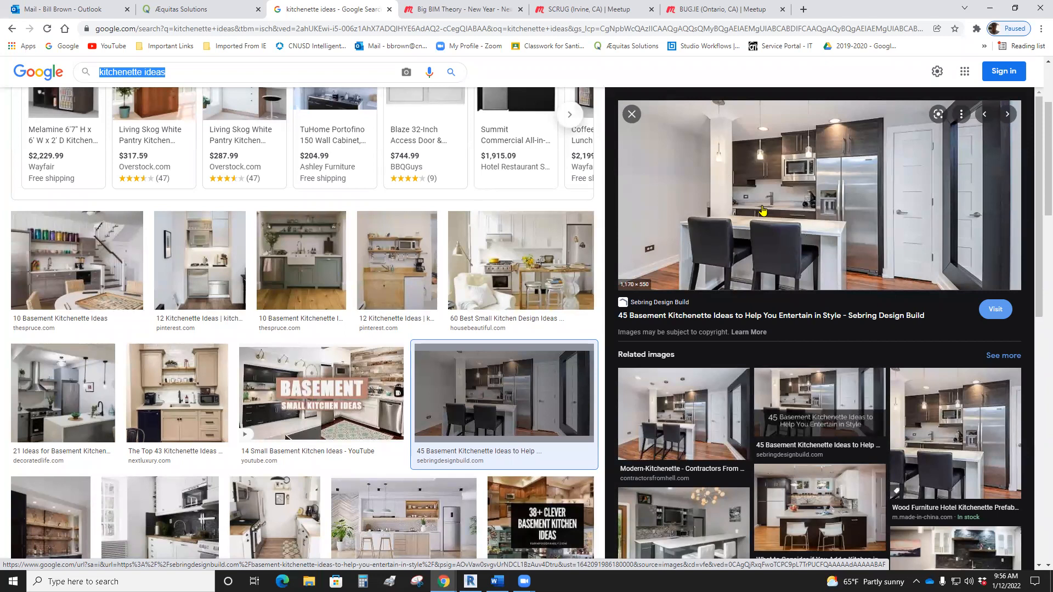
pyautogui.moveTo(804, 221)
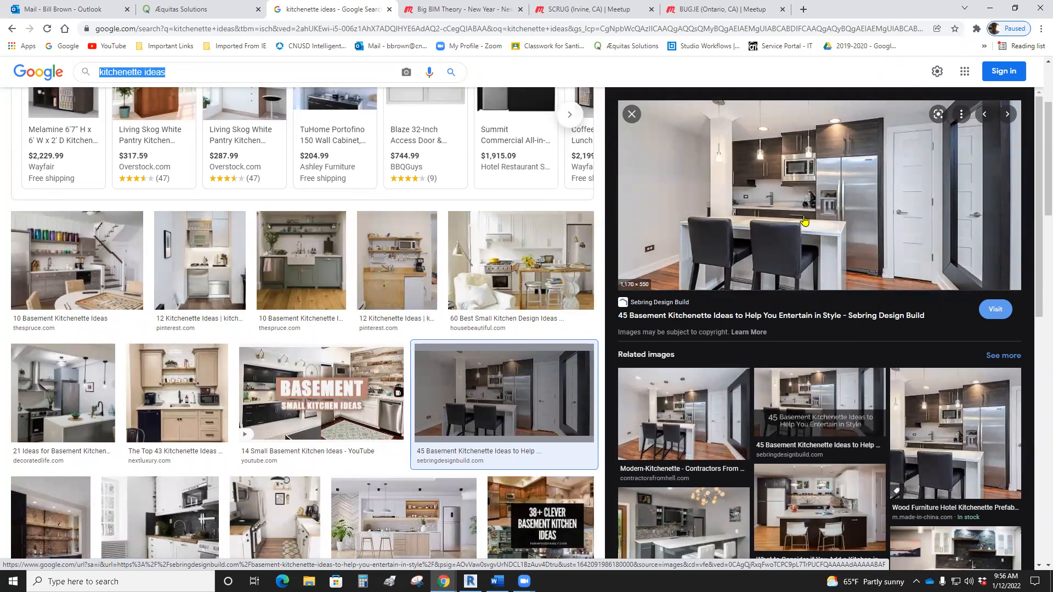
pyautogui.moveTo(542, 76)
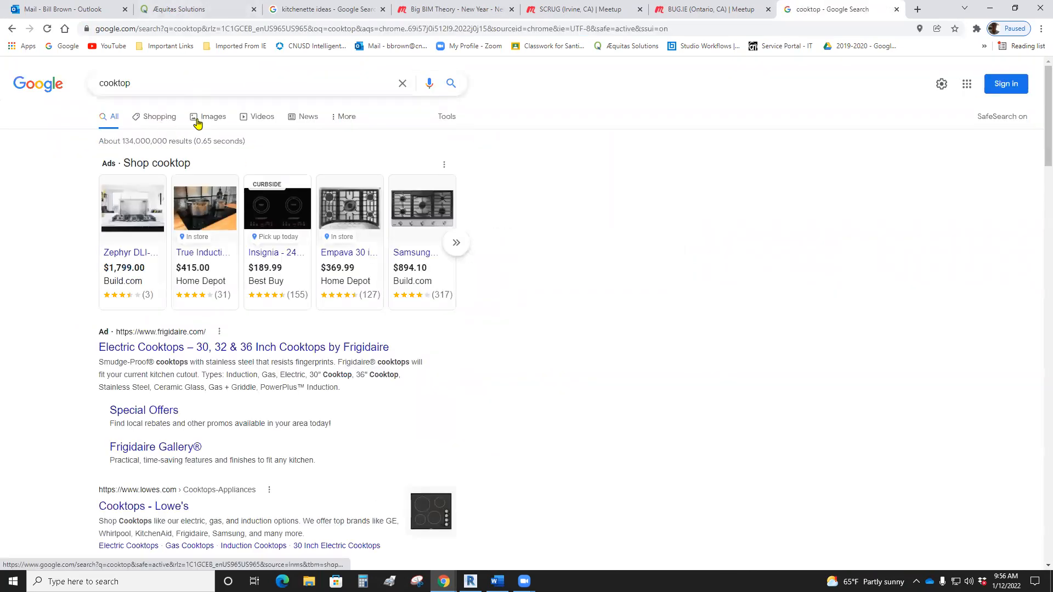
# Step: Show Google image results for the cooktop search and scroll through them
pyautogui.click(213, 116)
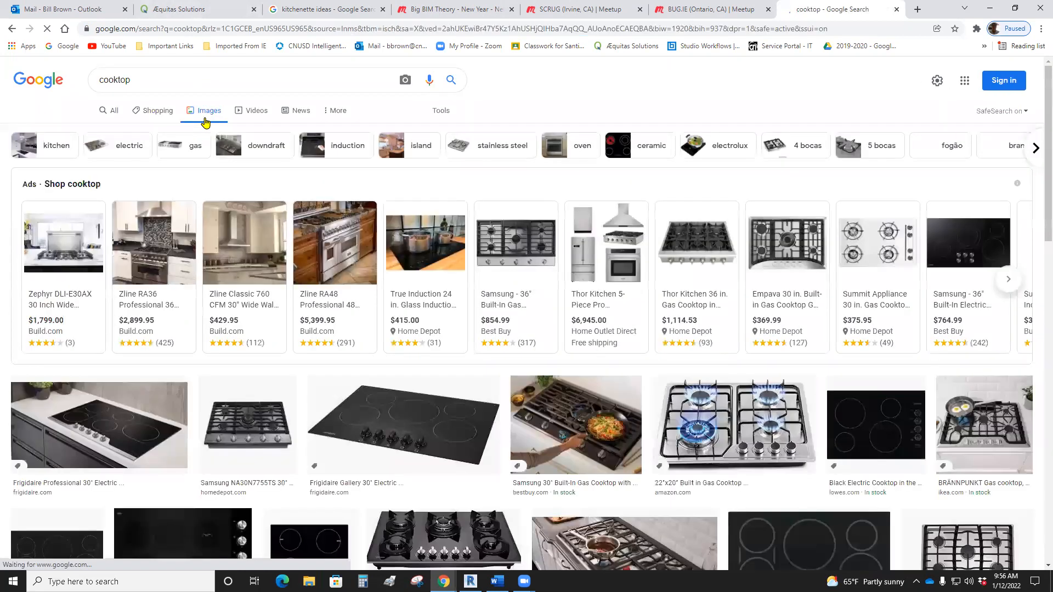
pyautogui.scroll(-3)
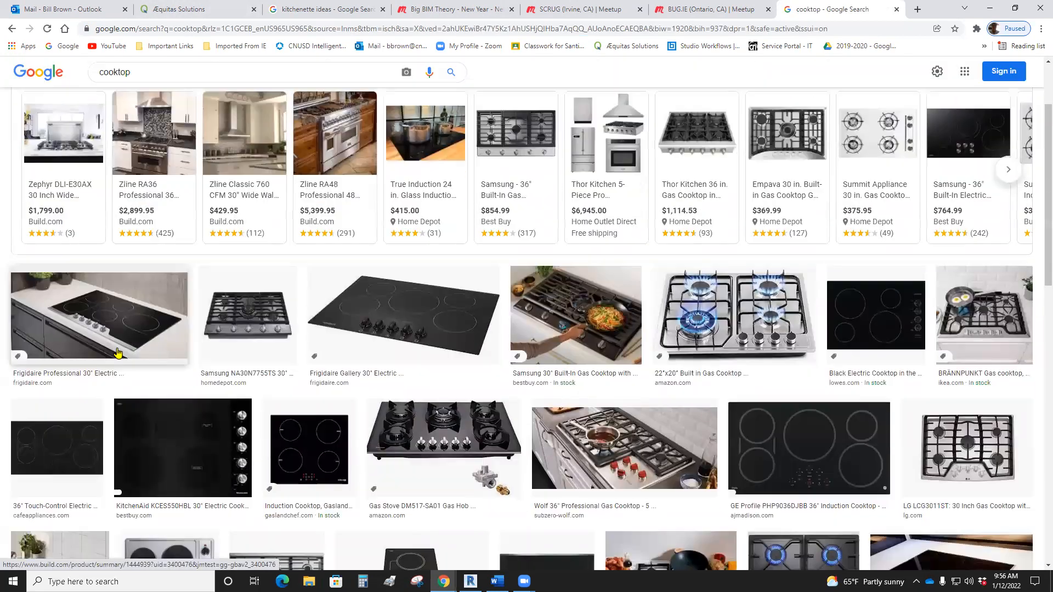
pyautogui.moveTo(146, 333)
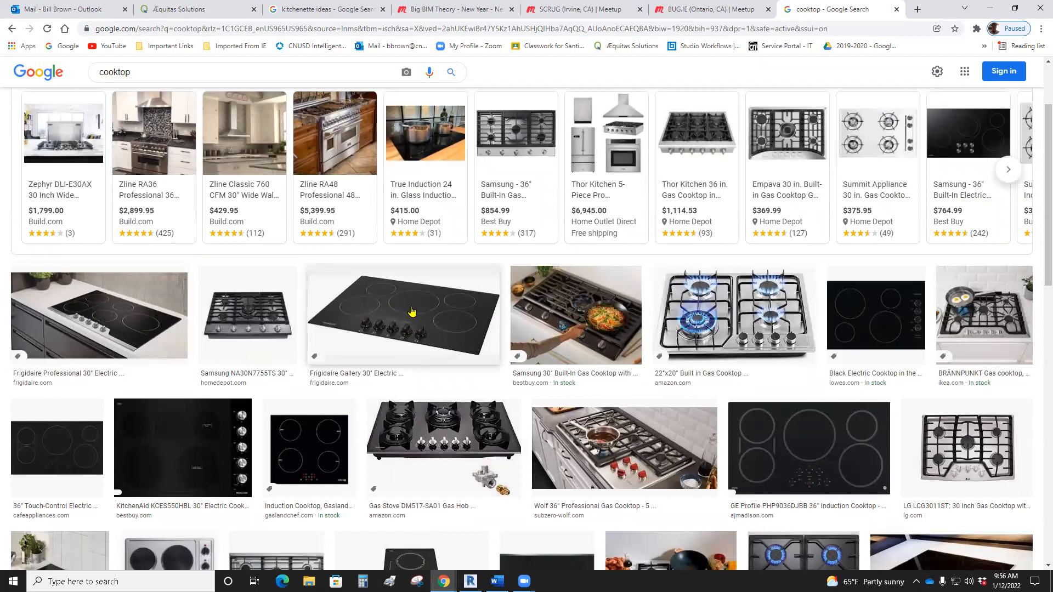
pyautogui.moveTo(406, 304)
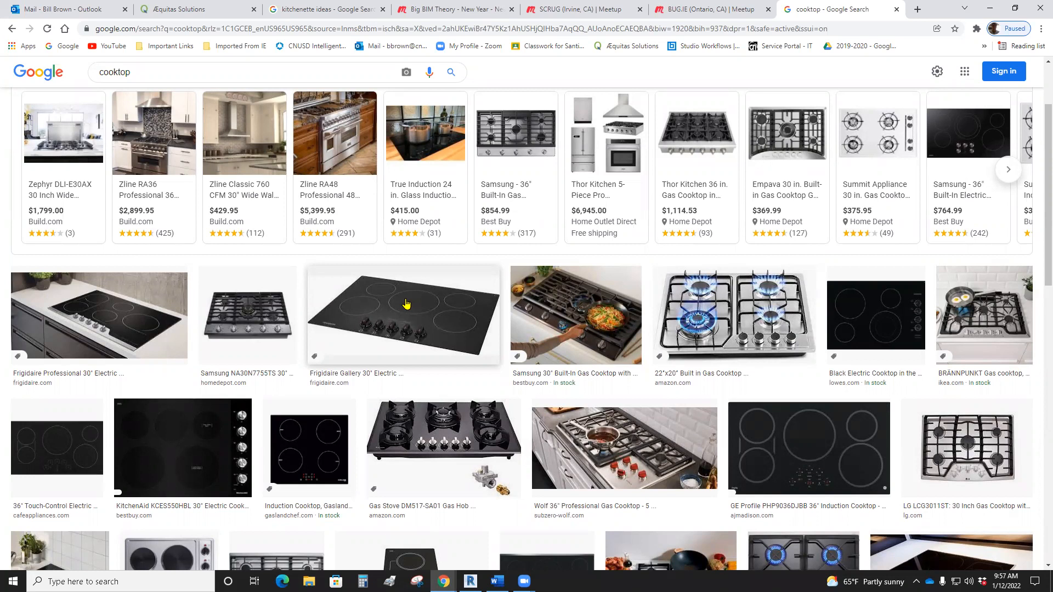
pyautogui.moveTo(393, 301)
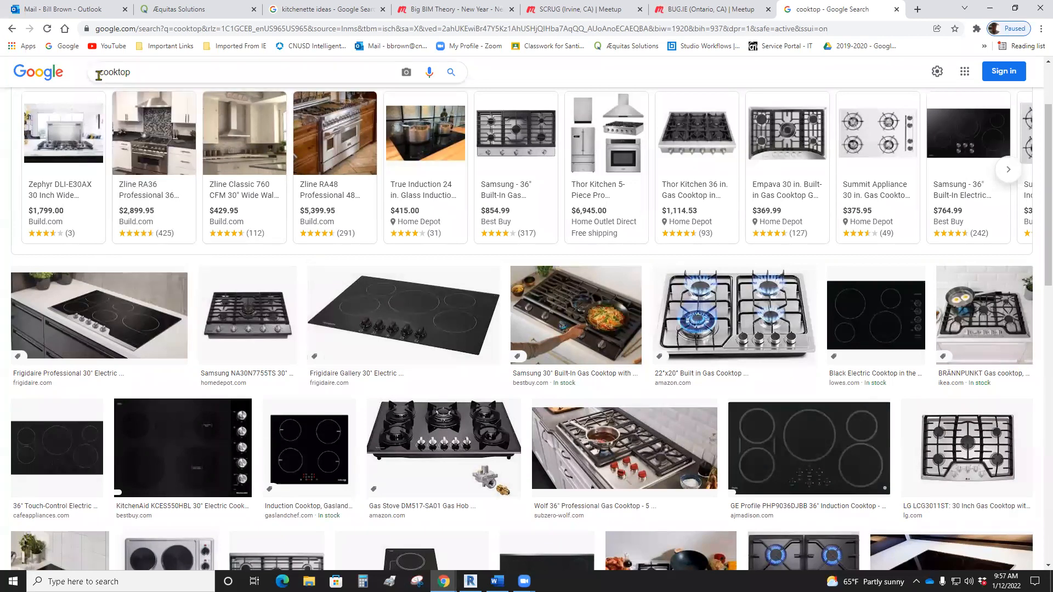
# Step: Refine the search to 'induction cooktop' and browse the image results
pyautogui.write('inductio')
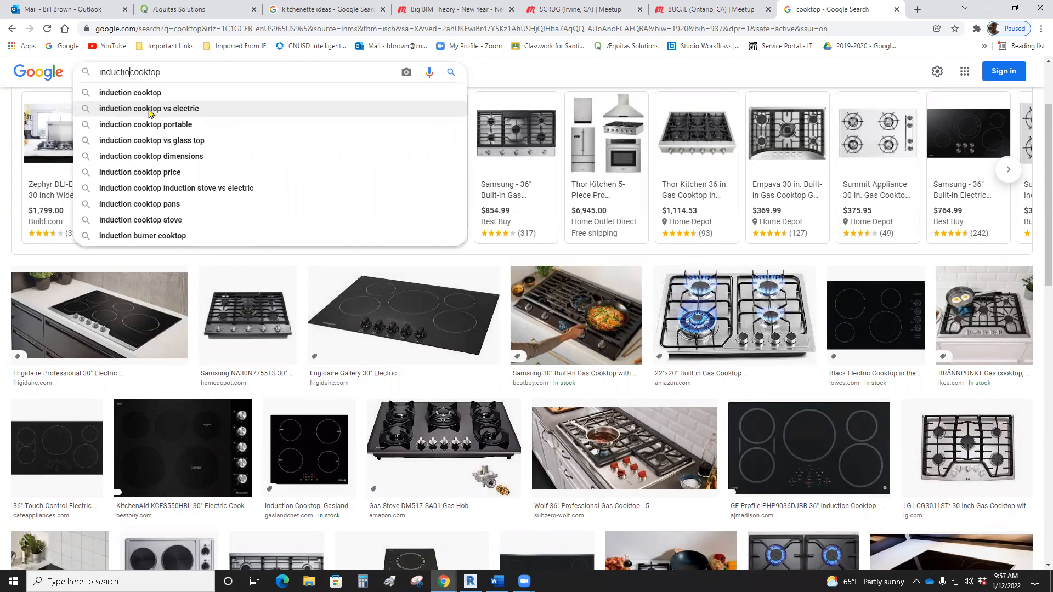
pyautogui.click(129, 92)
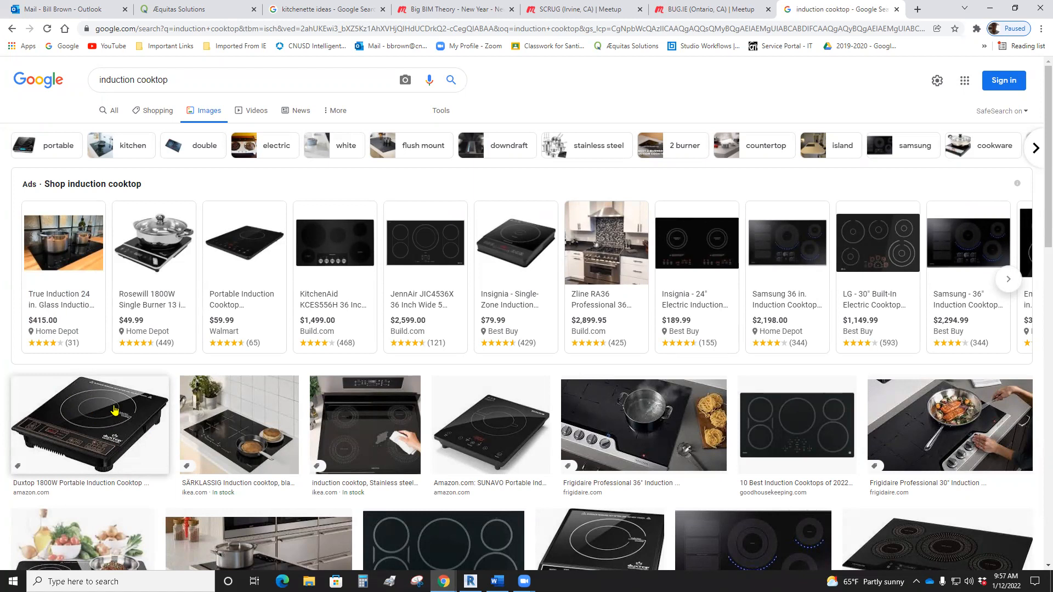
pyautogui.moveTo(429, 434)
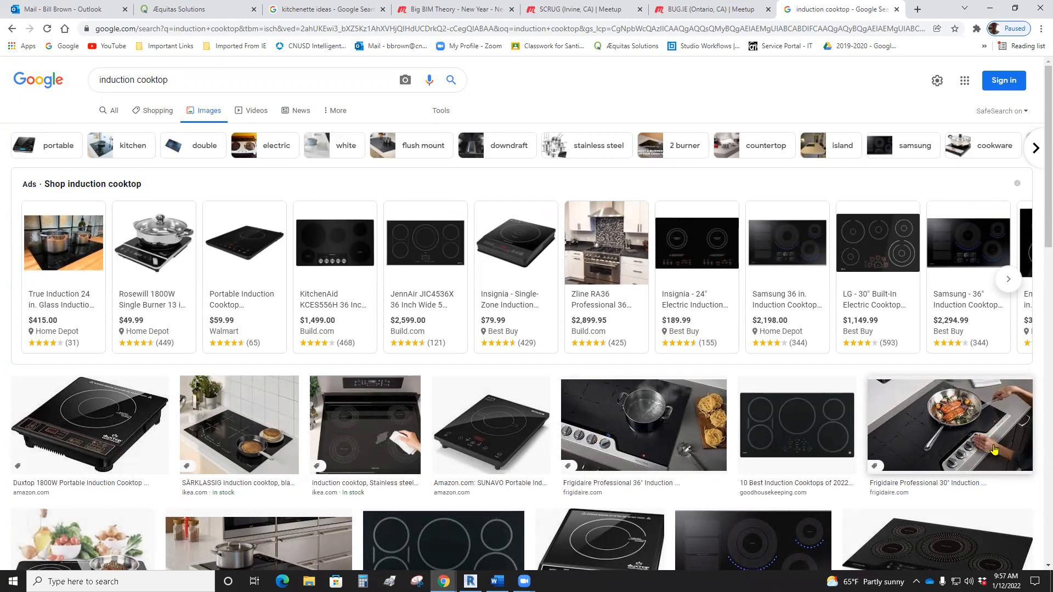
pyautogui.scroll(-3)
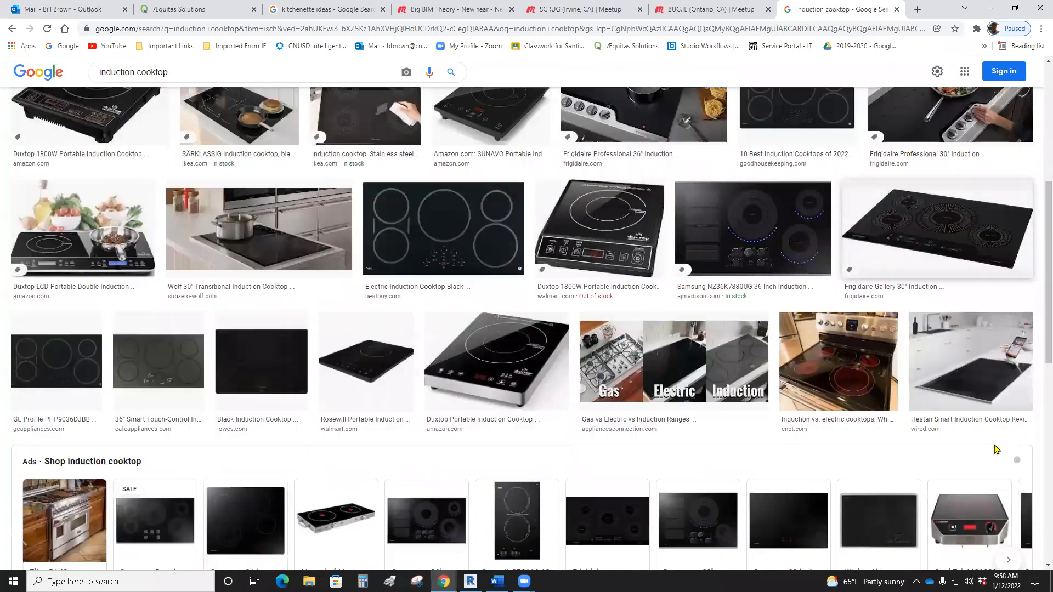
pyautogui.moveTo(836, 316)
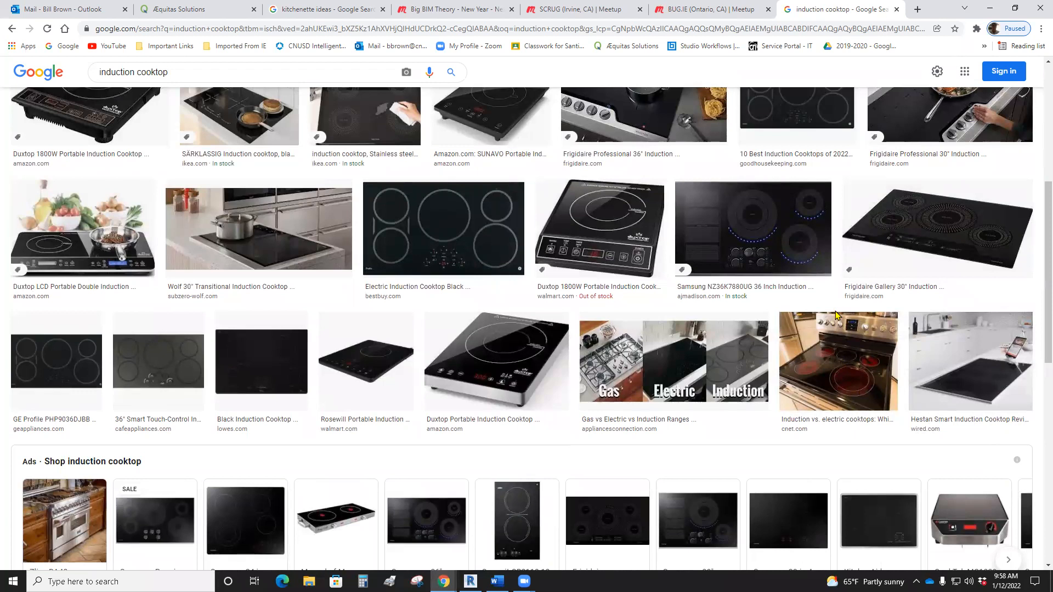
pyautogui.moveTo(791, 383)
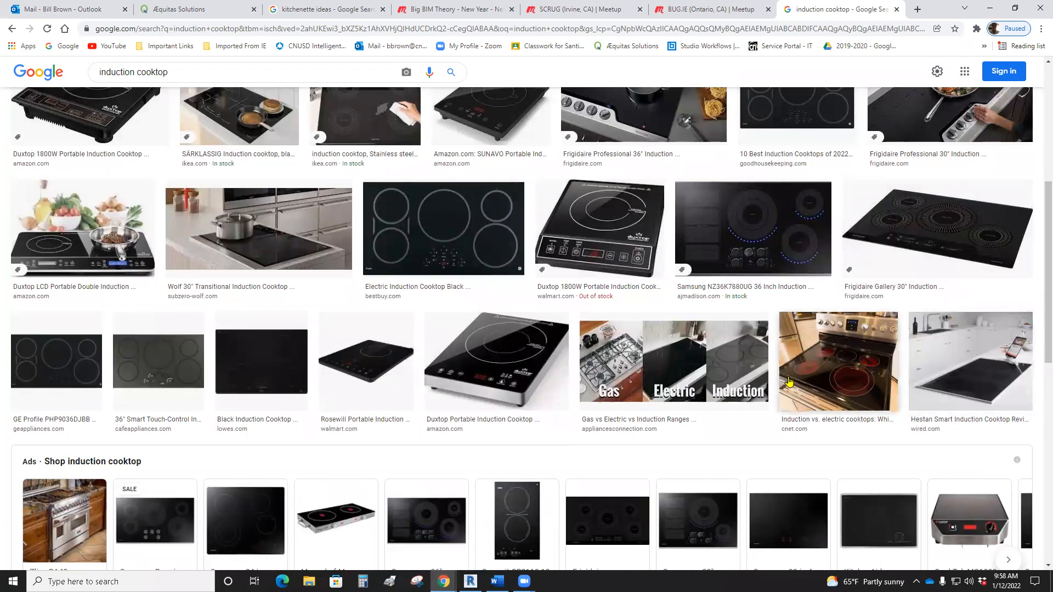
pyautogui.moveTo(673, 372)
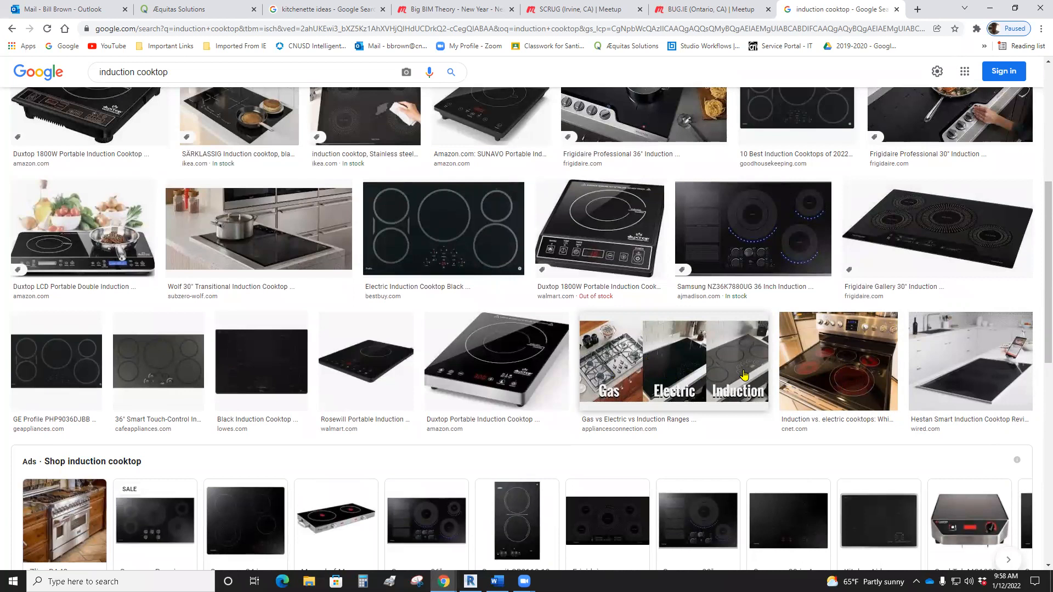
pyautogui.scroll(-3)
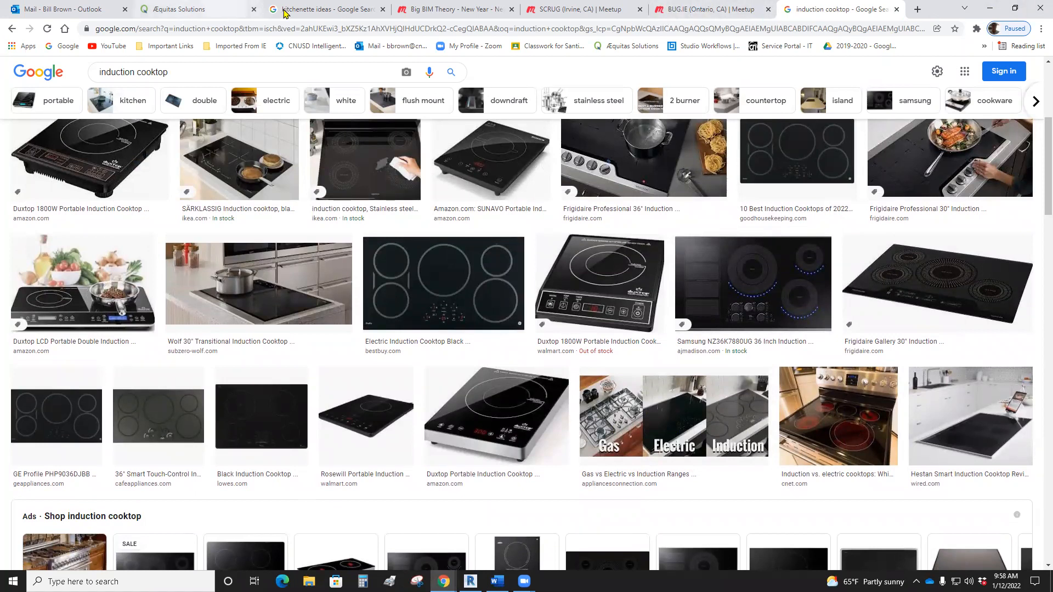
# Step: Return to kitchenette ideas and enlarge the small-kitchen photo with white upper cabinets
pyautogui.click(329, 9)
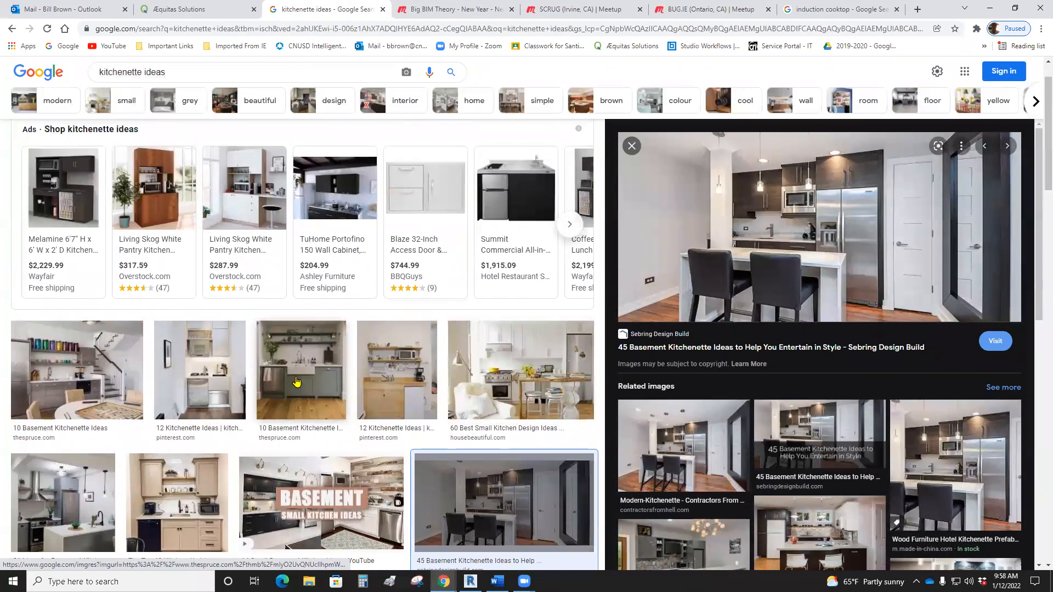
pyautogui.click(300, 370)
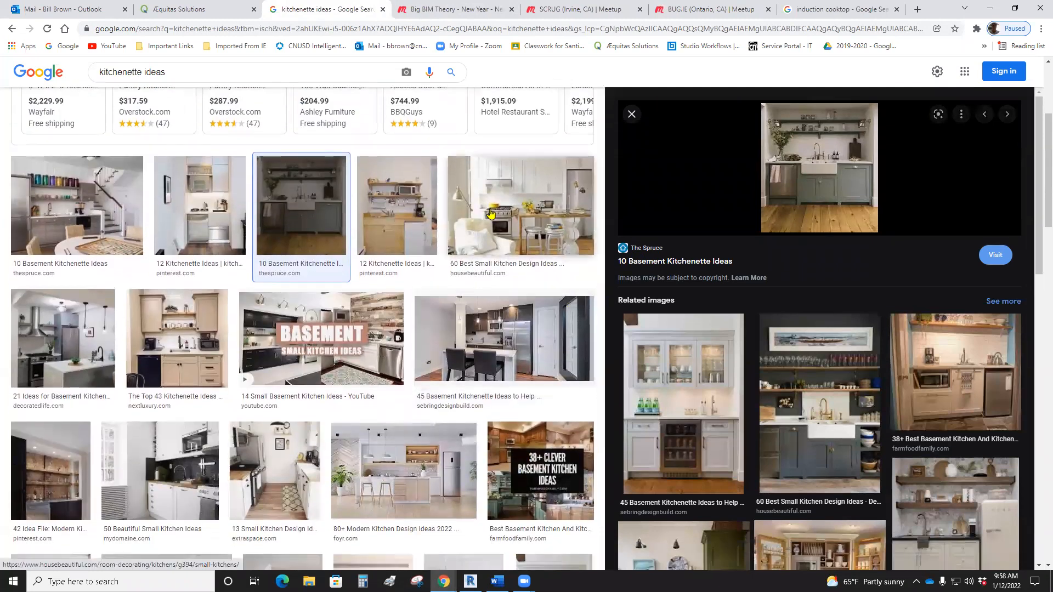
pyautogui.click(520, 205)
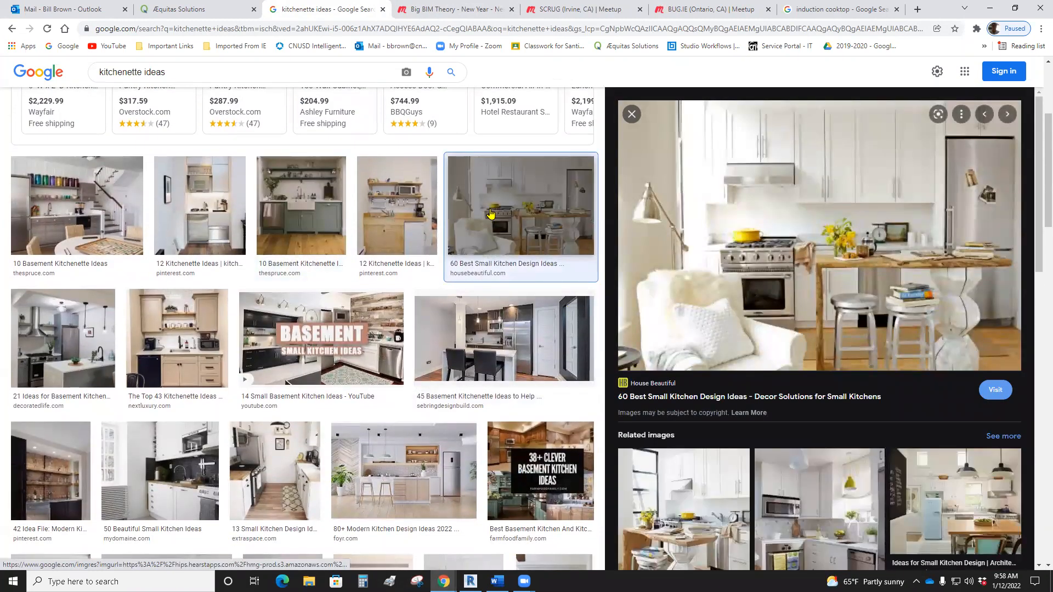
pyautogui.moveTo(477, 195)
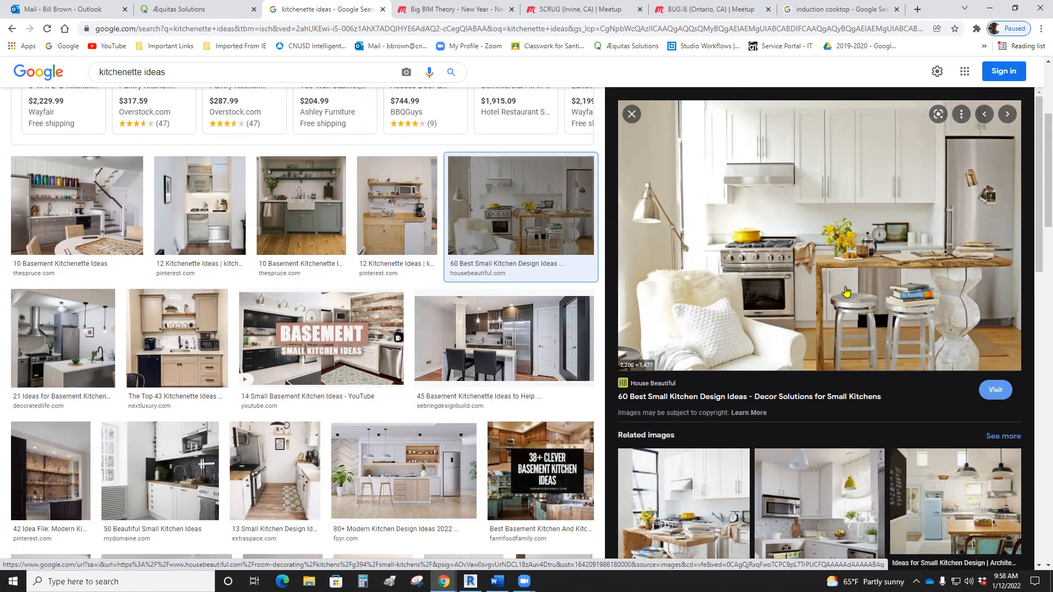
pyautogui.moveTo(853, 137)
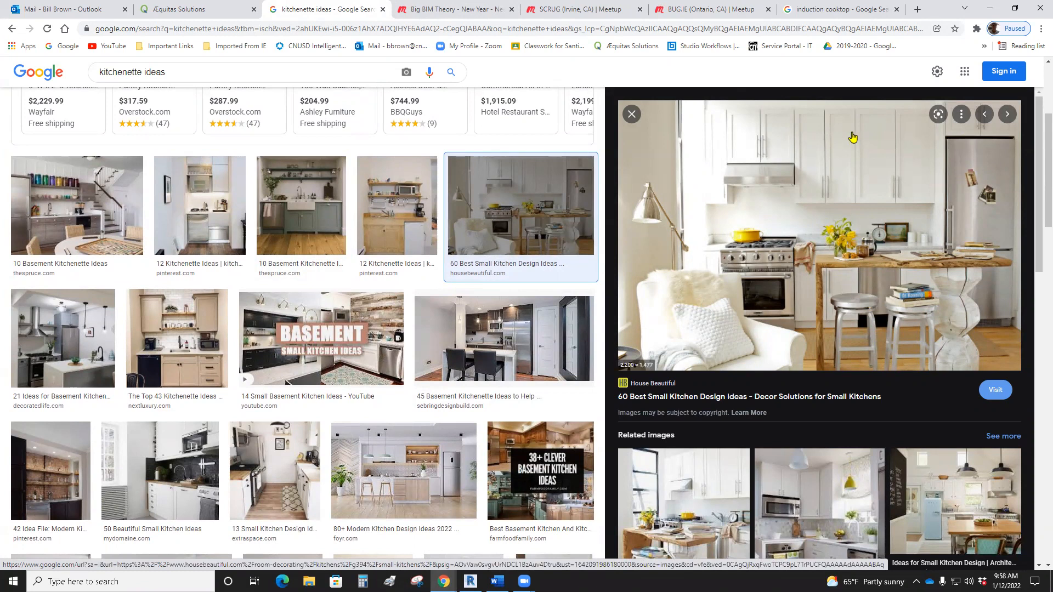
pyautogui.moveTo(773, 172)
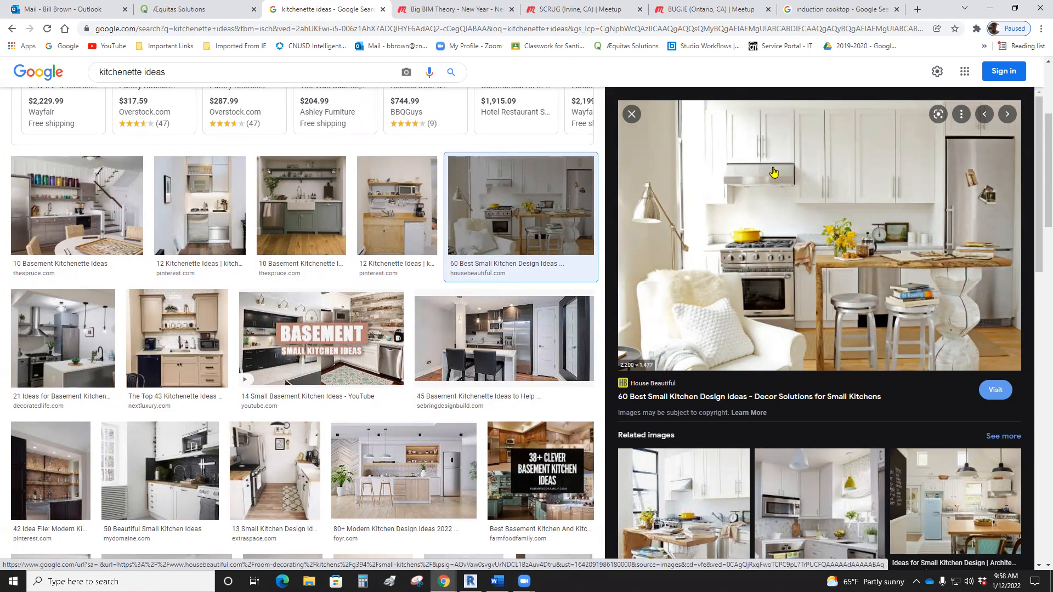
pyautogui.moveTo(769, 252)
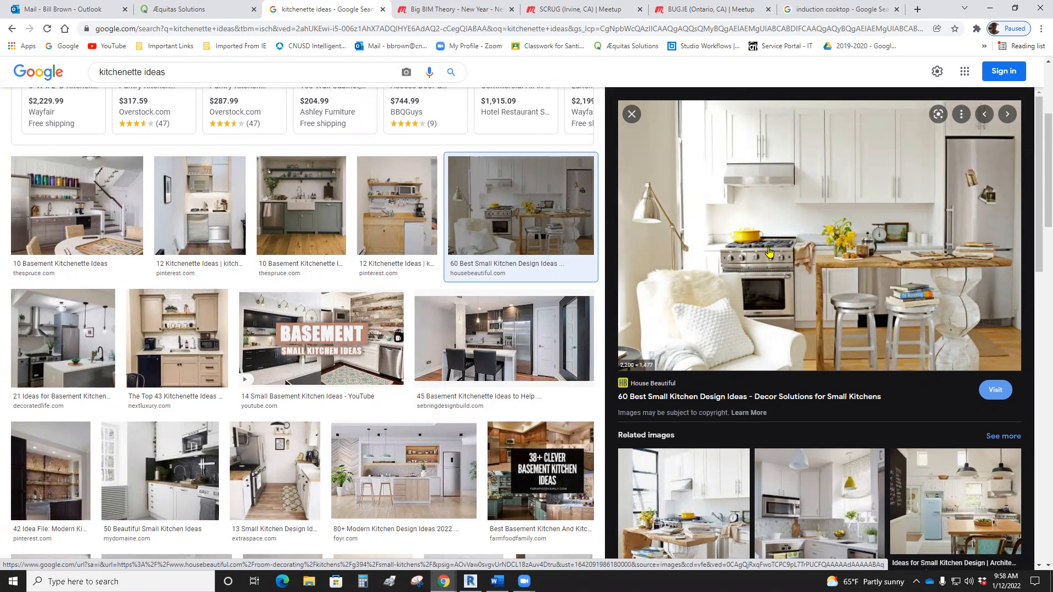
pyautogui.moveTo(771, 261)
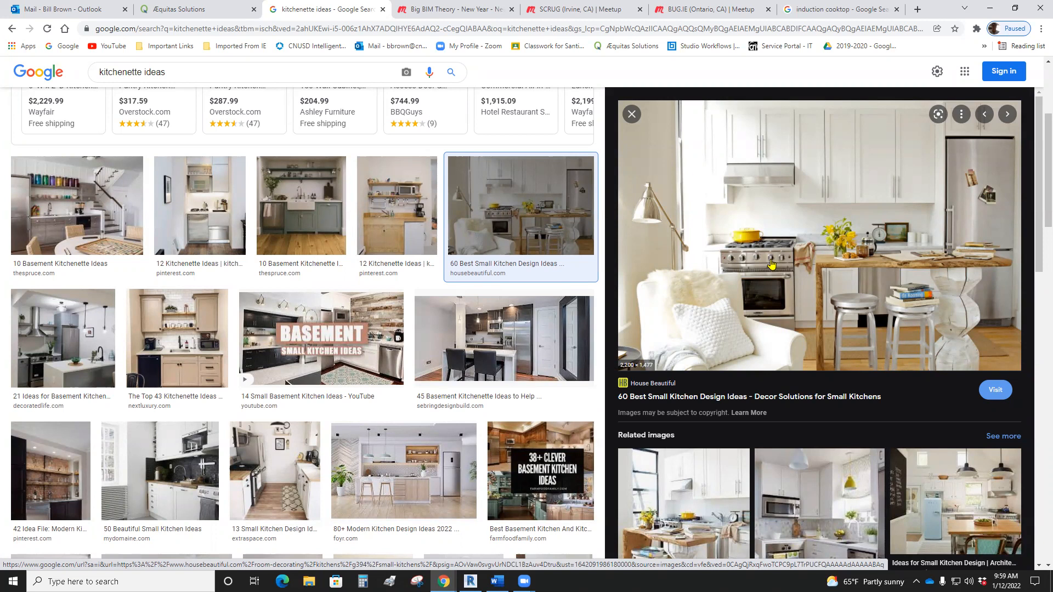
pyautogui.moveTo(938, 250)
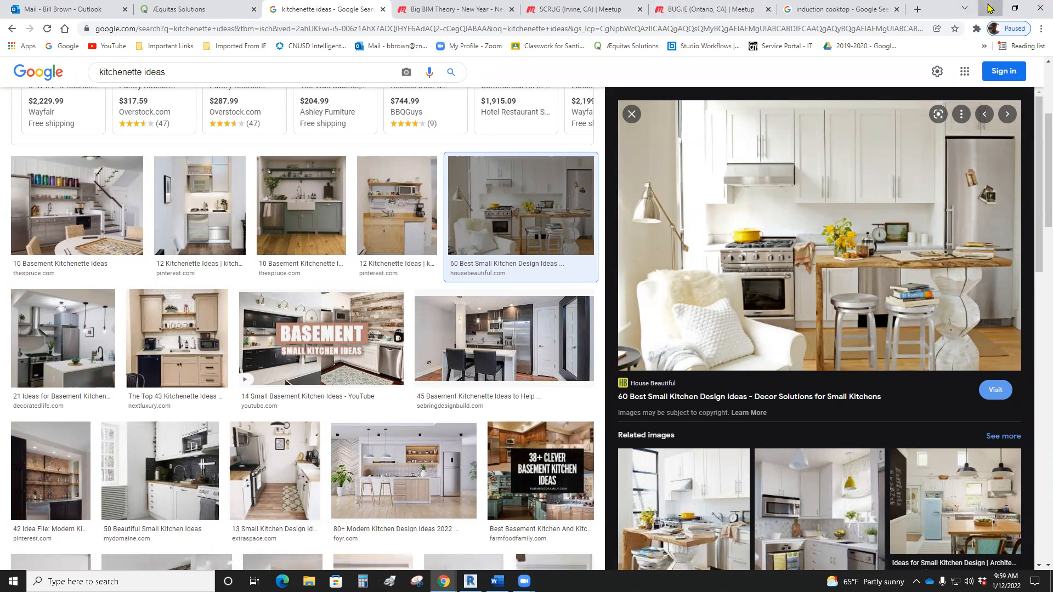
# Step: Start Place Component in Revit and browse into the ++Revit Families library
pyautogui.click(470, 581)
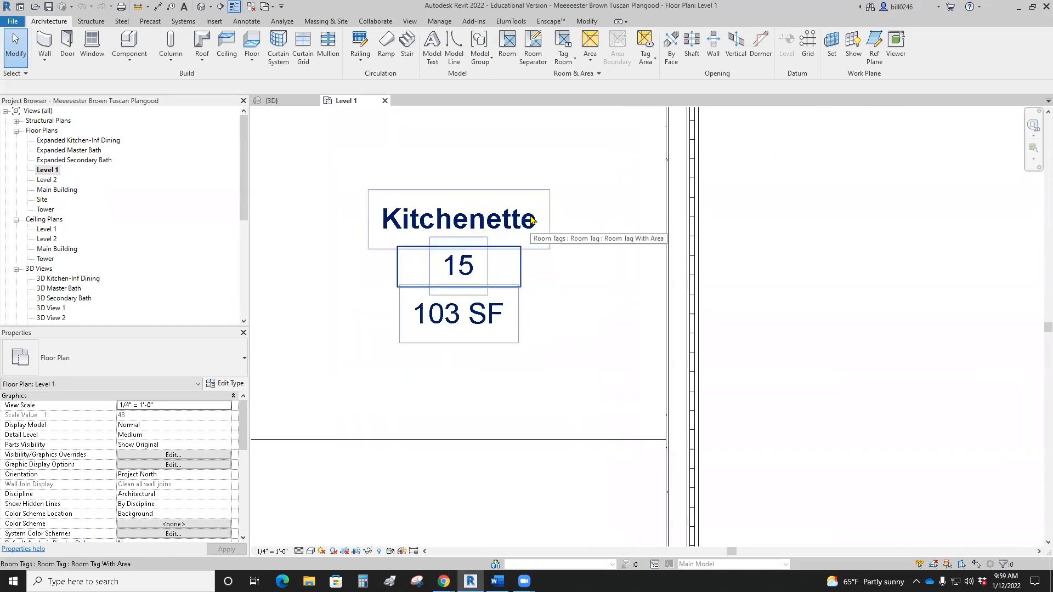
pyautogui.scroll(-3)
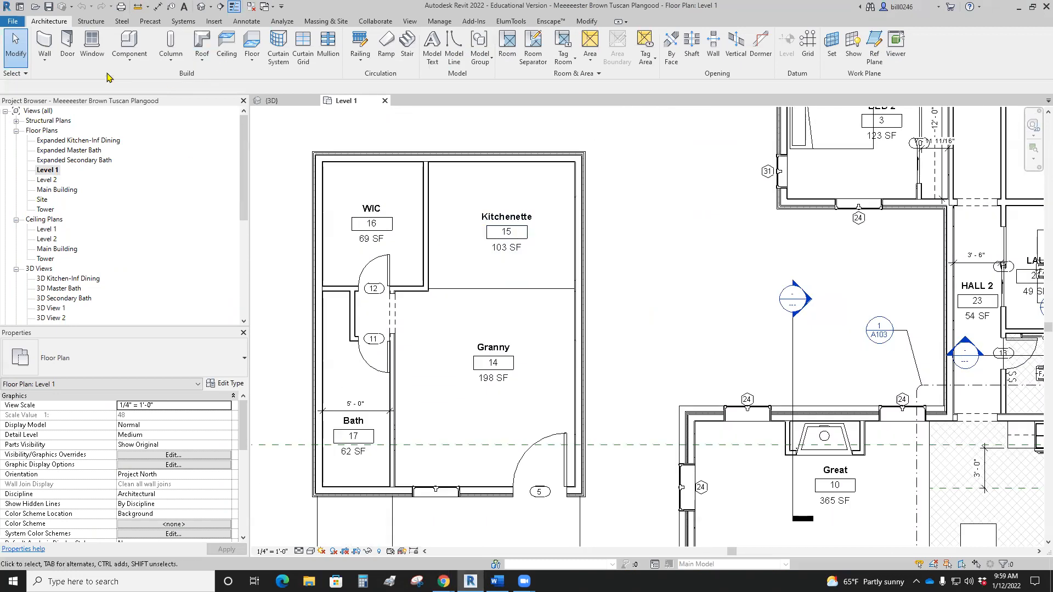
pyautogui.click(128, 44)
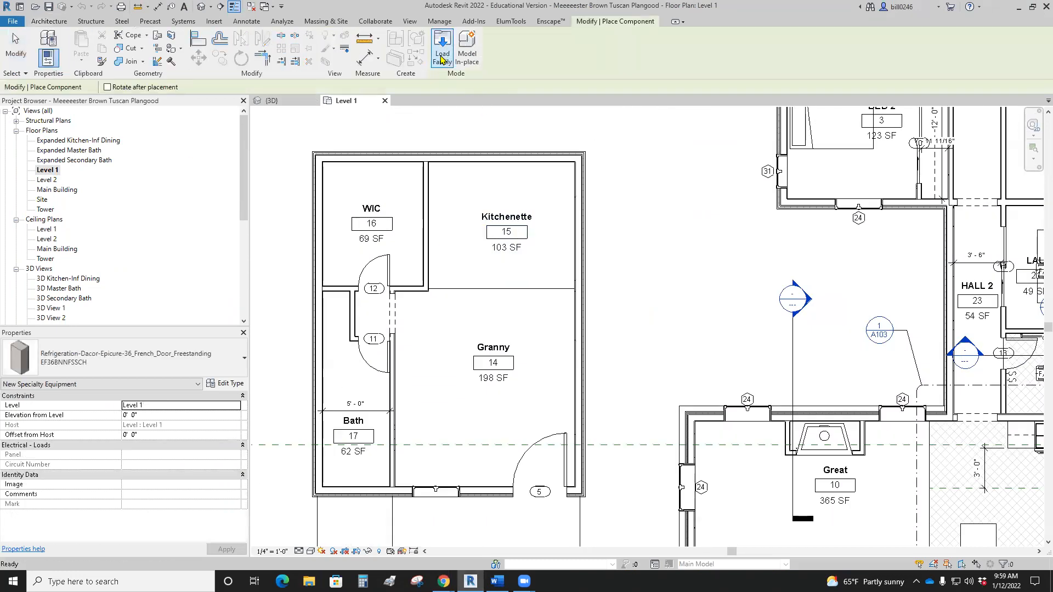
pyautogui.click(442, 47)
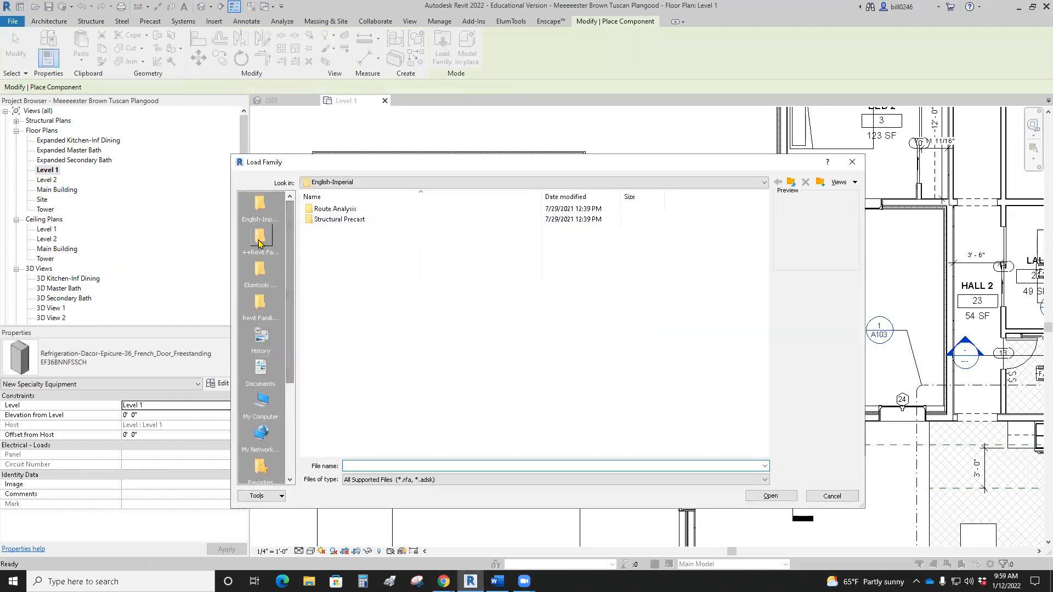
pyautogui.doubleClick(260, 238)
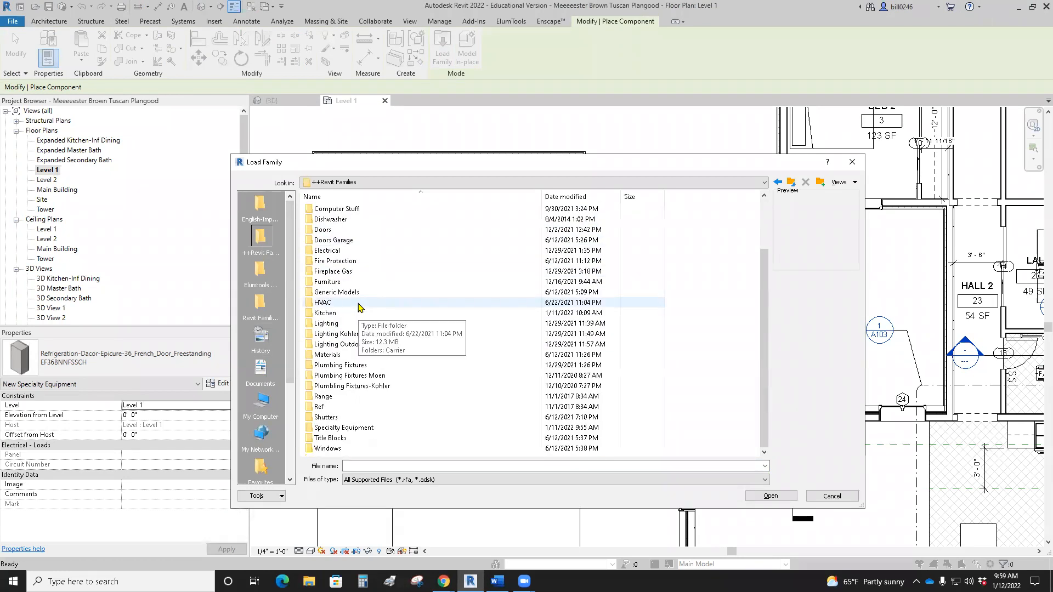
pyautogui.doubleClick(343, 428)
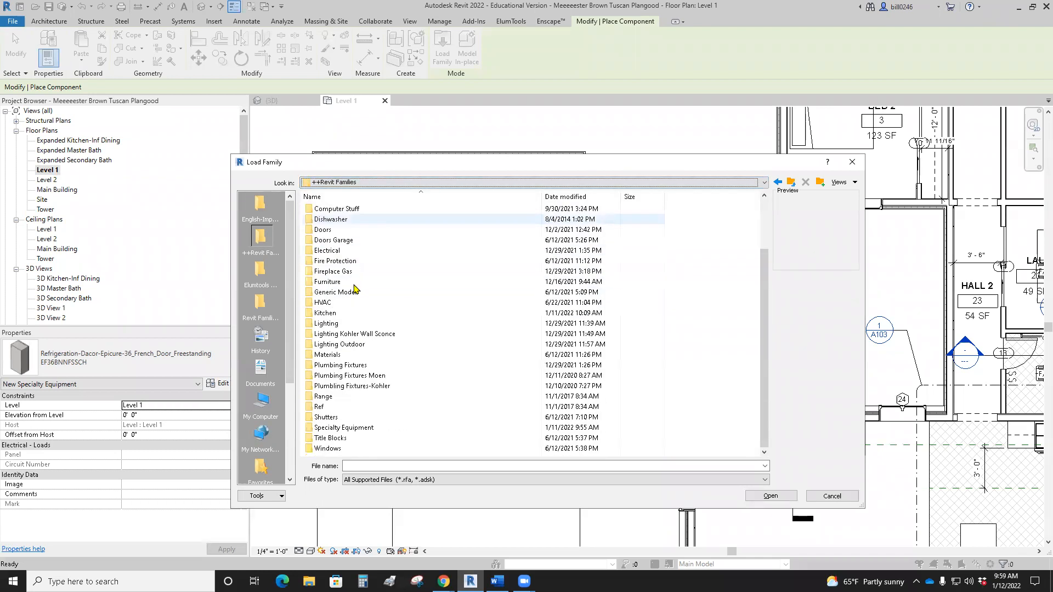
# Step: Look into the Range folder, then back out and open the Specialty Equipment folder
pyautogui.doubleClick(323, 396)
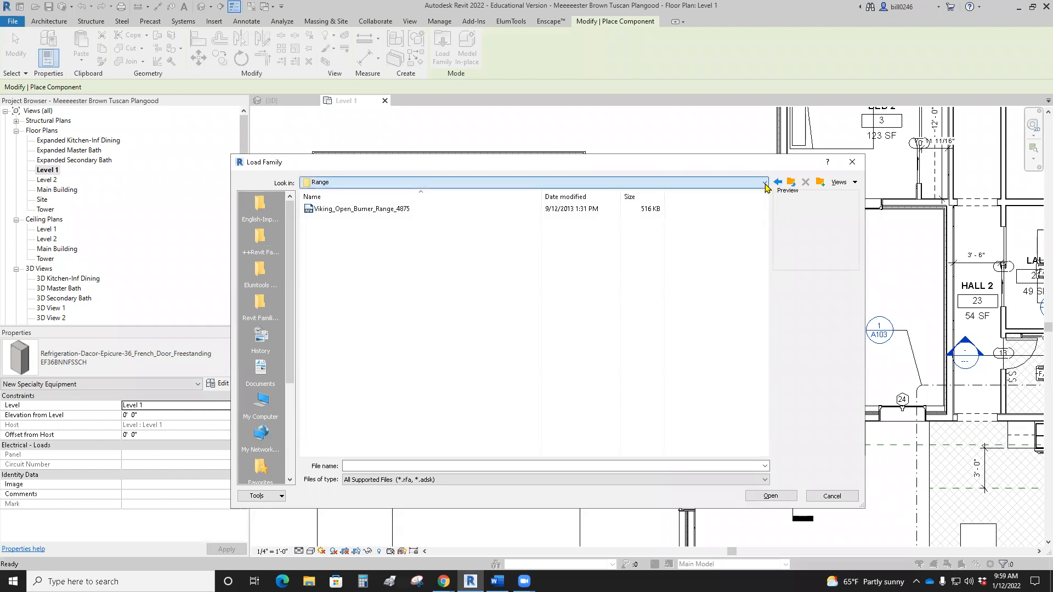
pyautogui.click(763, 182)
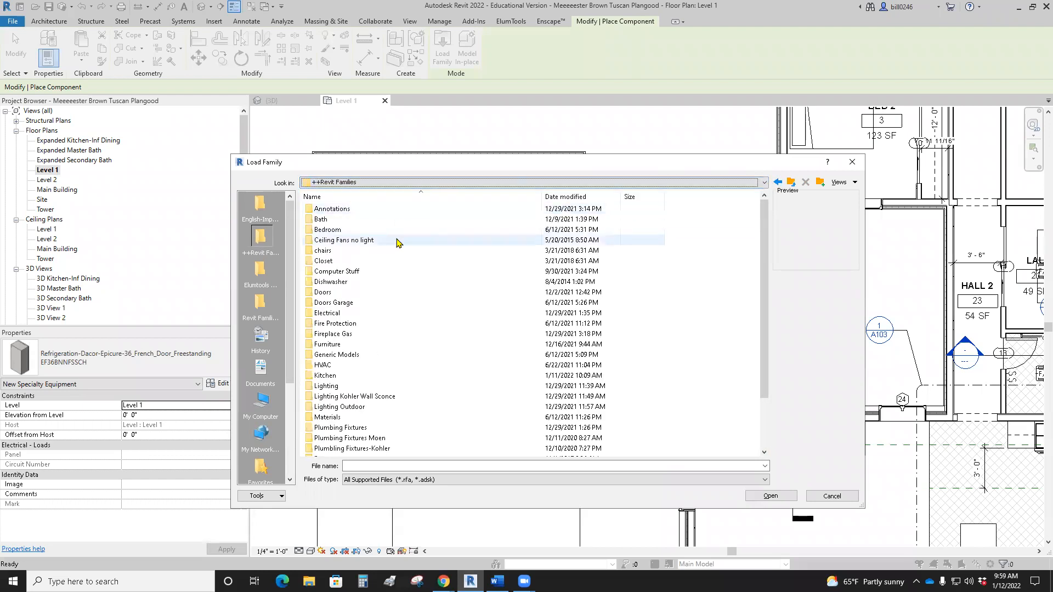
pyautogui.scroll(-3)
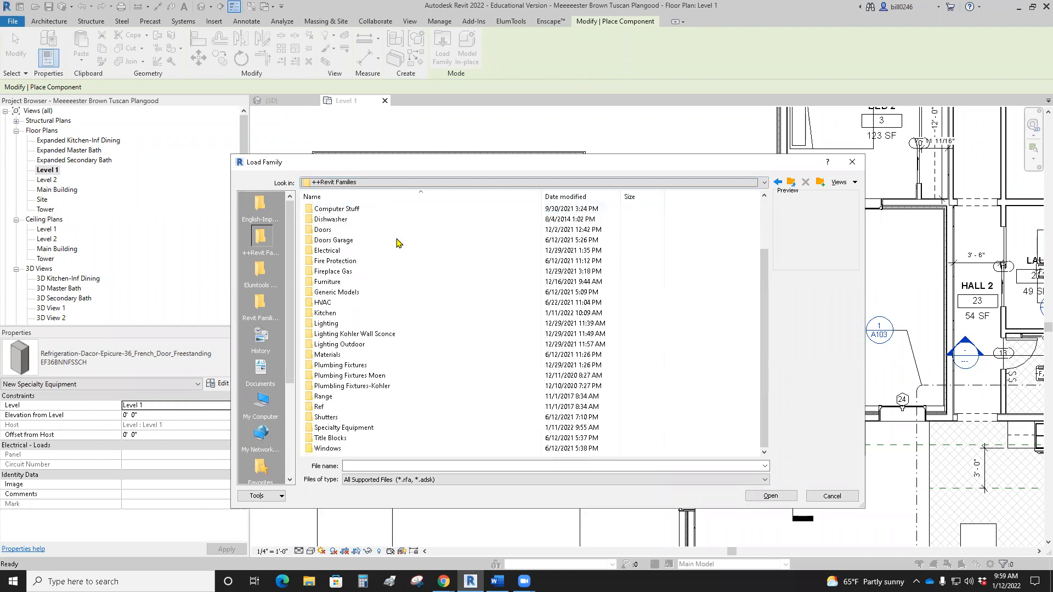
pyautogui.moveTo(332, 240)
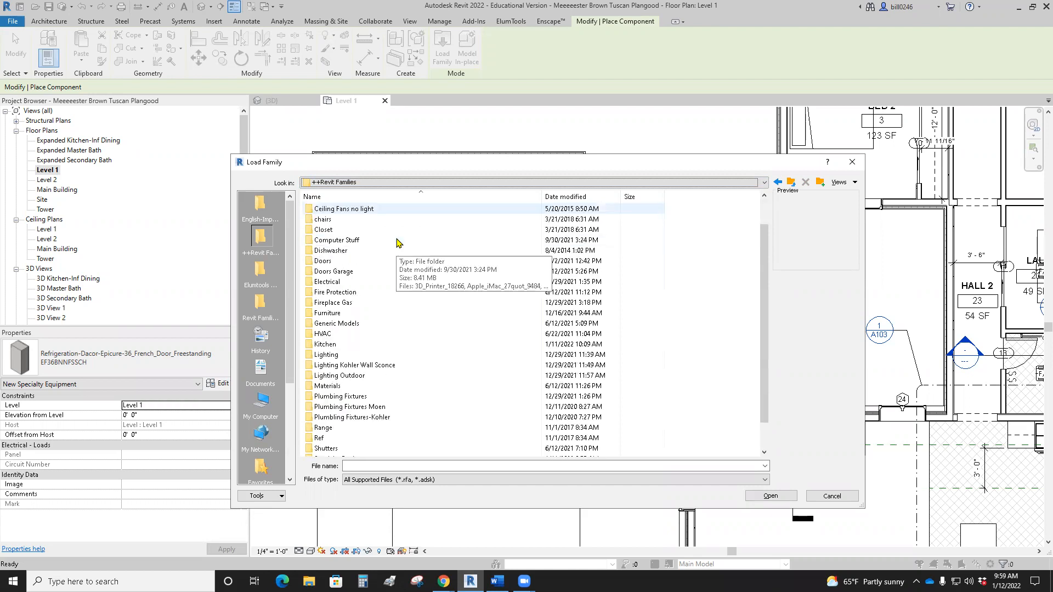
pyautogui.doubleClick(323, 428)
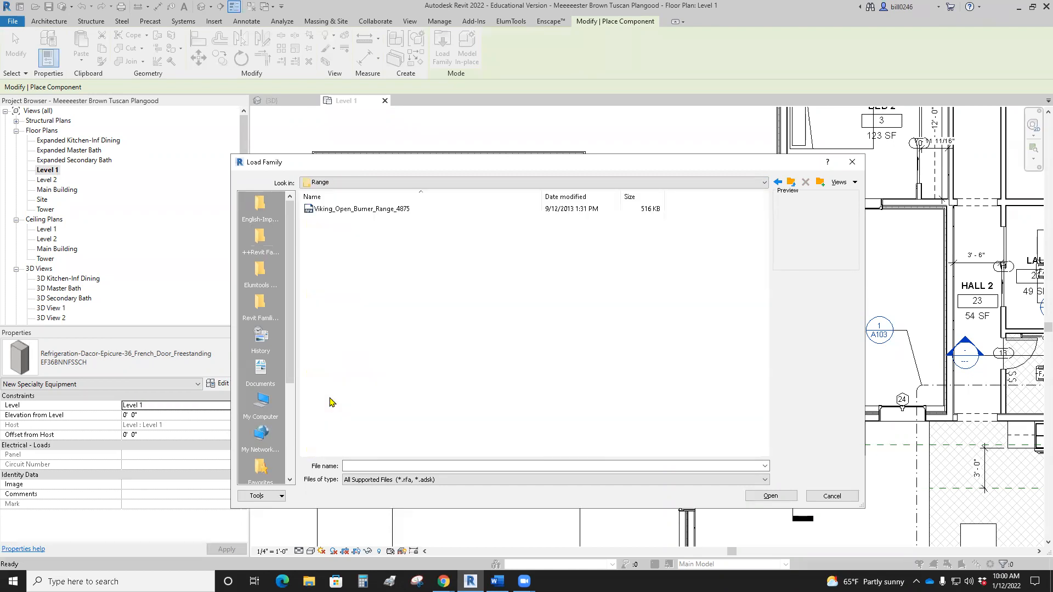
pyautogui.click(260, 238)
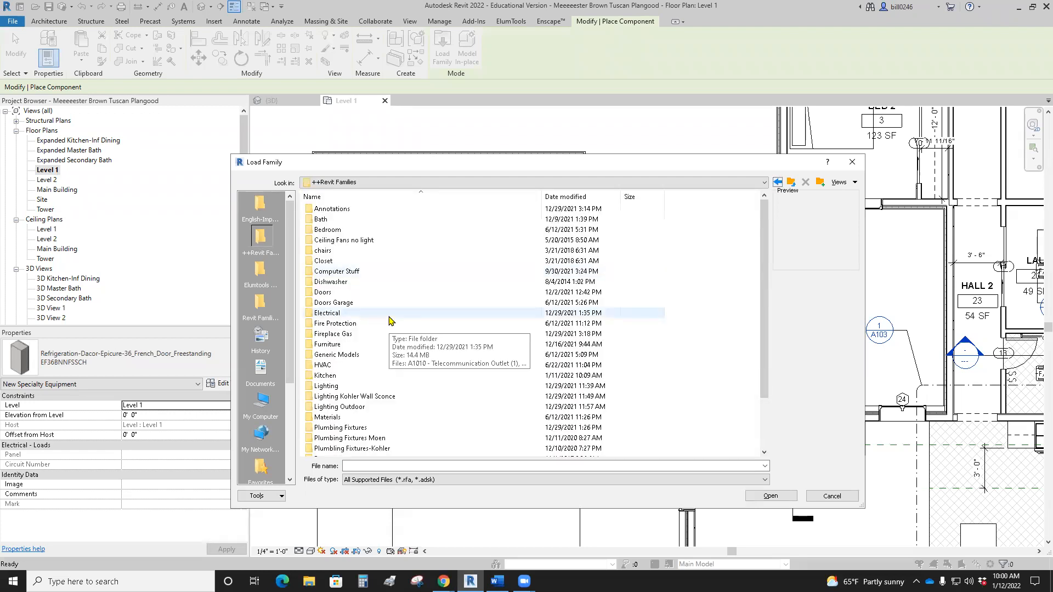
pyautogui.scroll(-3)
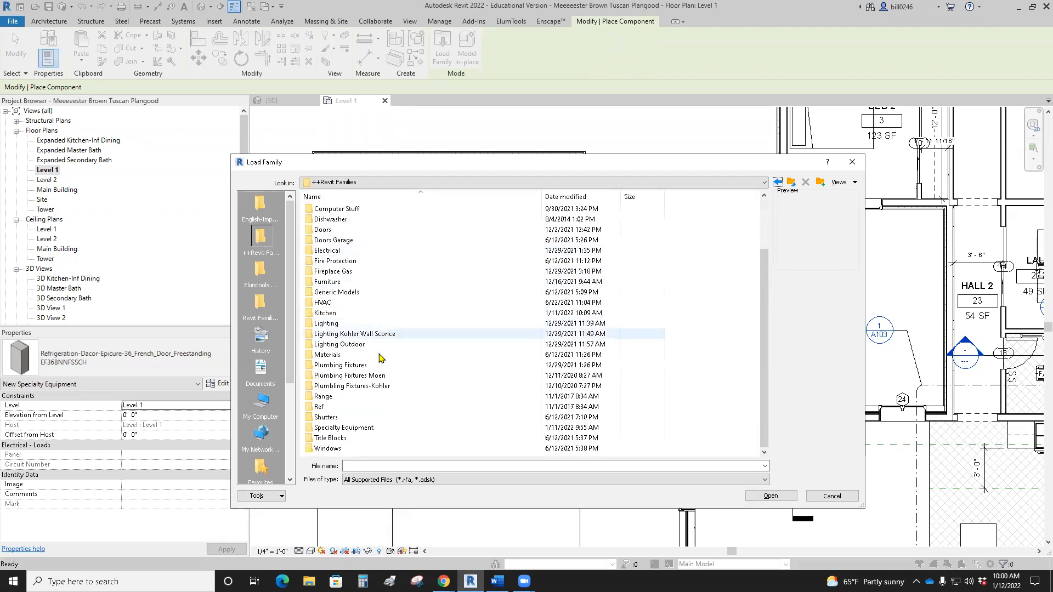
pyautogui.doubleClick(343, 427)
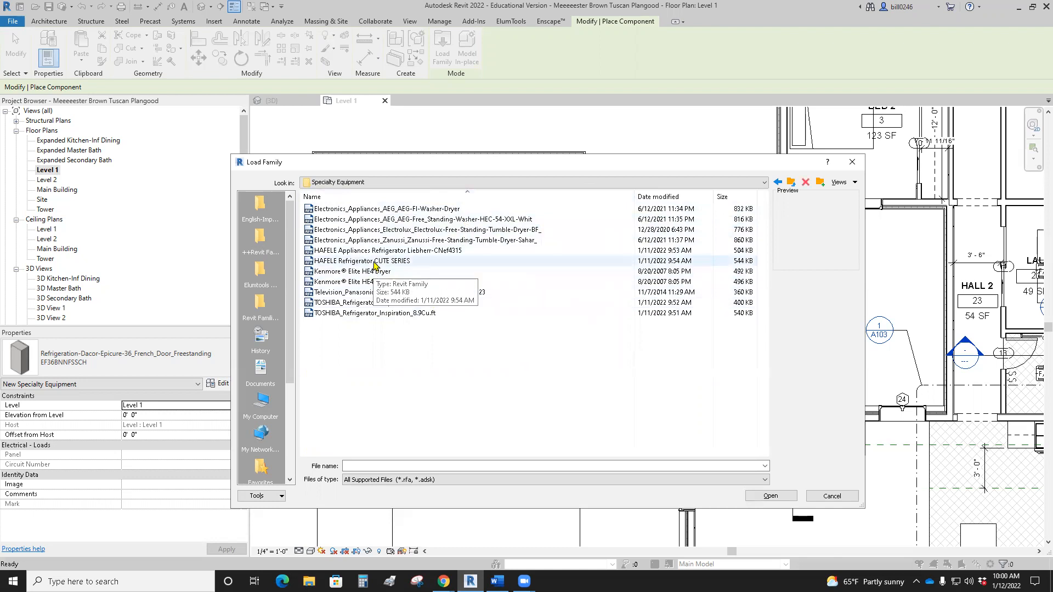
# Step: Load the Toshiba 8.9 and 6.4 Cu.ft and HAFELE Liebherr refrigerator families into the project
pyautogui.click(360, 261)
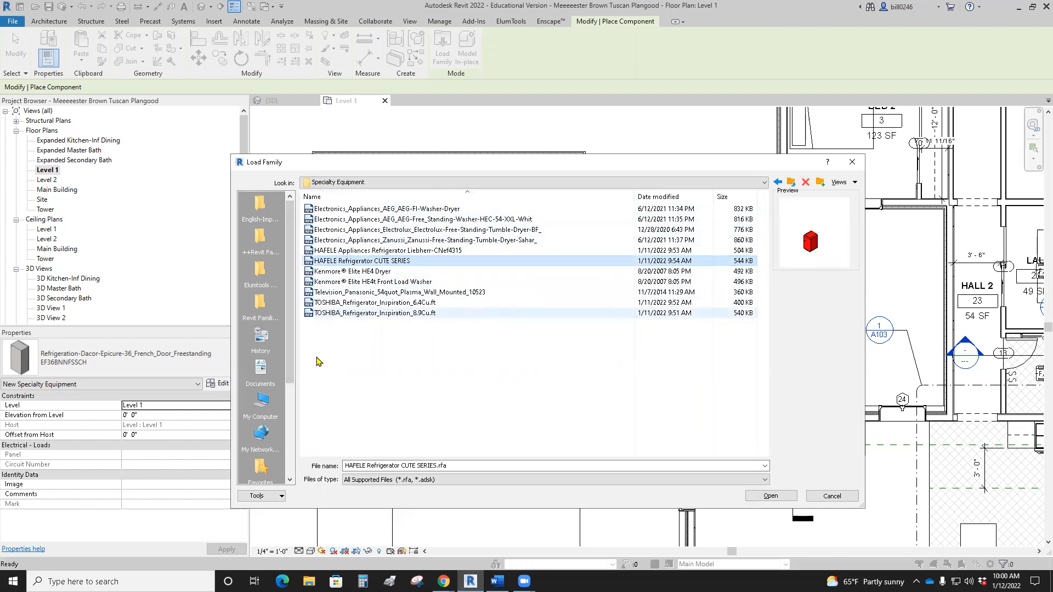
pyautogui.click(377, 313)
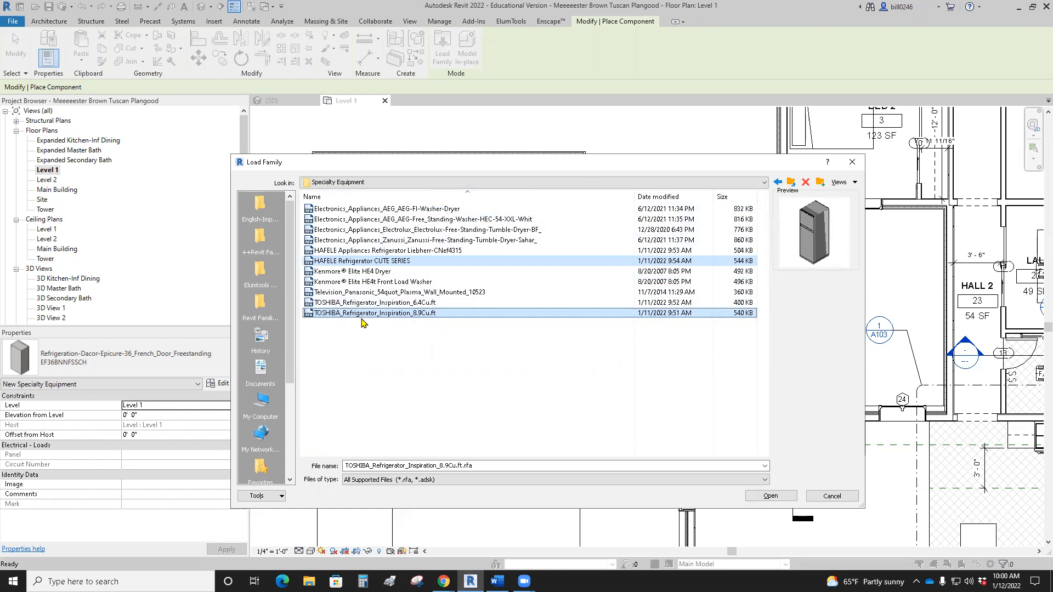
pyautogui.click(376, 303)
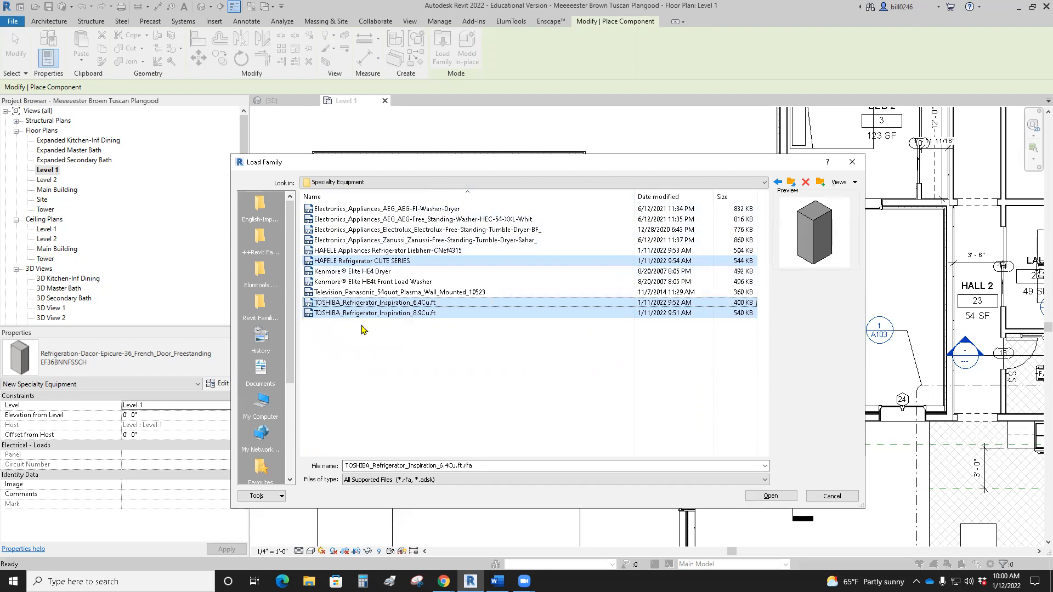
pyautogui.click(417, 250)
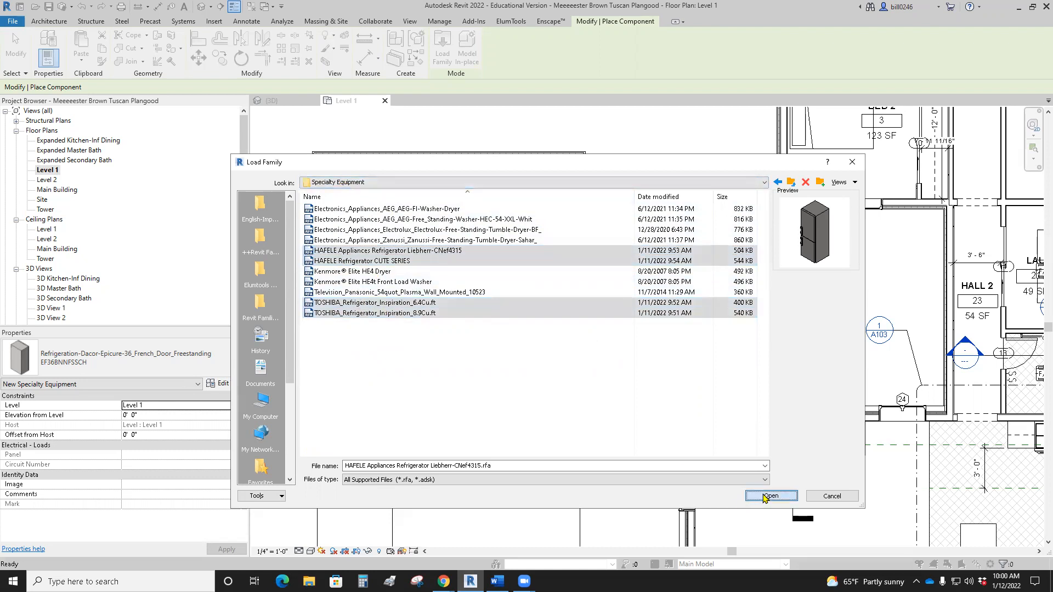
pyautogui.click(770, 496)
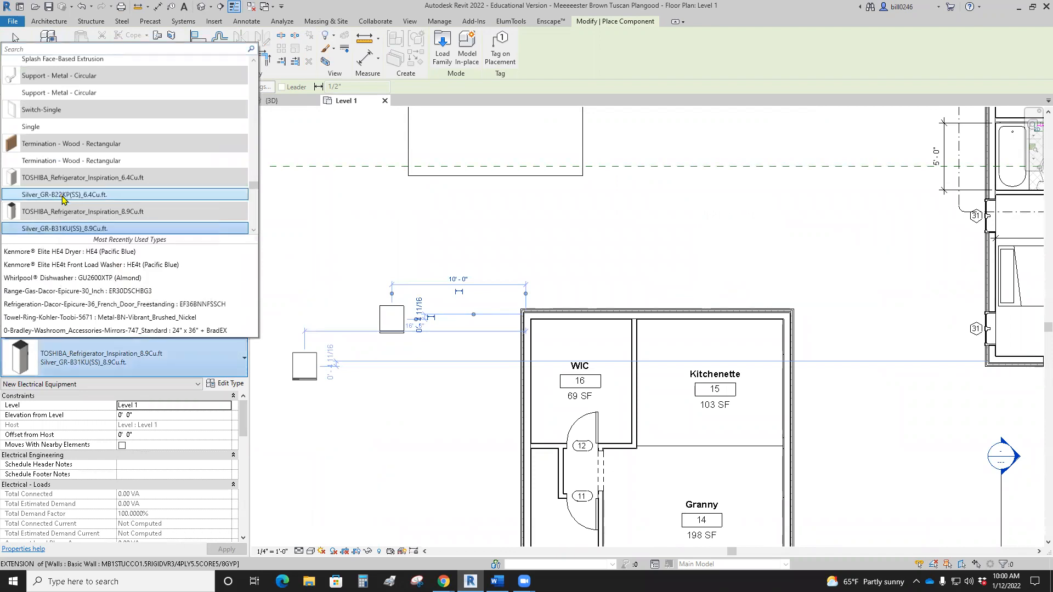
# Step: Place a silver Toshiba 6.4Cu.ft refrigerator, then choose the HAFELE CUTE SERIES black compact type
pyautogui.click(64, 194)
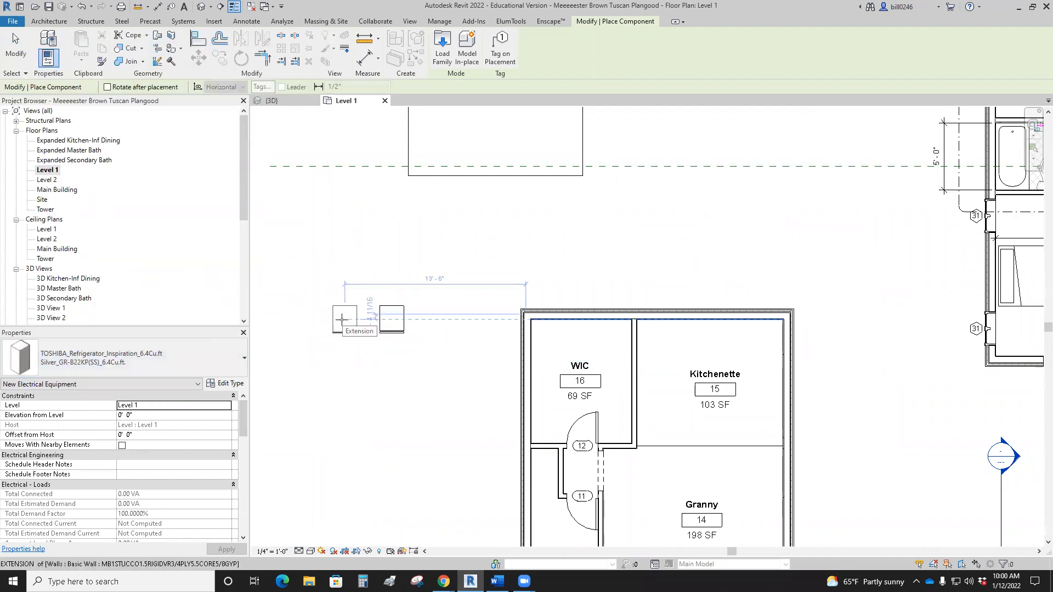
pyautogui.click(344, 319)
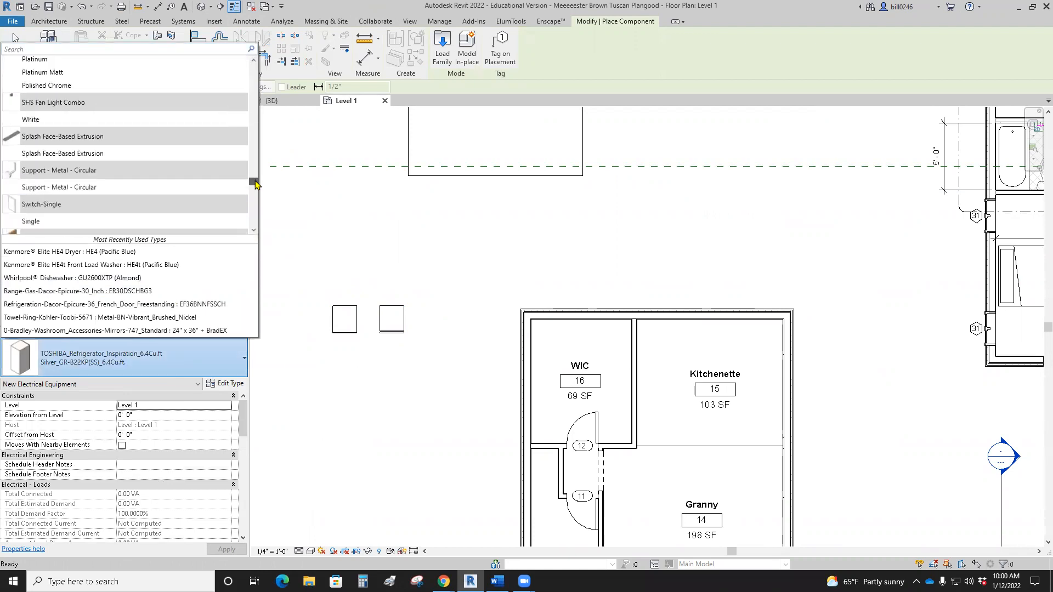
pyautogui.scroll(-3)
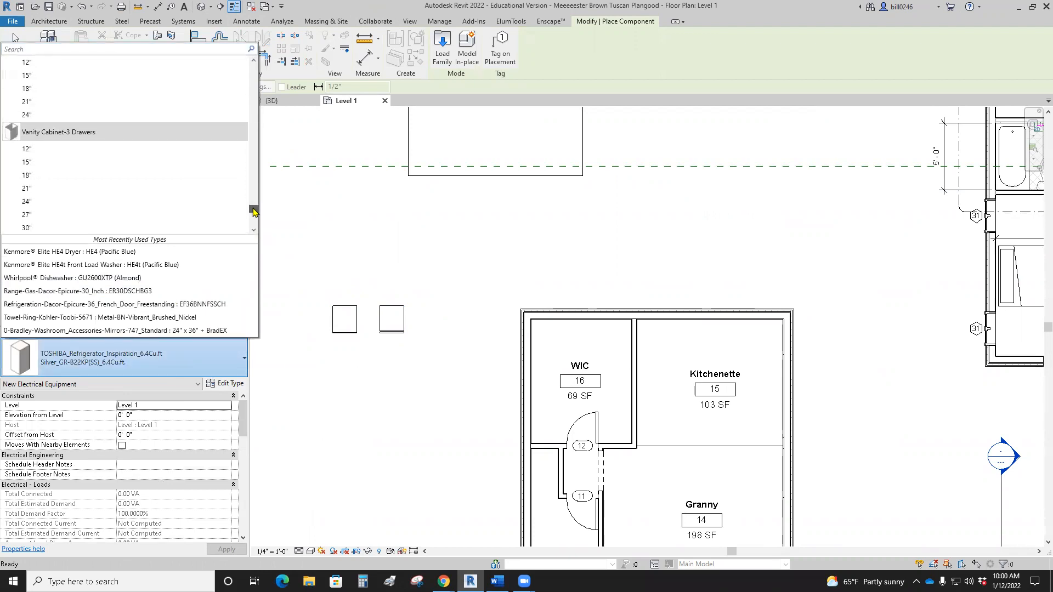
pyautogui.scroll(-3)
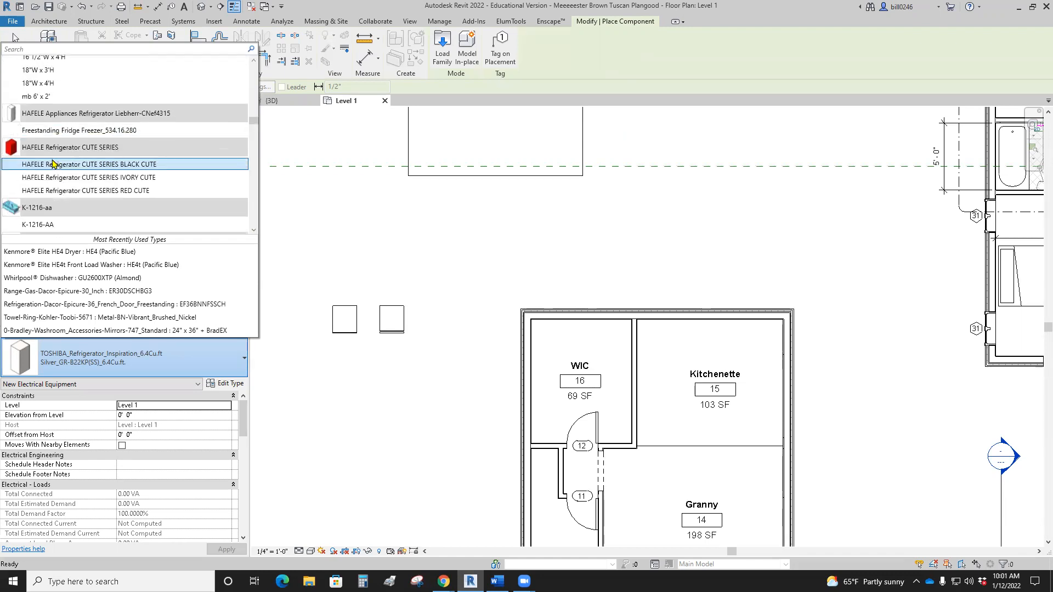
pyautogui.click(88, 164)
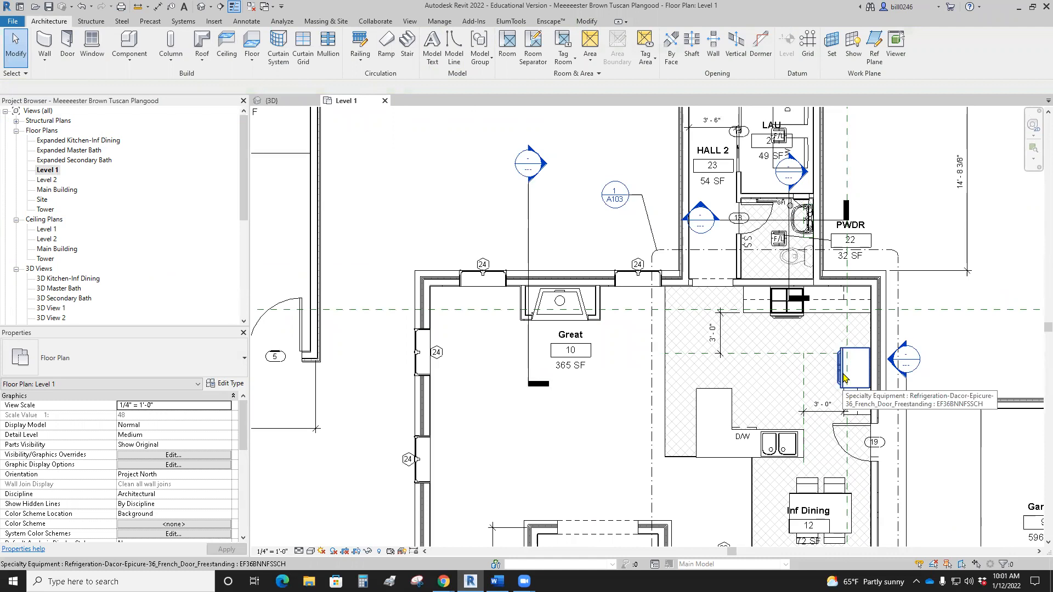
# Step: Open the default 3D view and select the Toshiba refrigerator to inspect it
pyautogui.rightClick(853, 370)
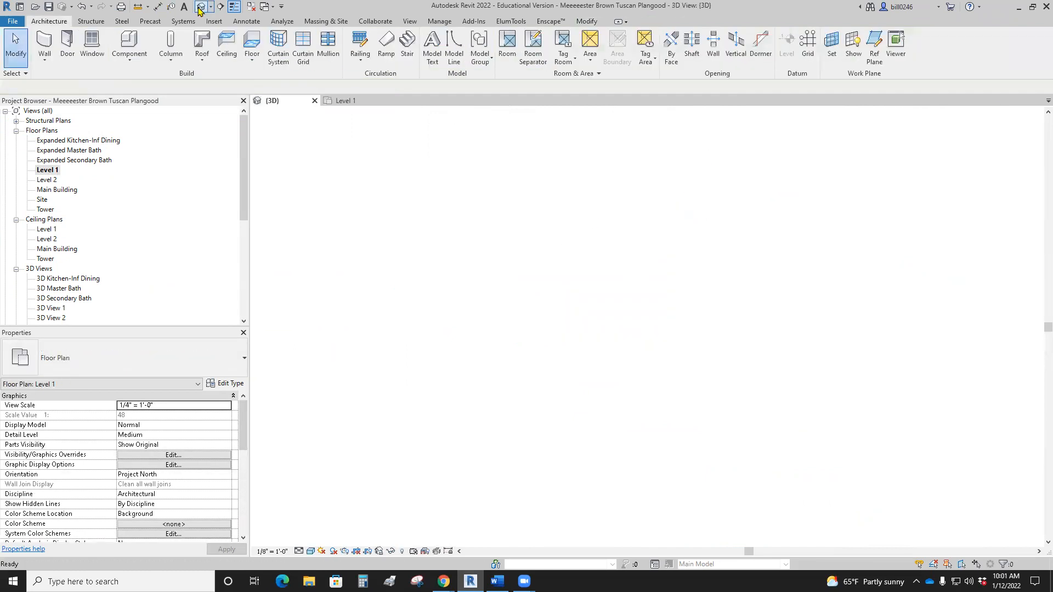
pyautogui.click(272, 99)
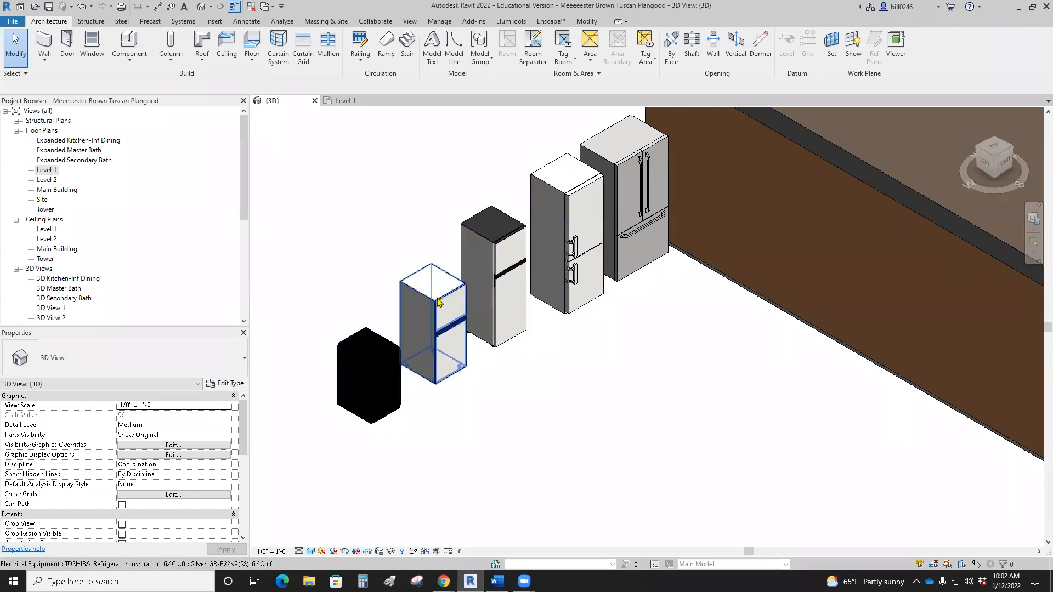
pyautogui.click(433, 303)
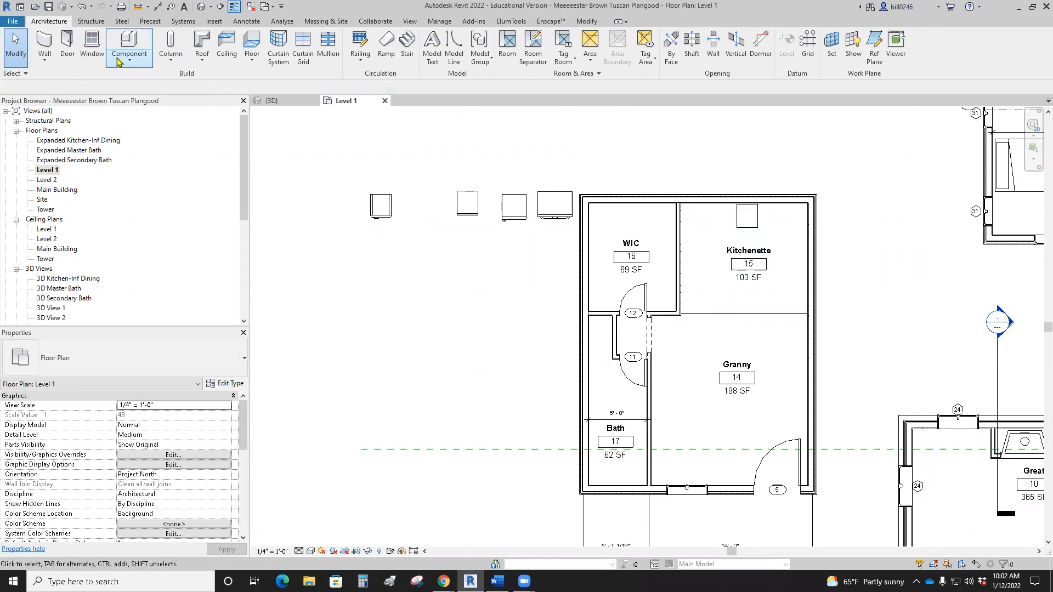
# Step: Start Place Component, open Load Family and browse to the Kitchen families folder
pyautogui.click(129, 47)
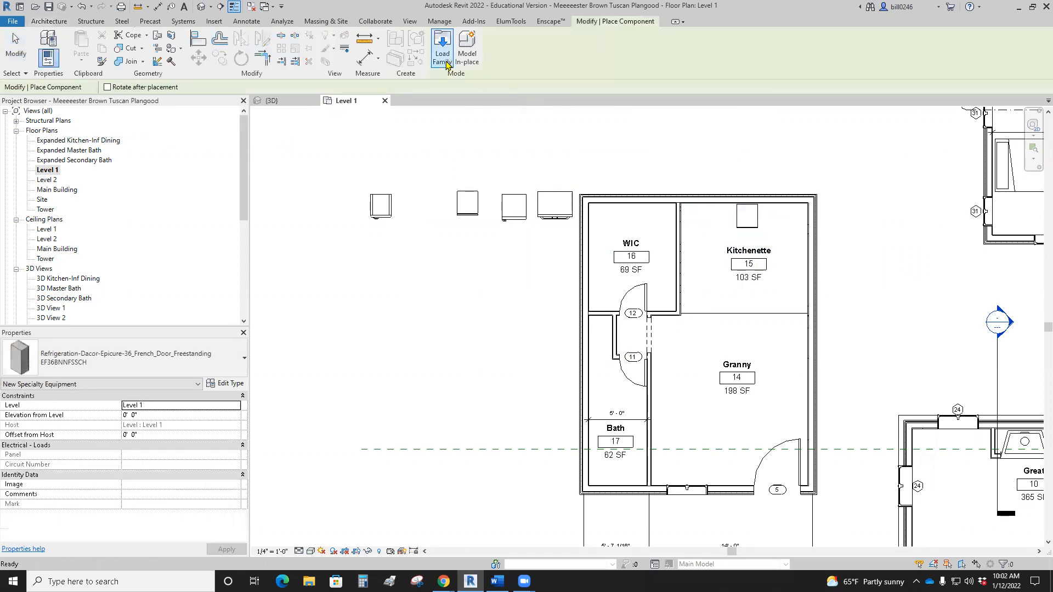
pyautogui.click(441, 48)
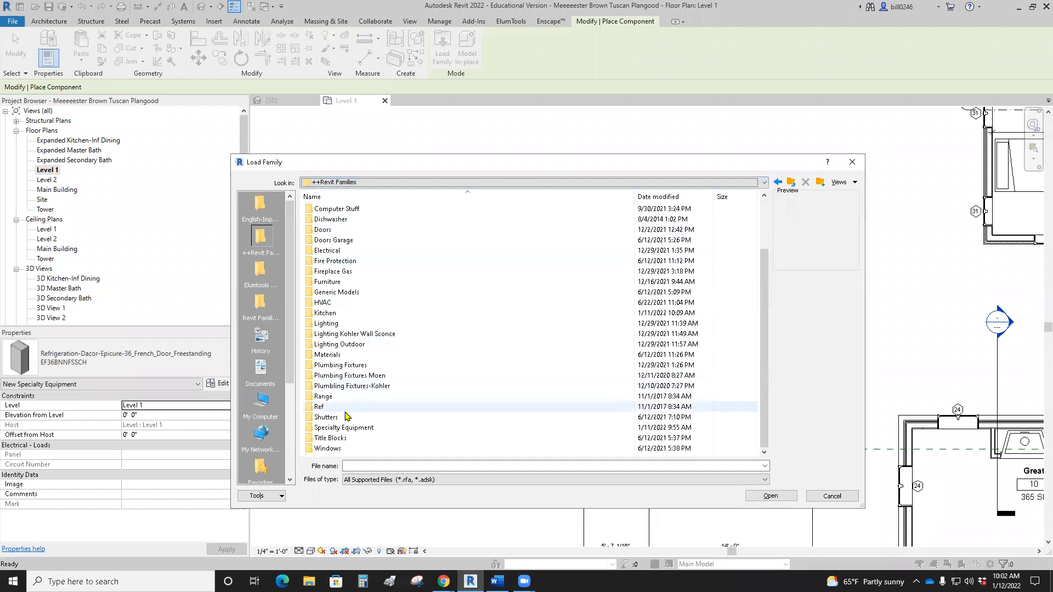
pyautogui.doubleClick(323, 396)
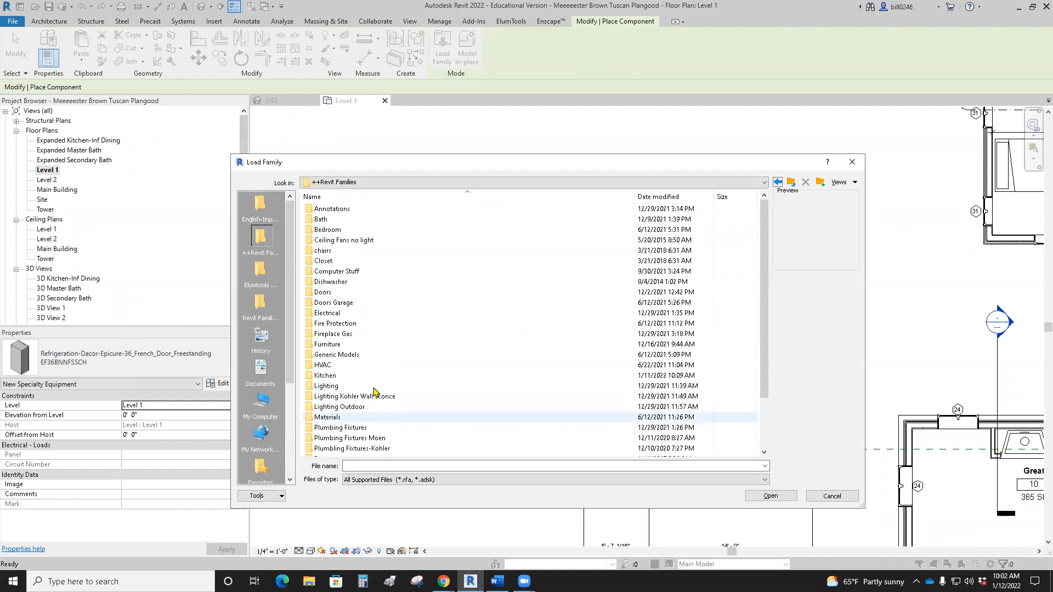
pyautogui.scroll(-3)
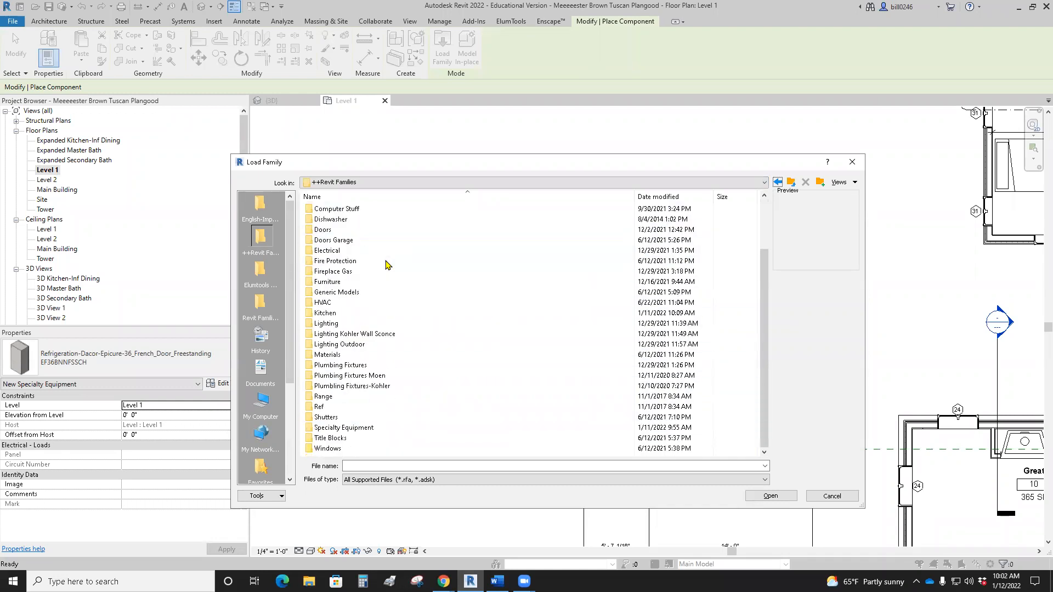
pyautogui.click(322, 303)
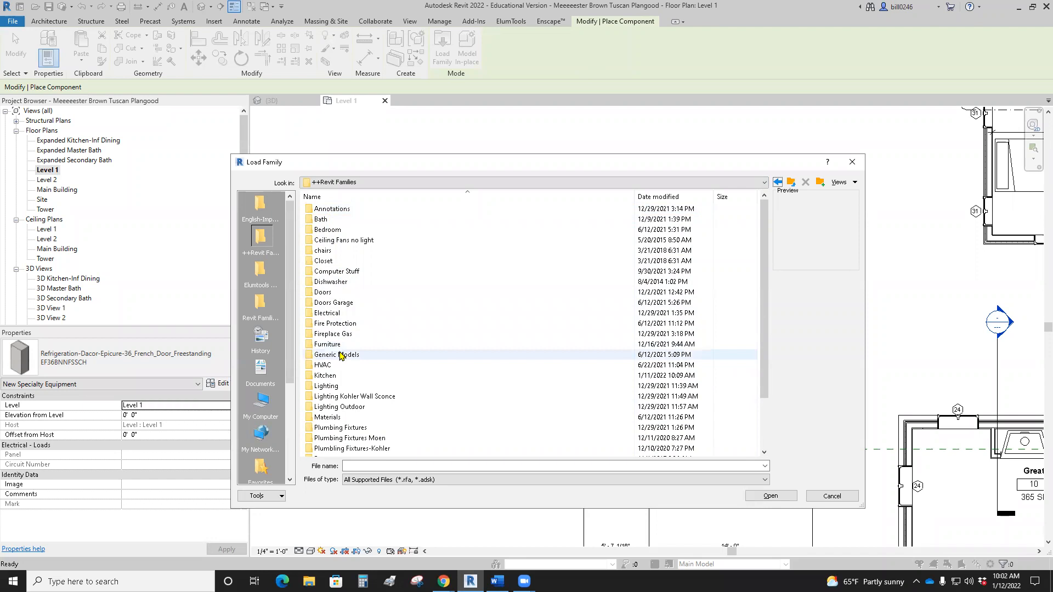
pyautogui.doubleClick(326, 375)
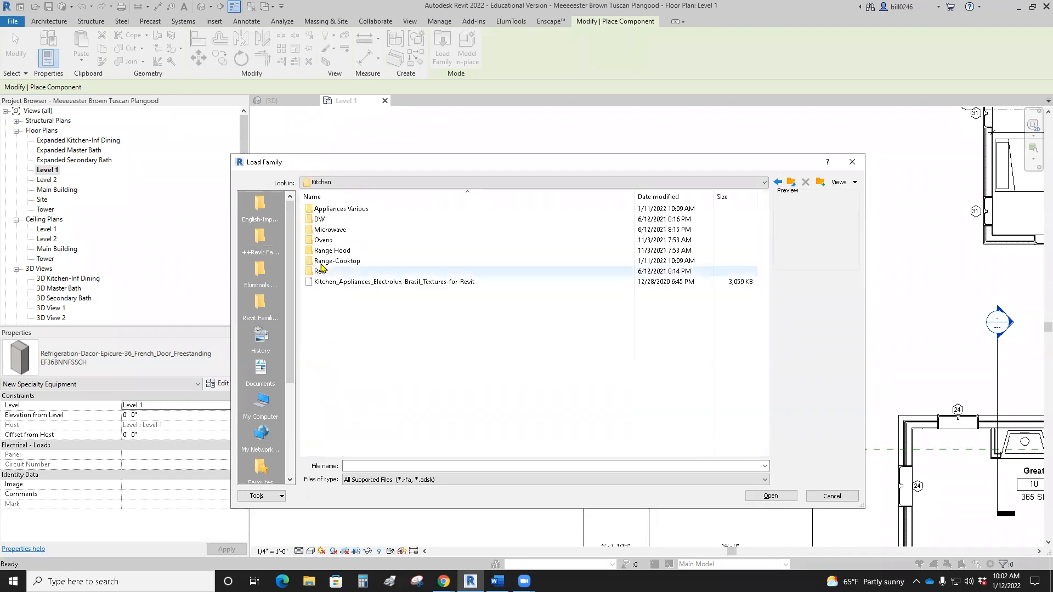
# Step: Load the Electrolux Induction Full Hob Domino family from the Range-Cooktop folder
pyautogui.doubleClick(336, 261)
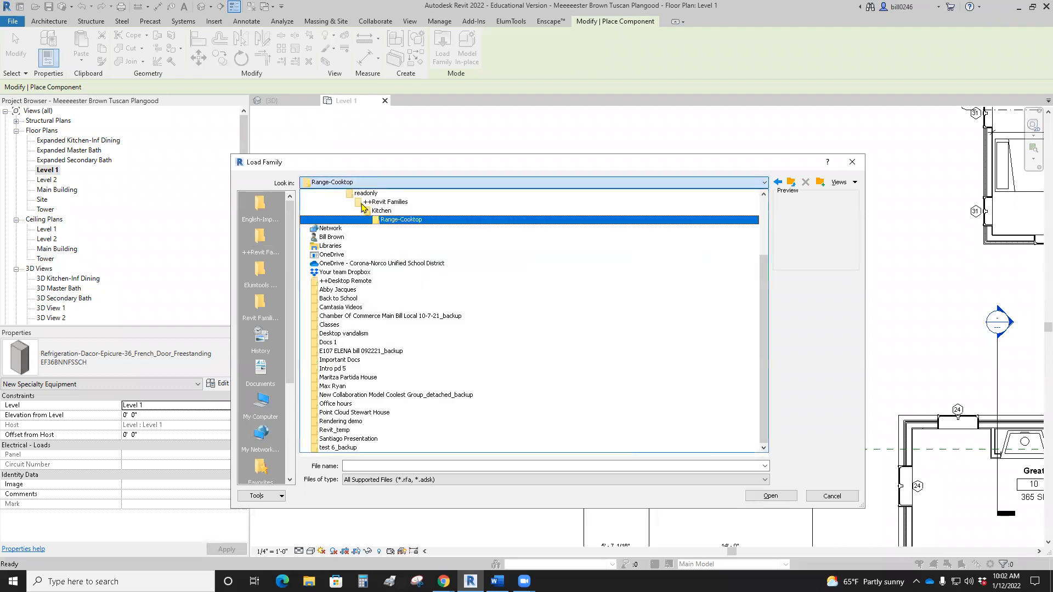
pyautogui.doubleClick(402, 219)
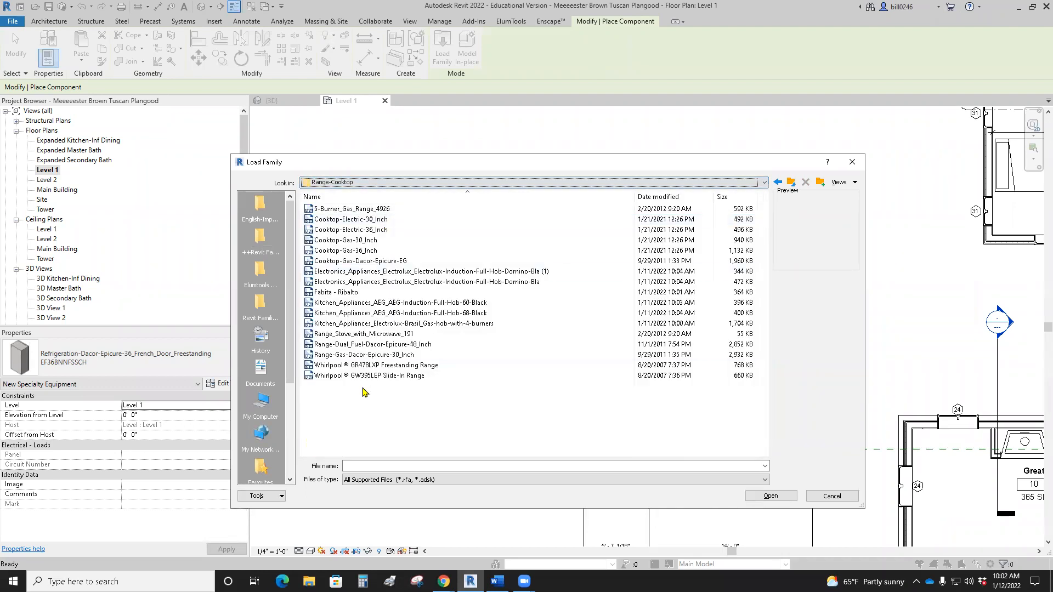
pyautogui.click(427, 271)
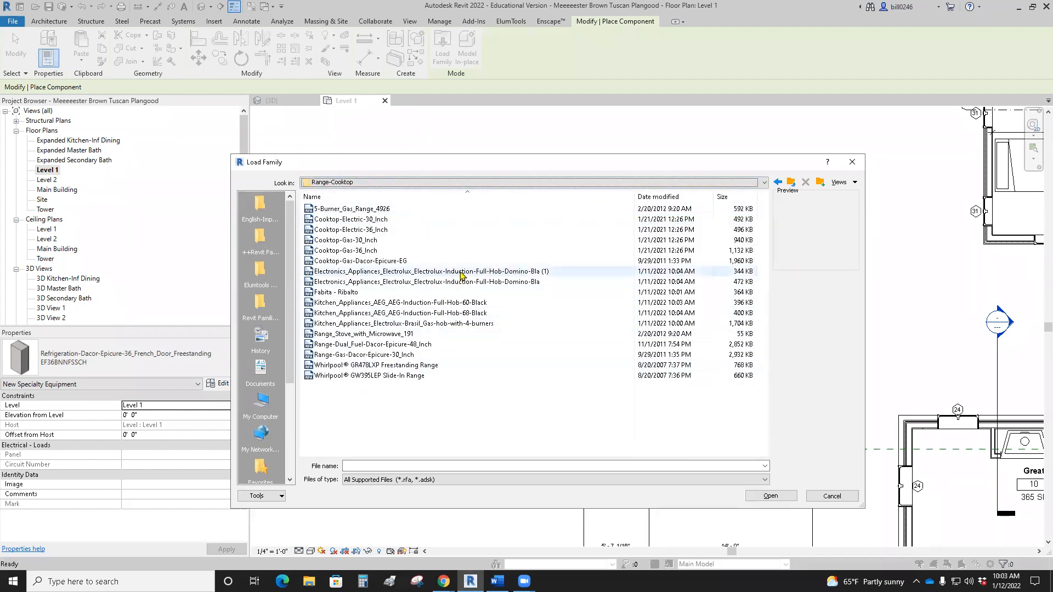
pyautogui.click(429, 271)
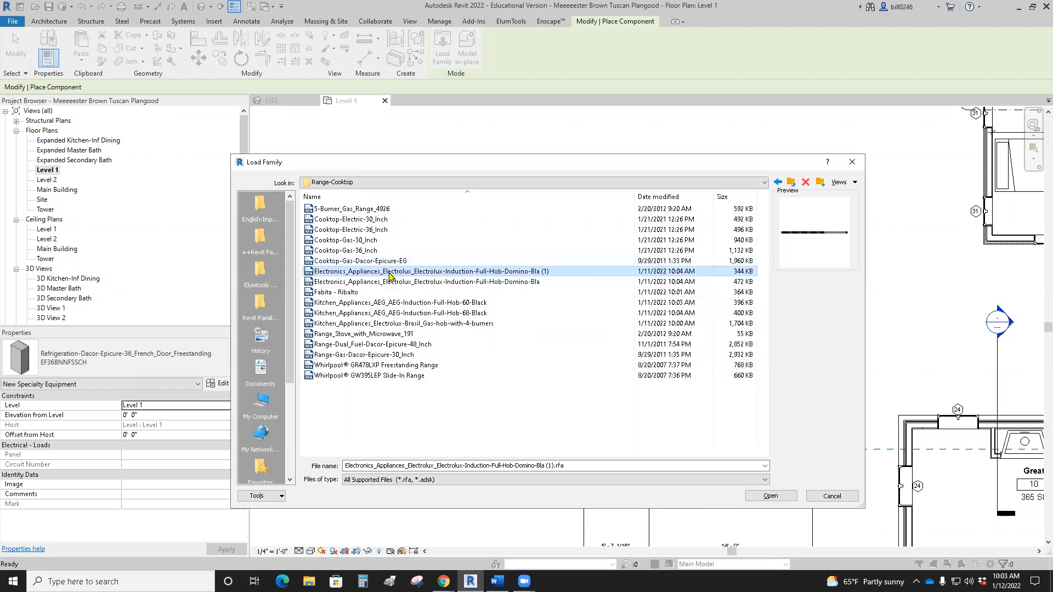
pyautogui.moveTo(340, 344)
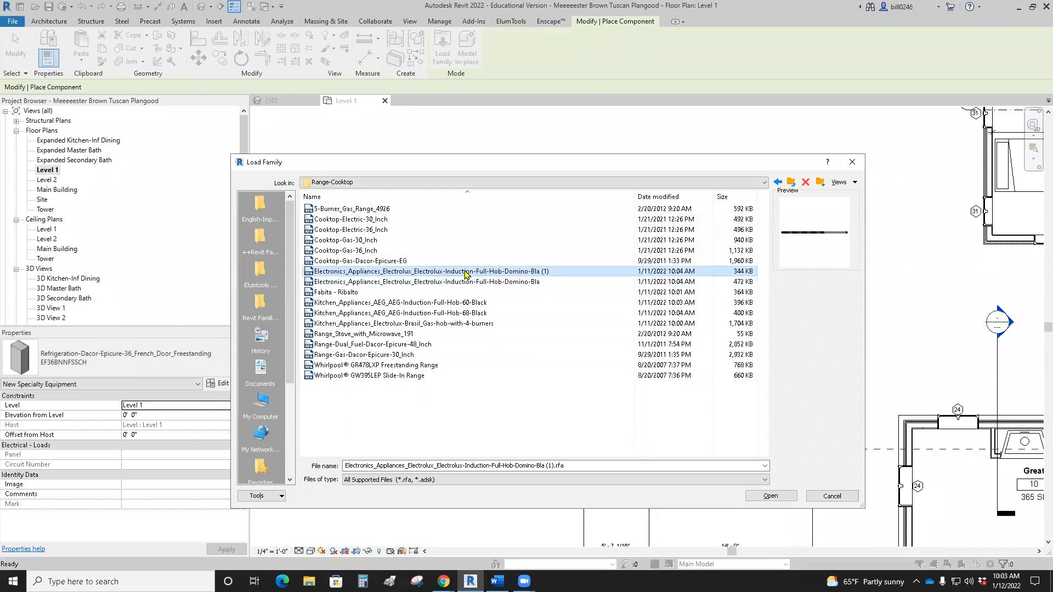
pyautogui.moveTo(780, 517)
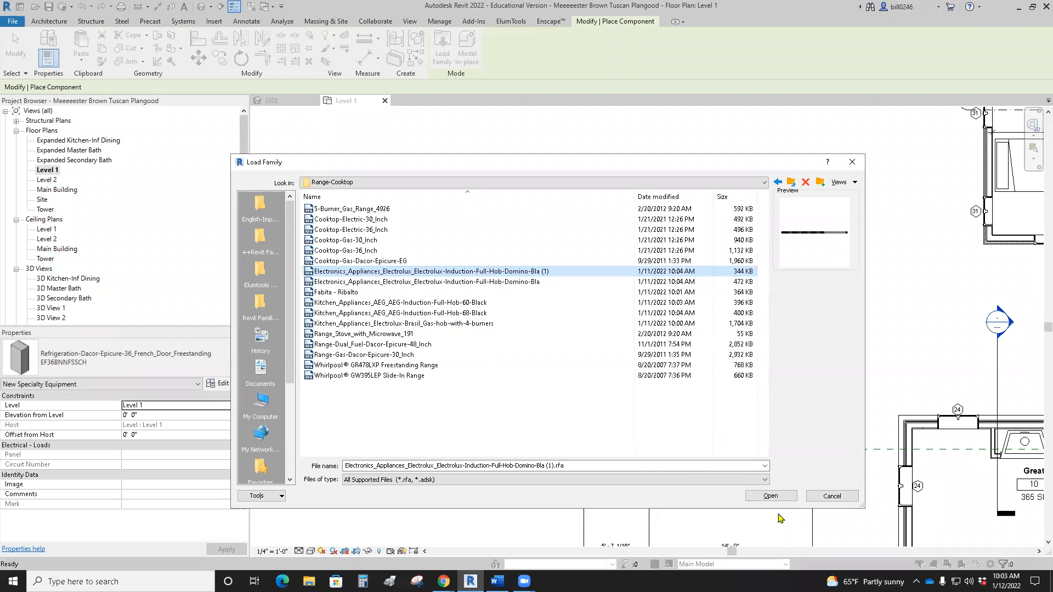
pyautogui.click(770, 496)
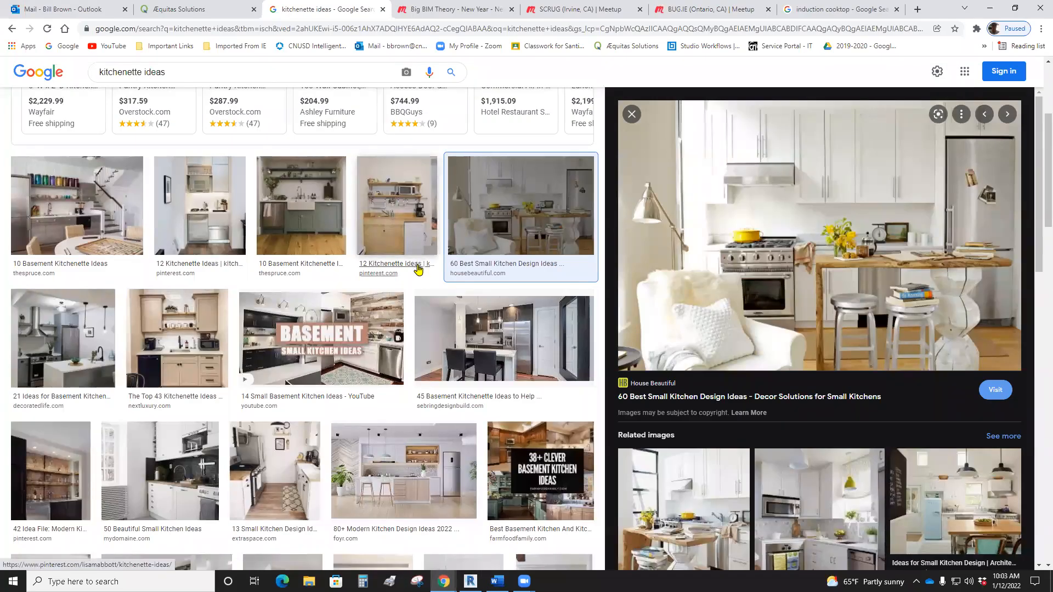
pyautogui.moveTo(396, 263)
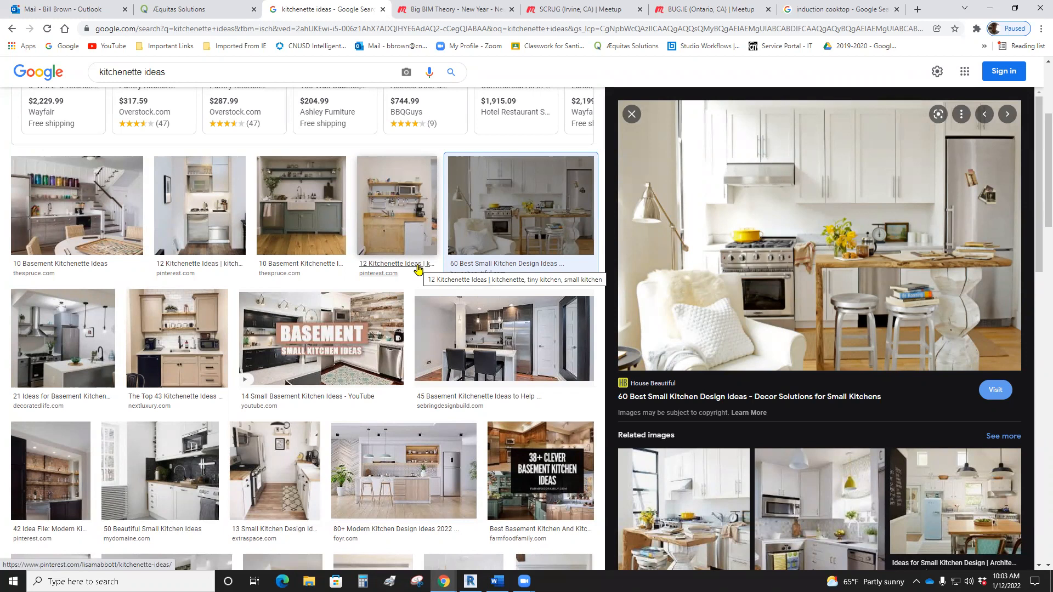
pyautogui.moveTo(430, 266)
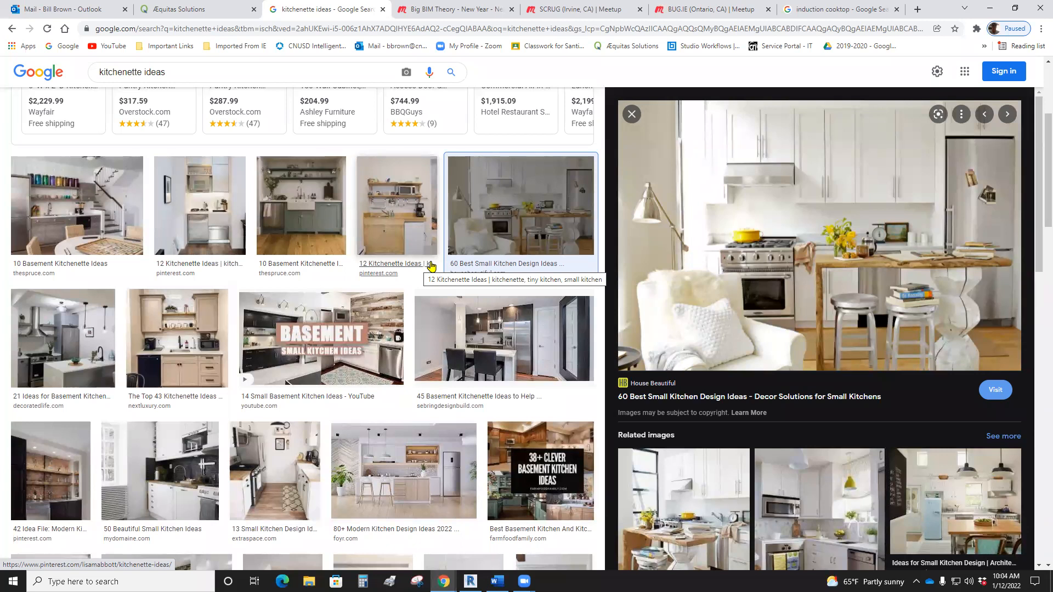
pyautogui.moveTo(965, 199)
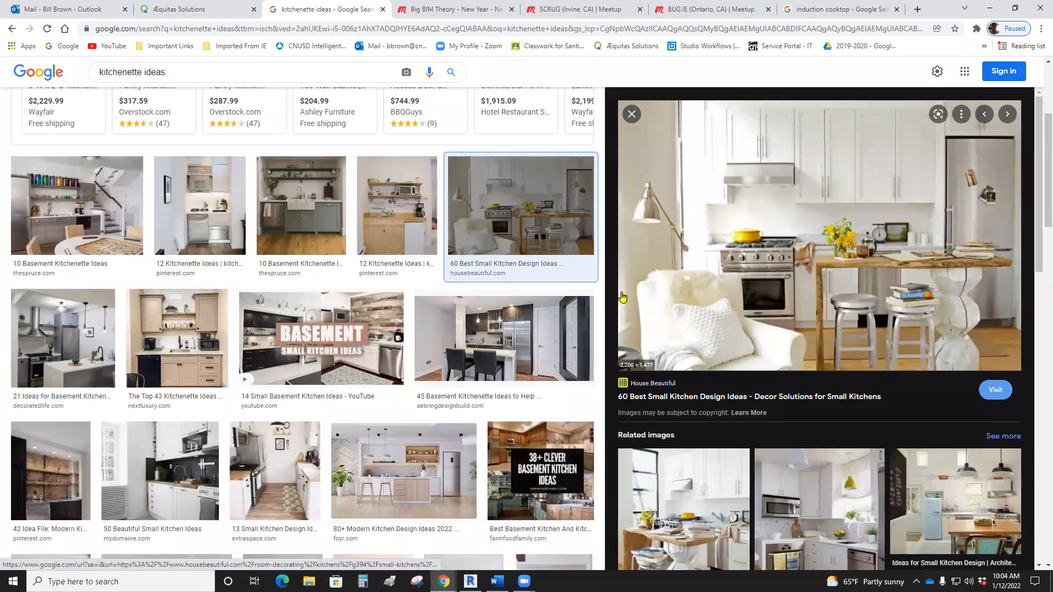
# Step: Close the enlarged small-kitchen photo and minimize Chrome to return to Revit
pyautogui.click(630, 113)
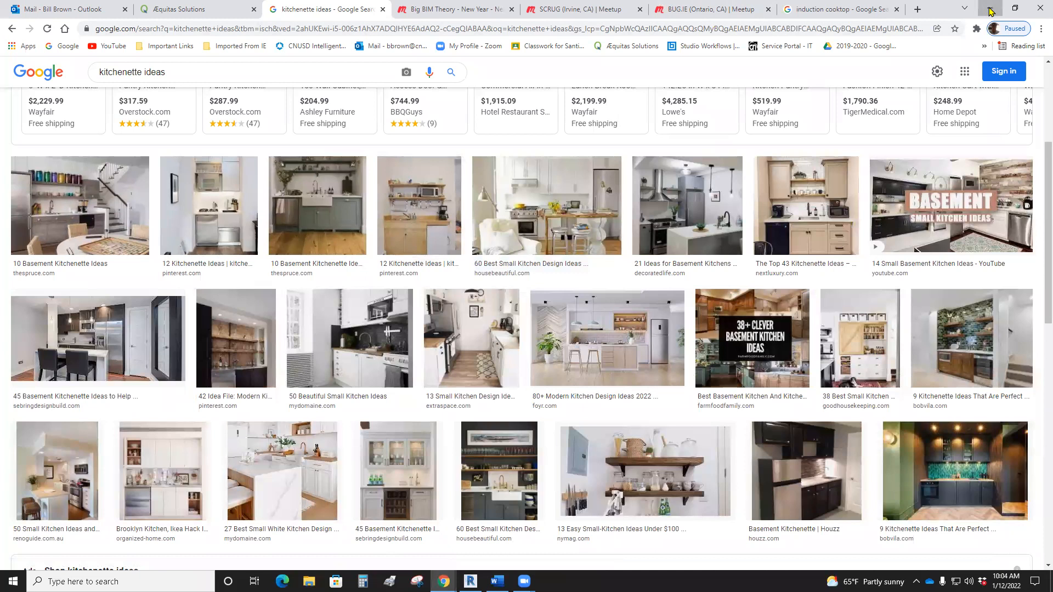
pyautogui.click(469, 581)
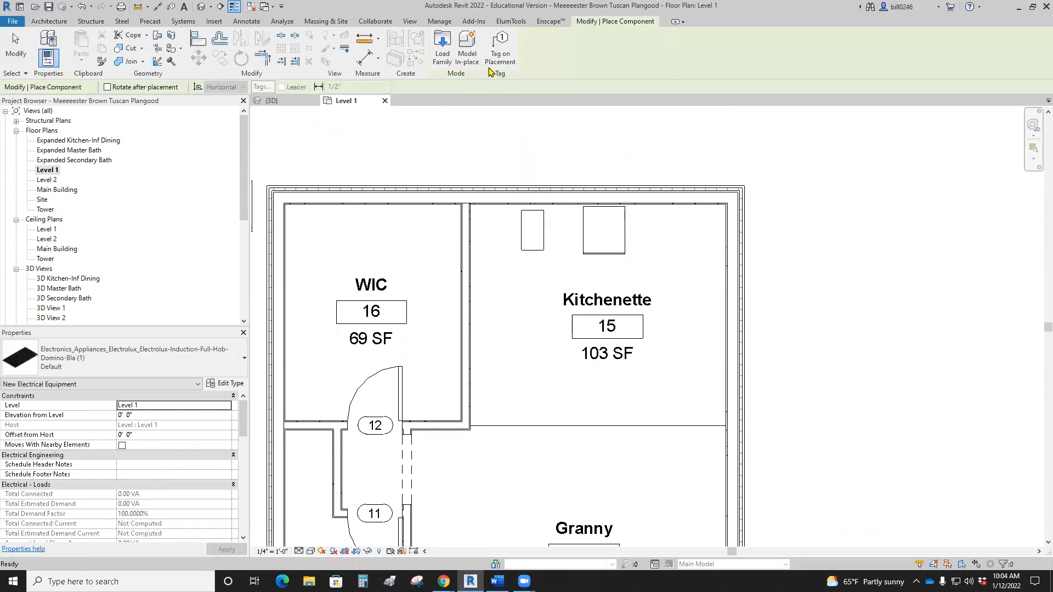
# Step: Load Microwave-Dacor-Preference-24inch-1200W.rfa from the Kitchen > Microwave folder
pyautogui.click(442, 47)
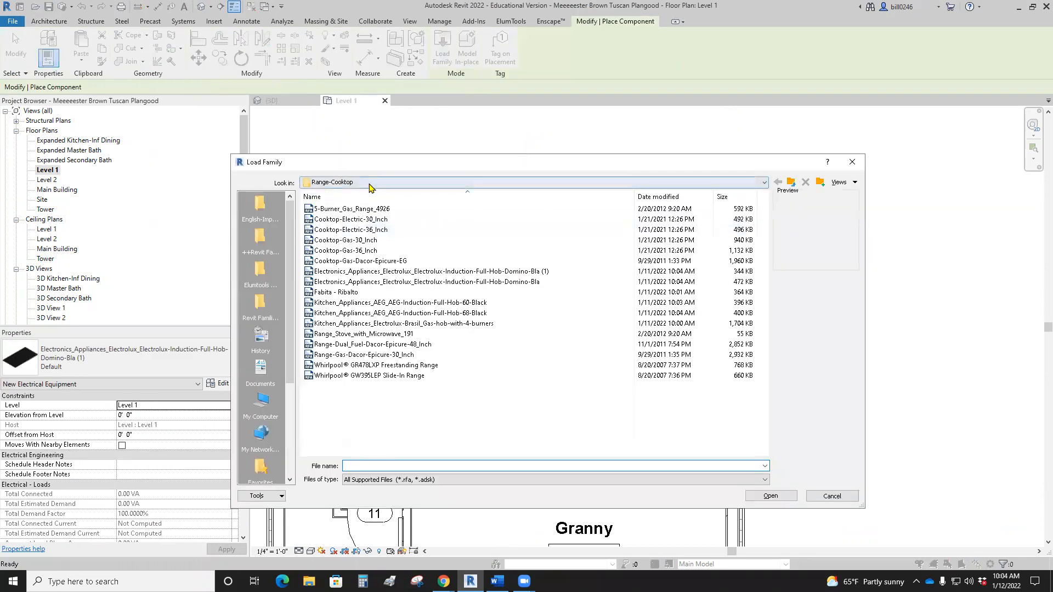
pyautogui.click(762, 182)
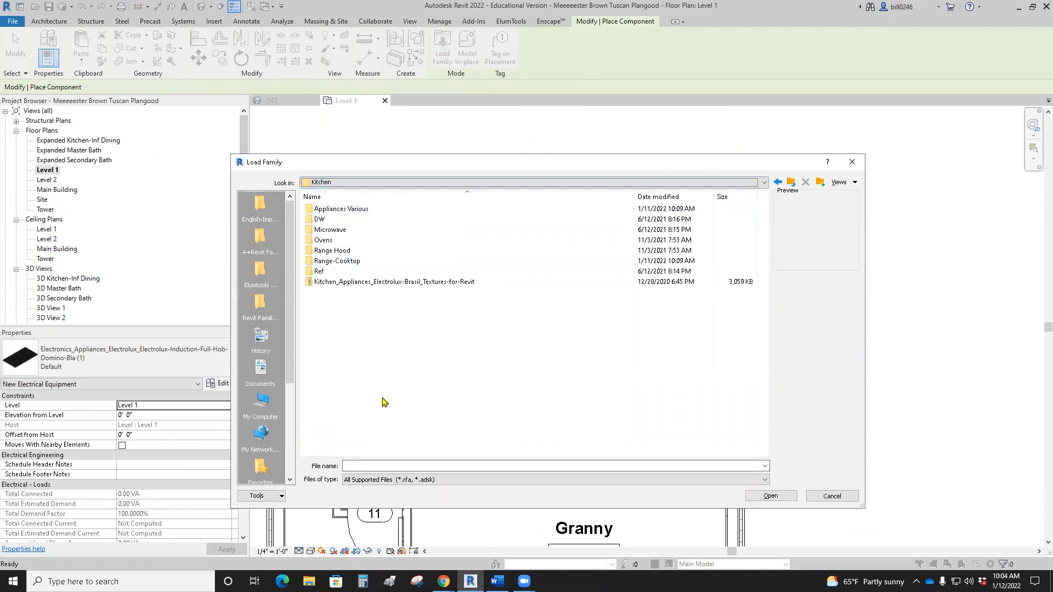
pyautogui.doubleClick(330, 229)
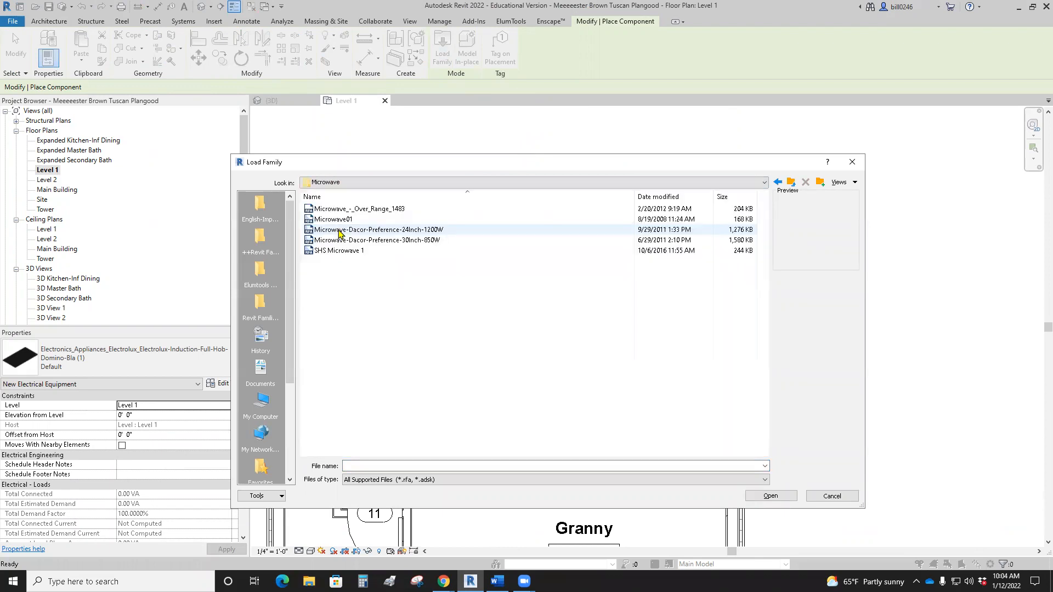
pyautogui.click(373, 240)
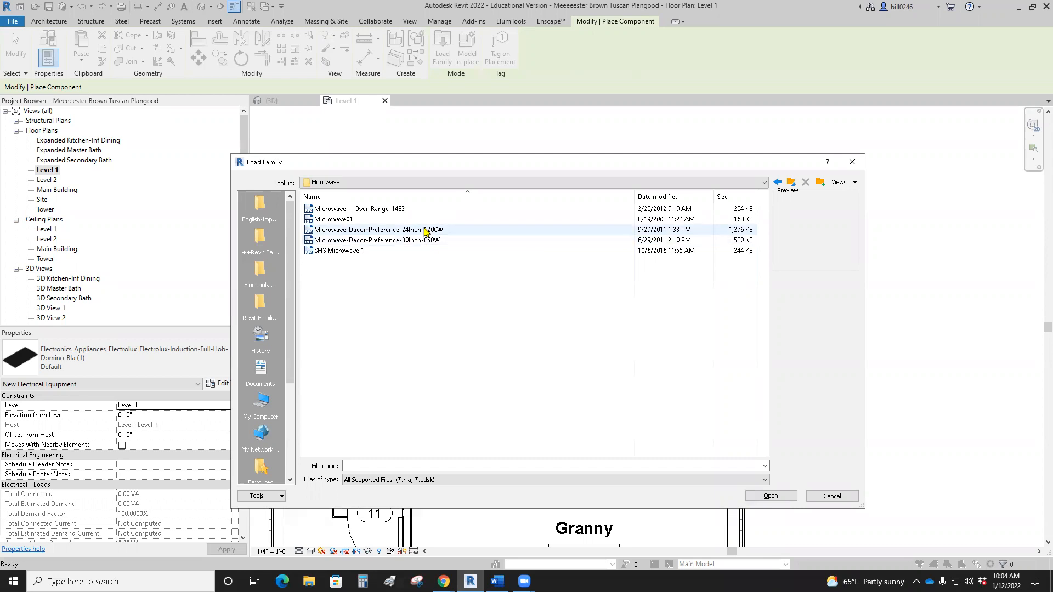
pyautogui.click(378, 230)
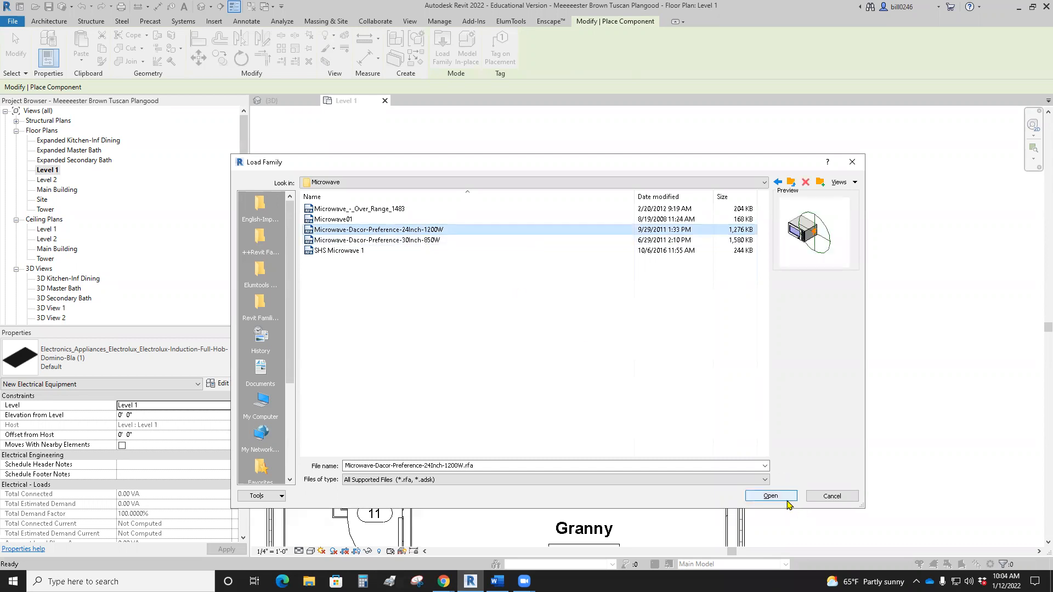
pyautogui.click(770, 496)
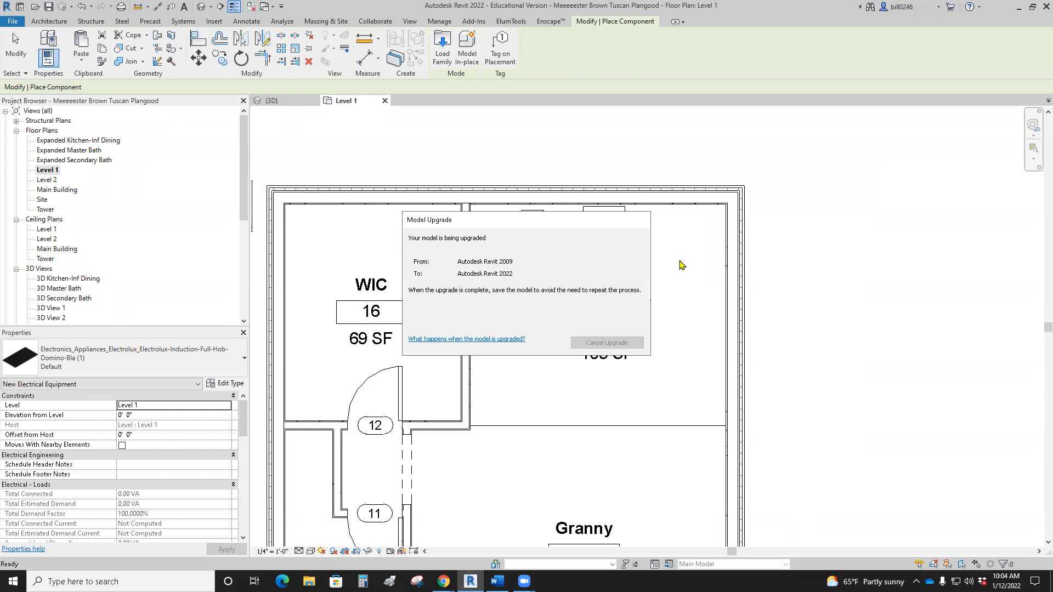
pyautogui.moveTo(683, 228)
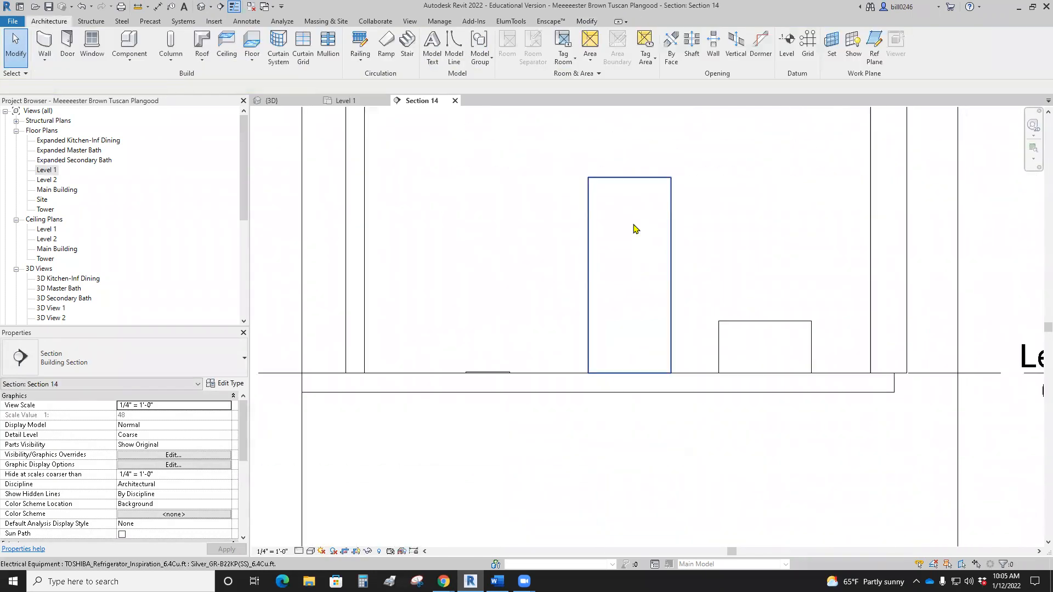
# Step: Set Section 14 to Fine detail, select the microwave, then return to the Level 1 plan
pyautogui.click(307, 550)
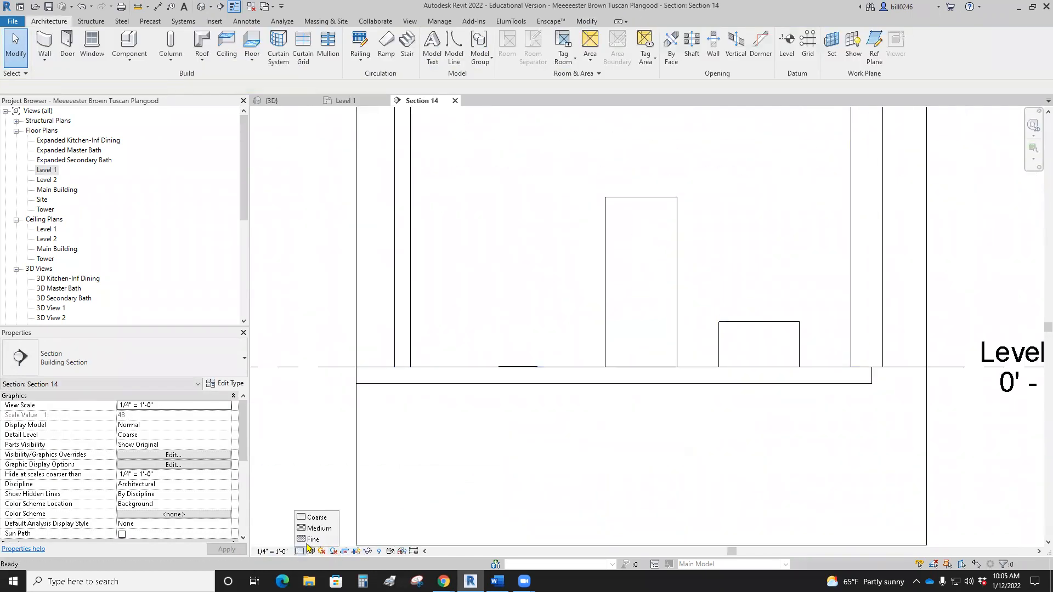
pyautogui.click(312, 540)
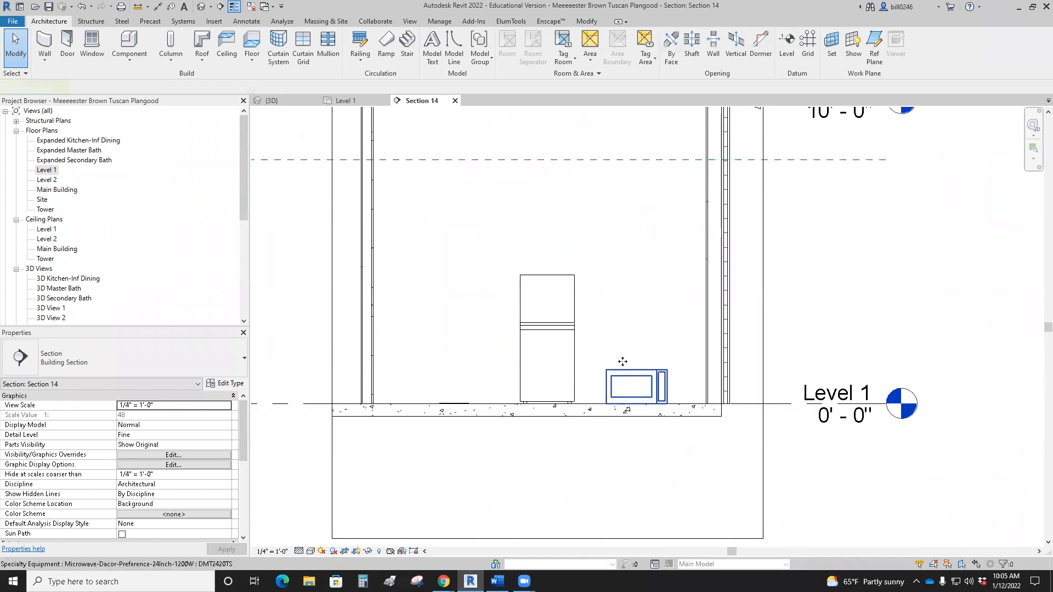
pyautogui.click(636, 383)
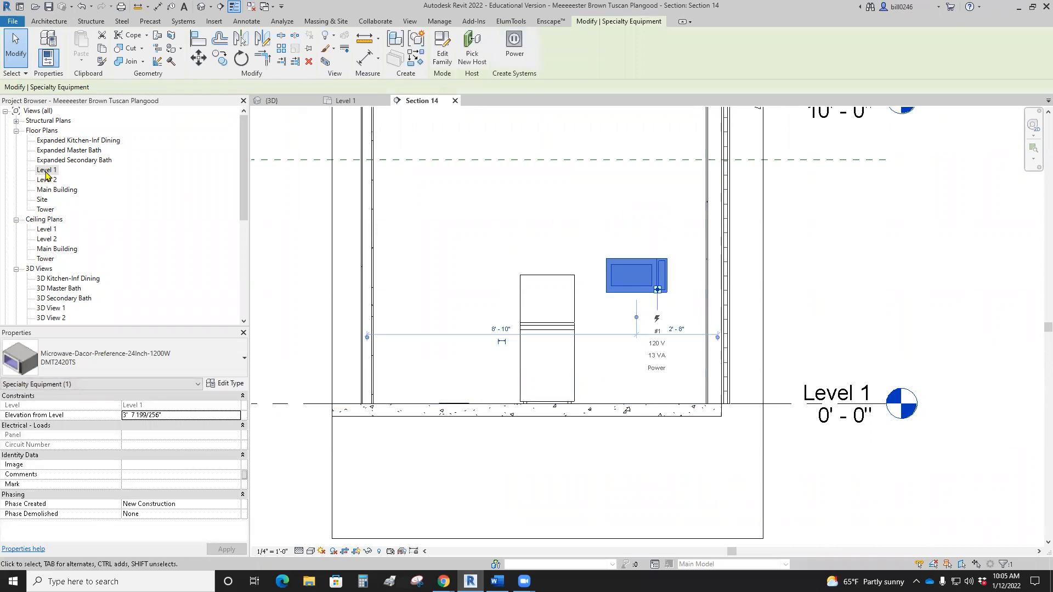
pyautogui.doubleClick(47, 170)
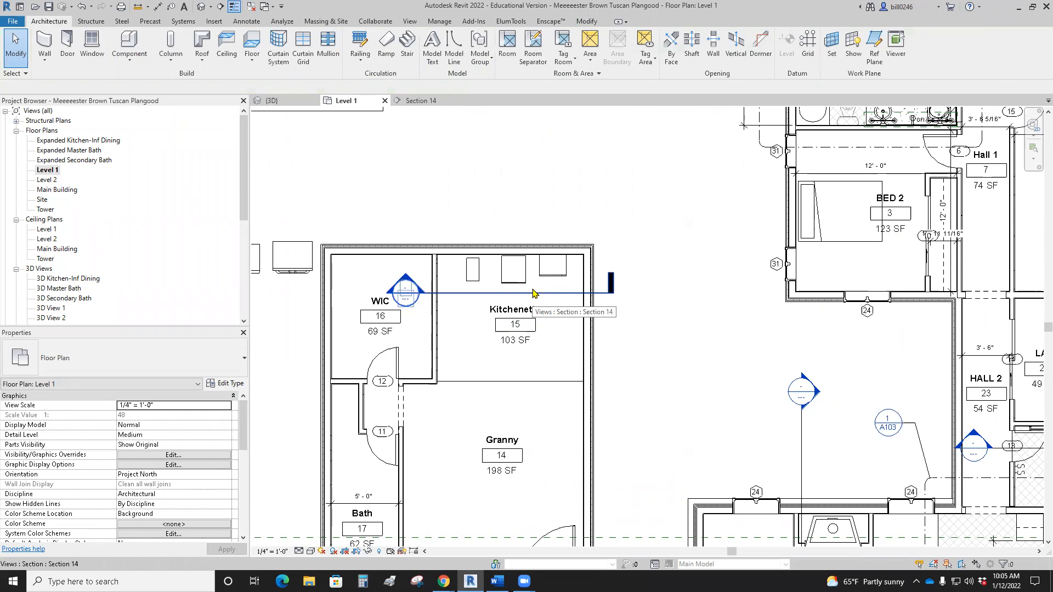
pyautogui.moveTo(534, 294)
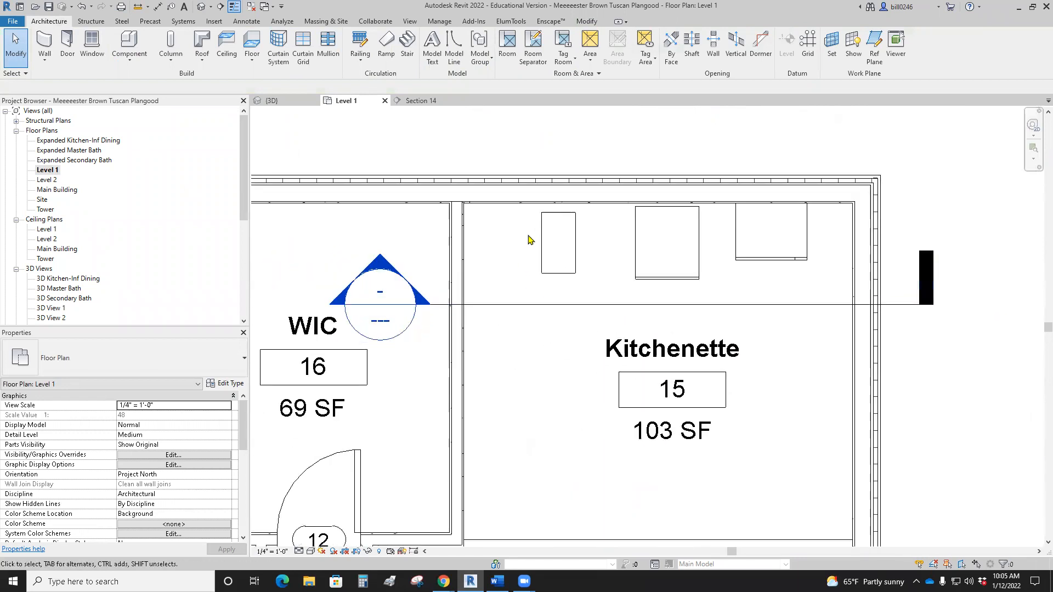
# Step: Place a Base Cabinet-Double Door Sink Unit 30" and drag it against the kitchenette back wall
pyautogui.click(558, 242)
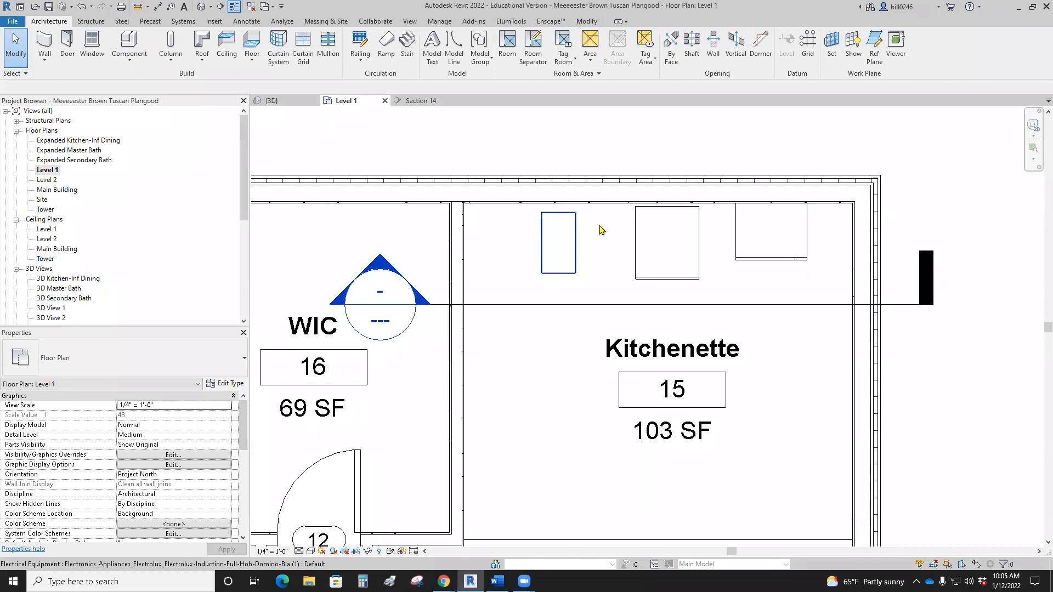
pyautogui.moveTo(557, 228)
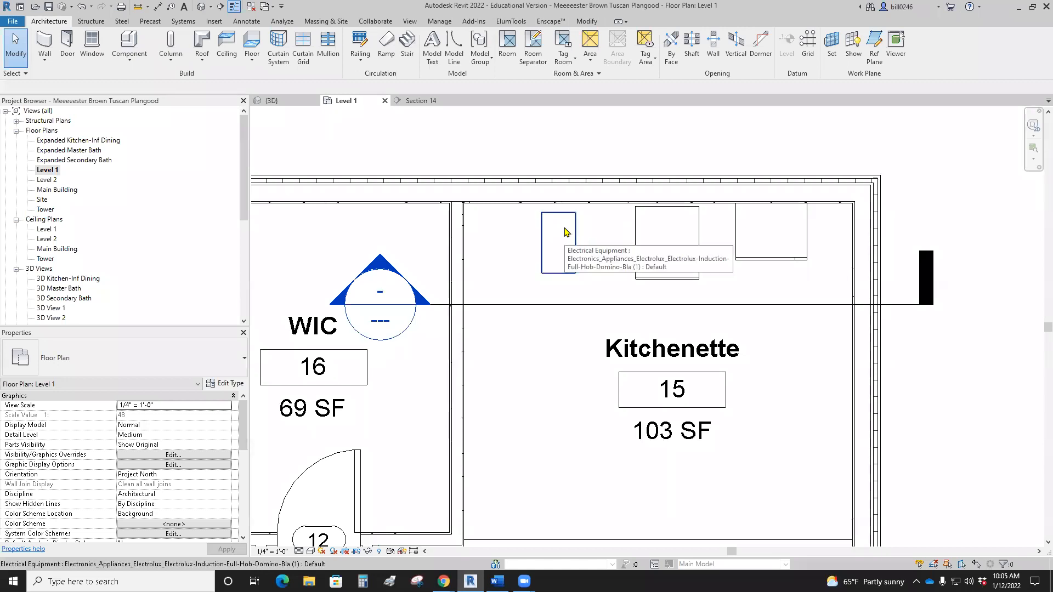
pyautogui.click(128, 49)
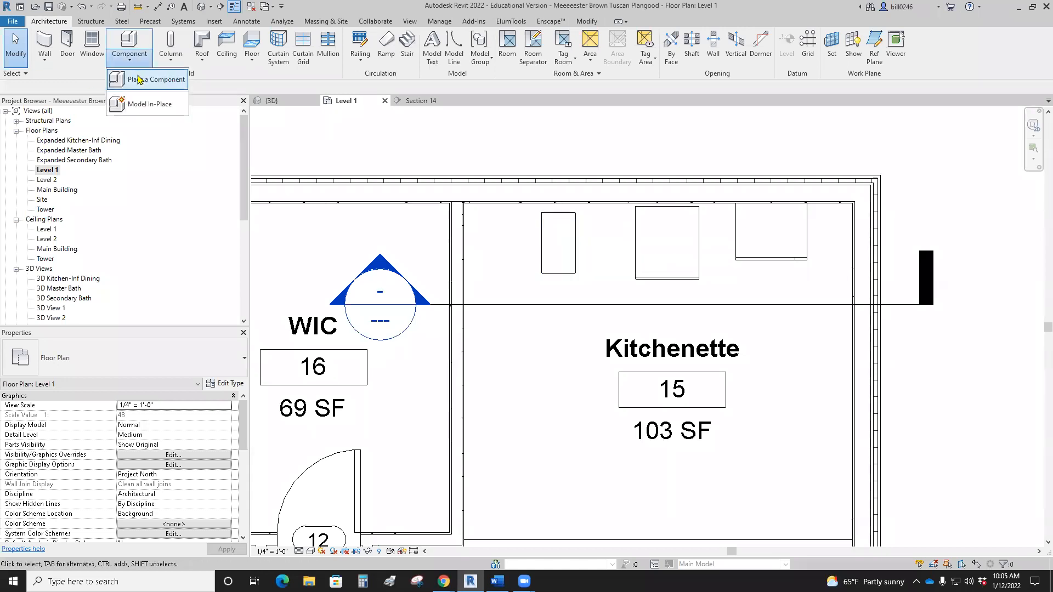
pyautogui.click(152, 79)
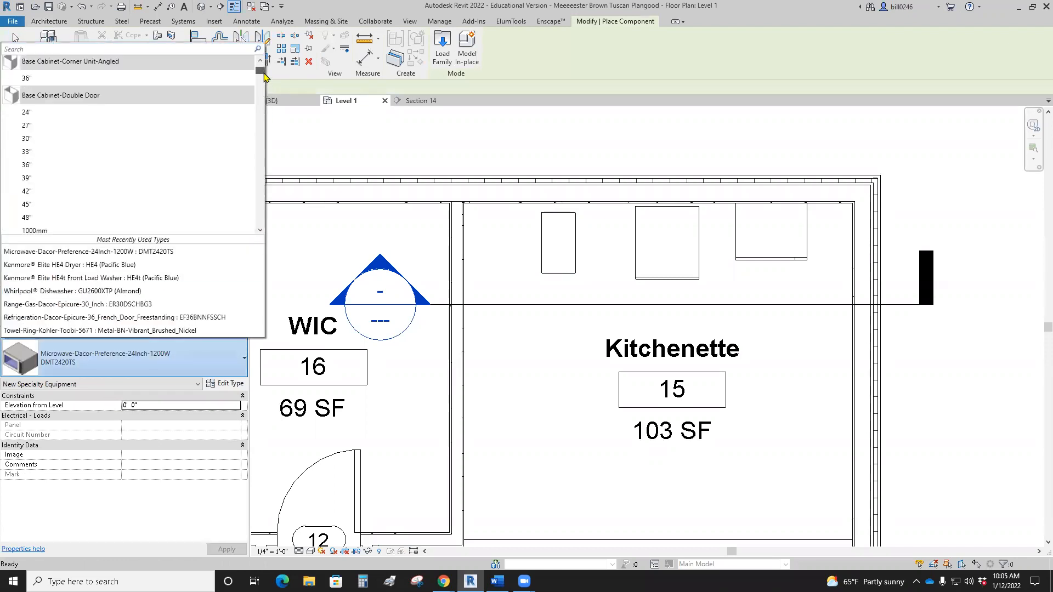
pyautogui.moveTo(26, 112)
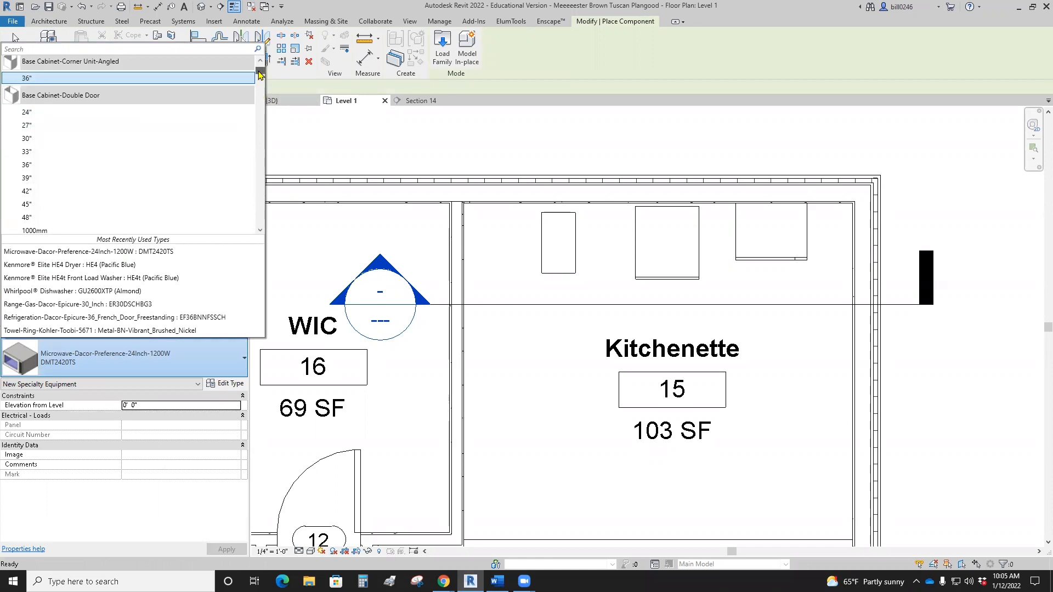
pyautogui.scroll(-3)
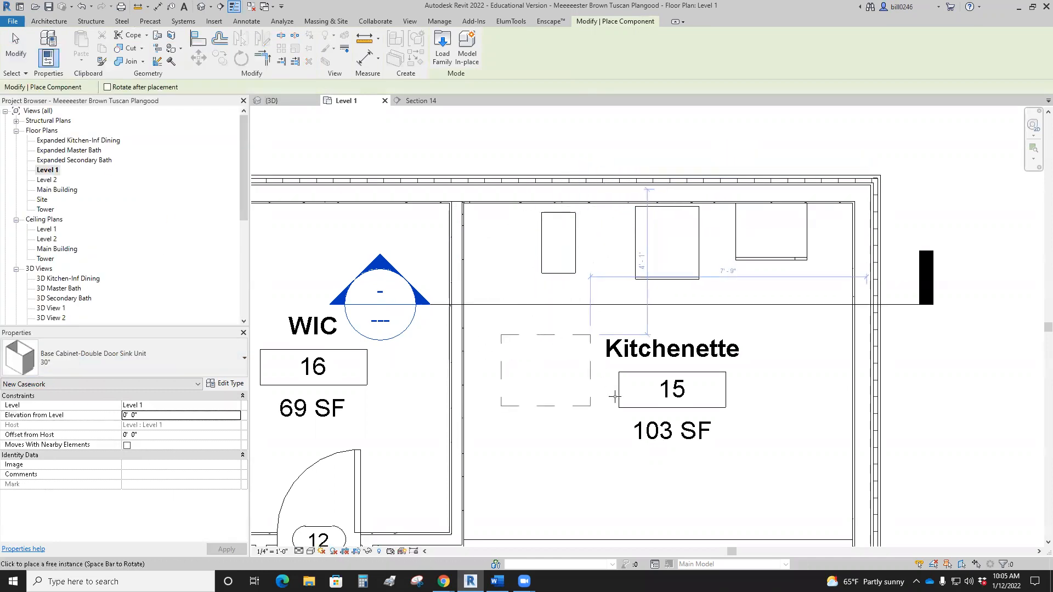
pyautogui.click(545, 370)
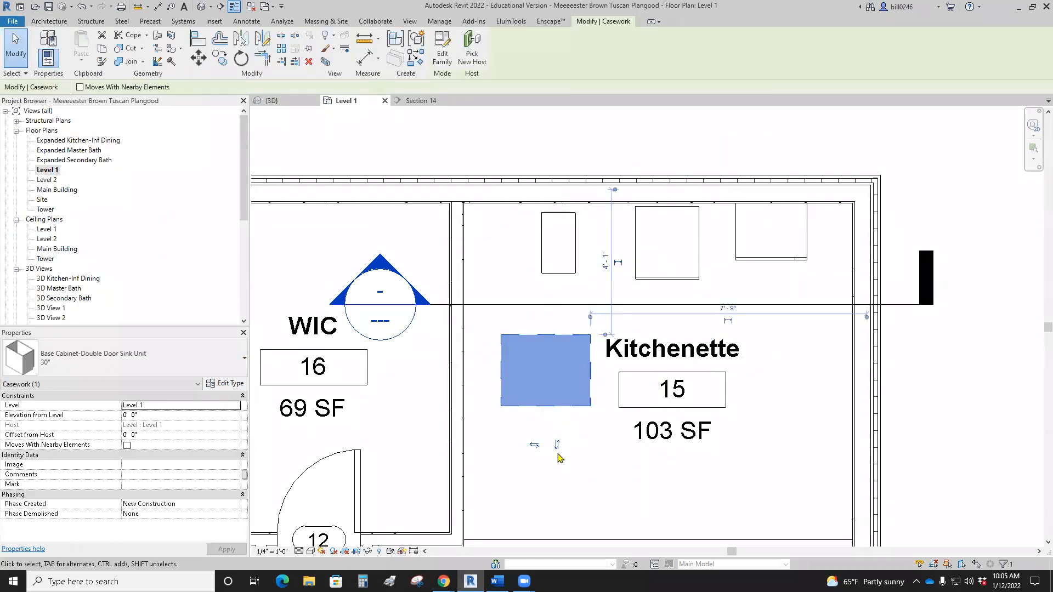
pyautogui.moveTo(559, 243)
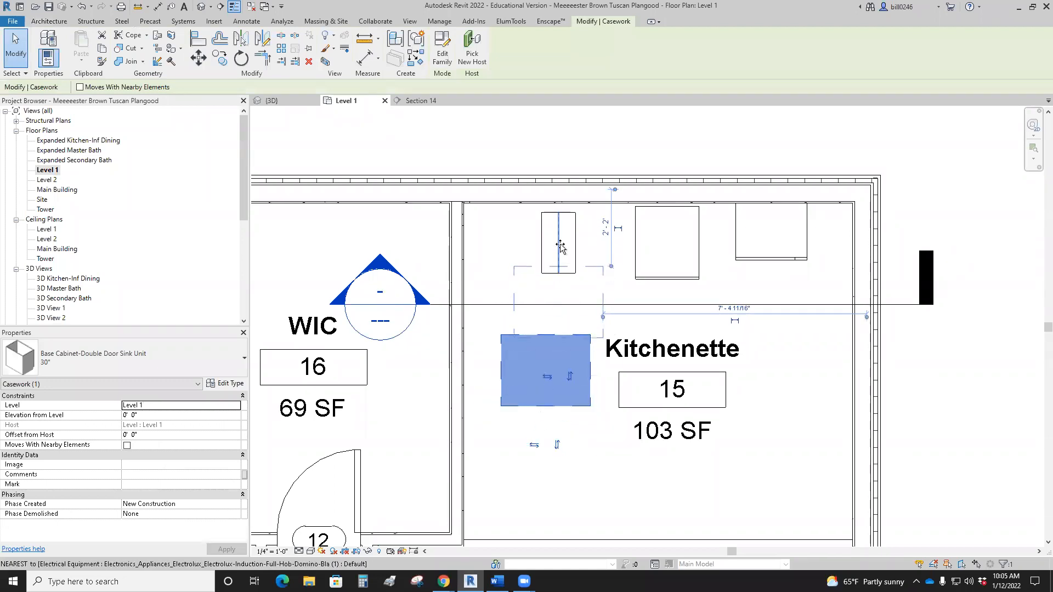
pyautogui.moveTo(545, 369); pyautogui.dragTo(557, 238)
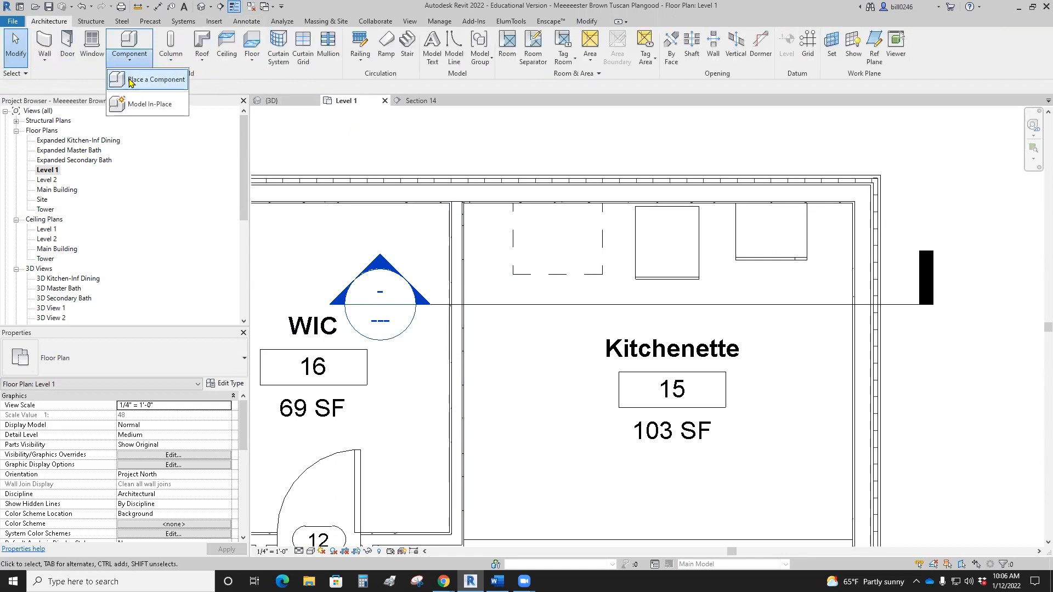
# Step: Place a Base Cabinet-Single Door & Drawer 15" in the kitchenette and flip its hand
pyautogui.click(152, 79)
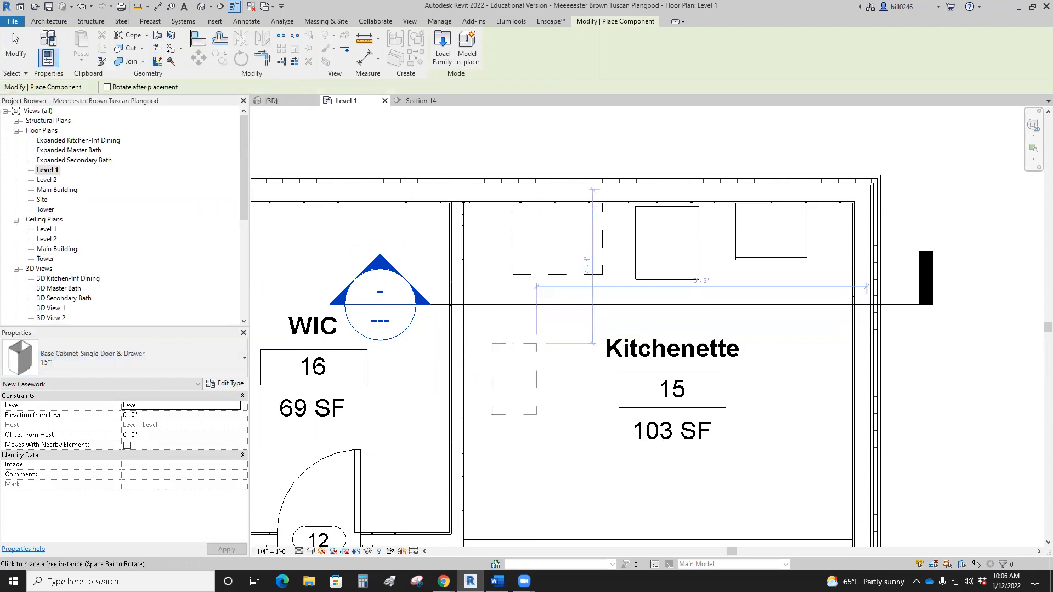
pyautogui.click(513, 379)
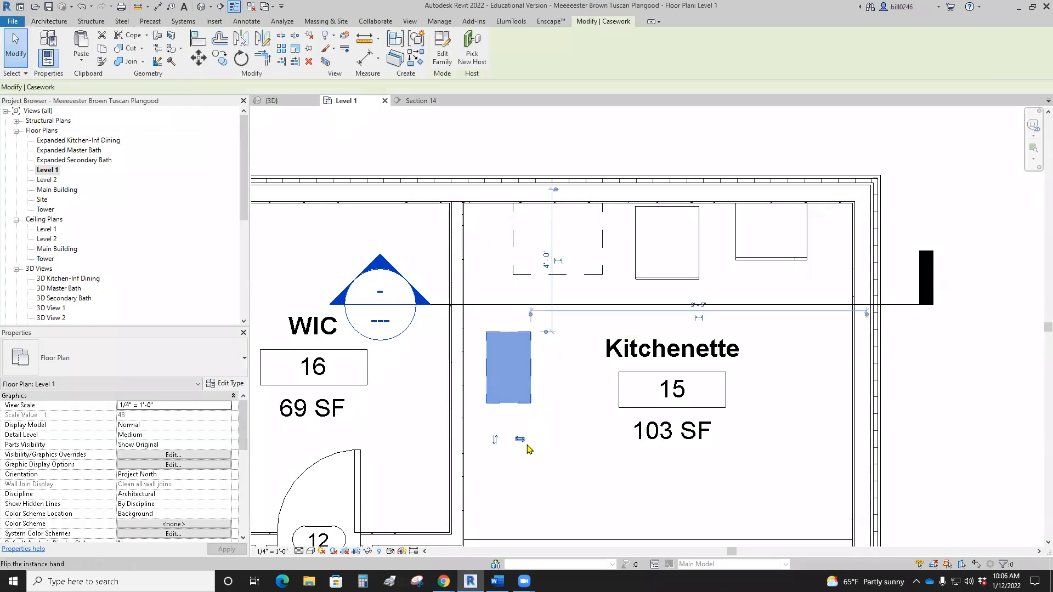
pyautogui.click(508, 367)
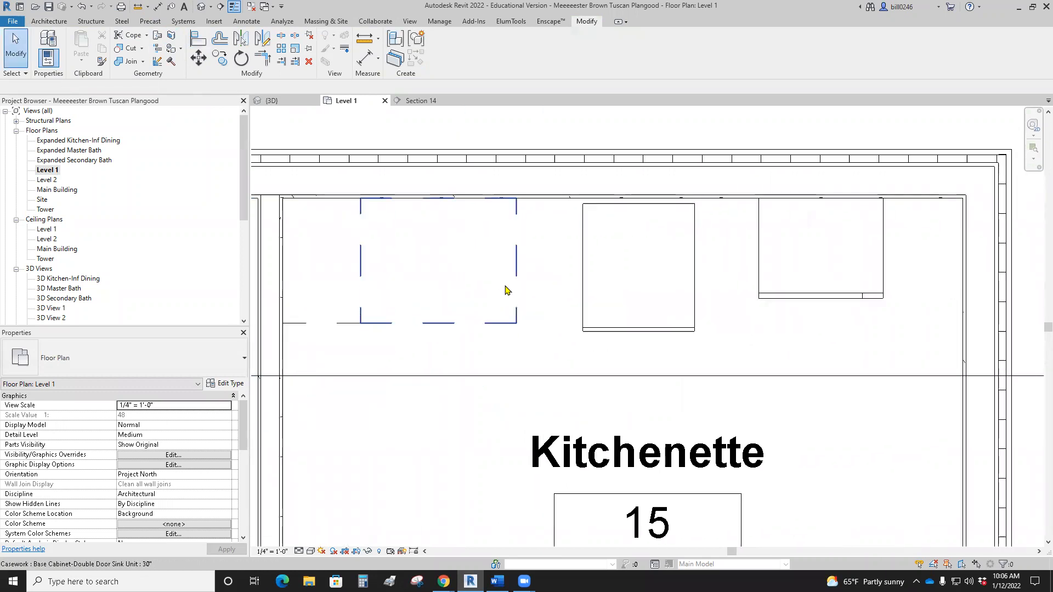
# Step: Select the refrigerator and shift it farther right along the back wall
pyautogui.click(637, 266)
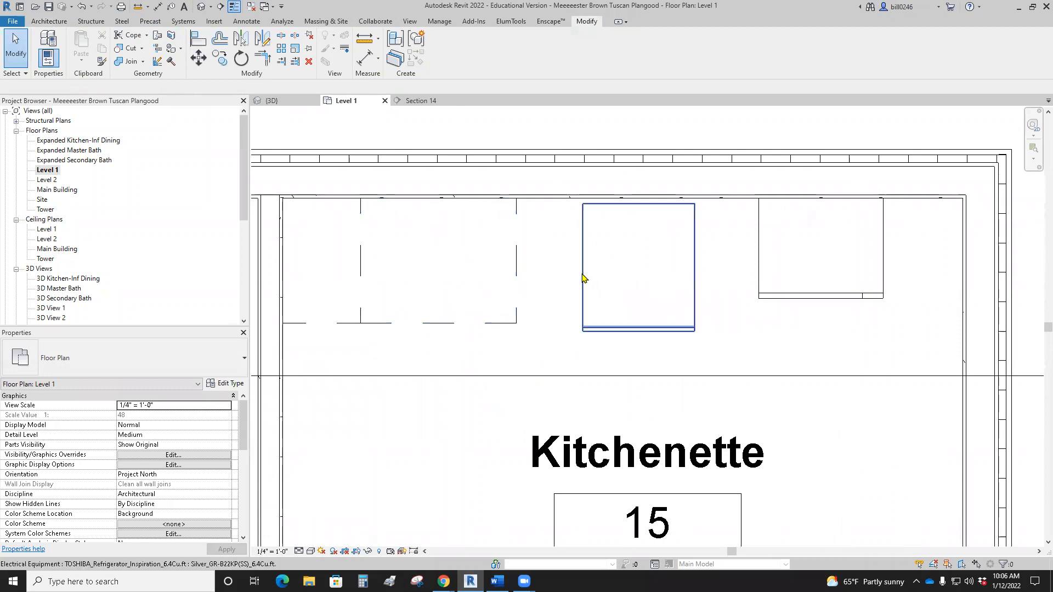
pyautogui.click(639, 269)
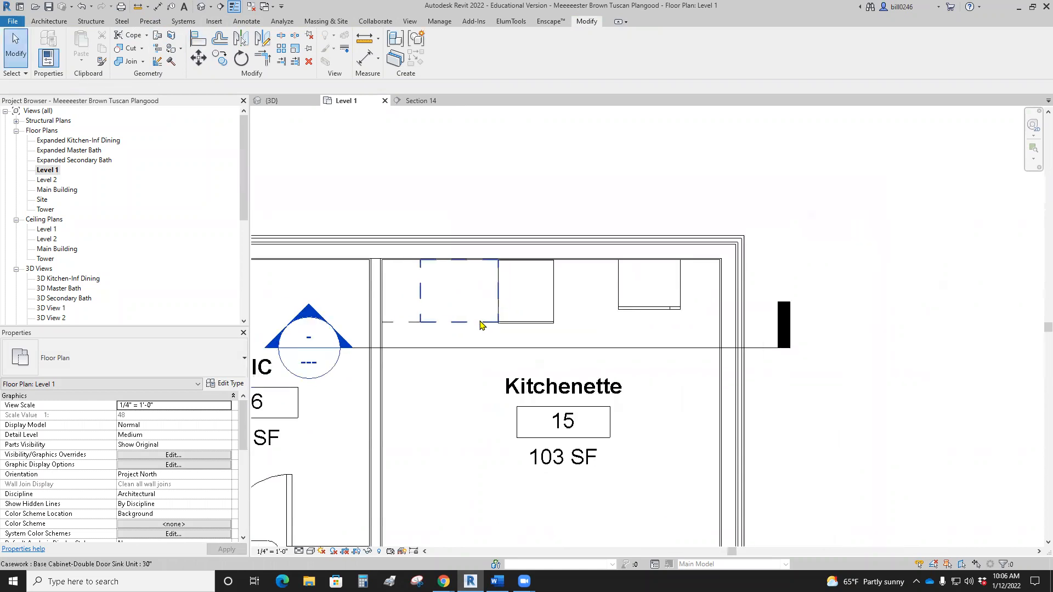
pyautogui.moveTo(441, 312)
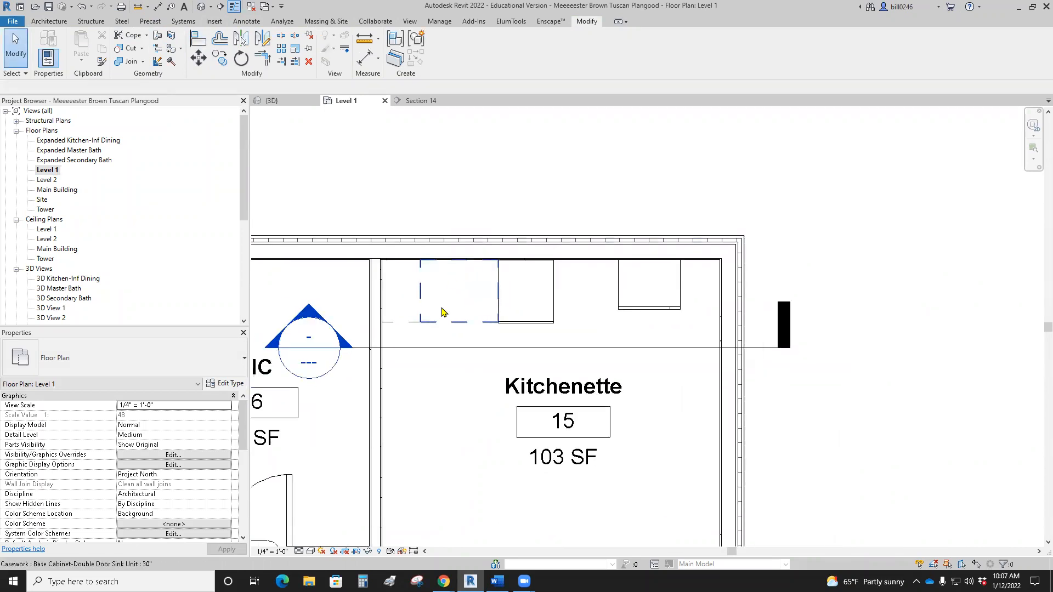
pyautogui.click(526, 291)
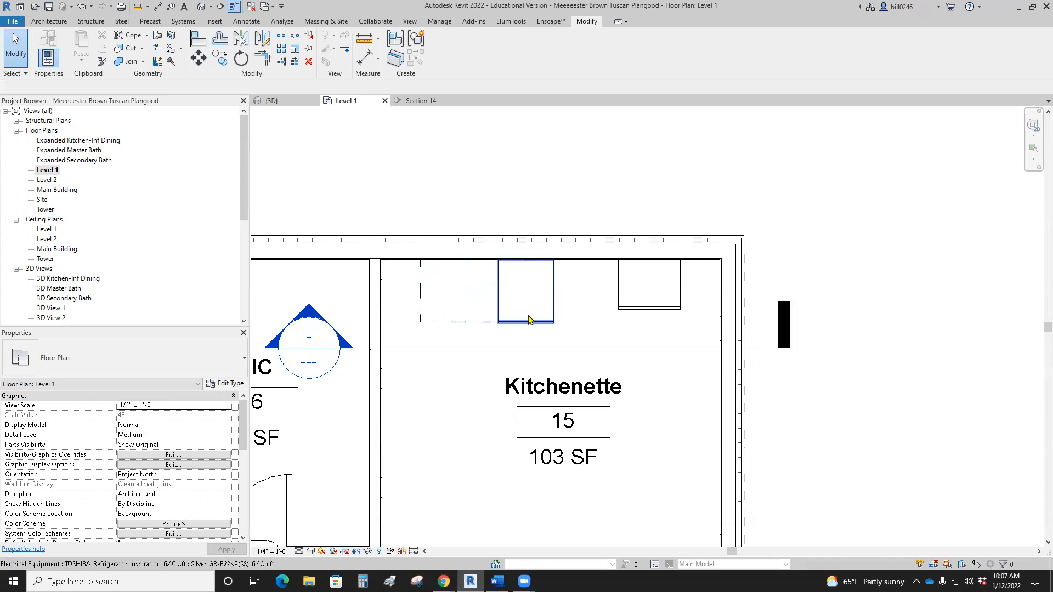
pyautogui.click(525, 293)
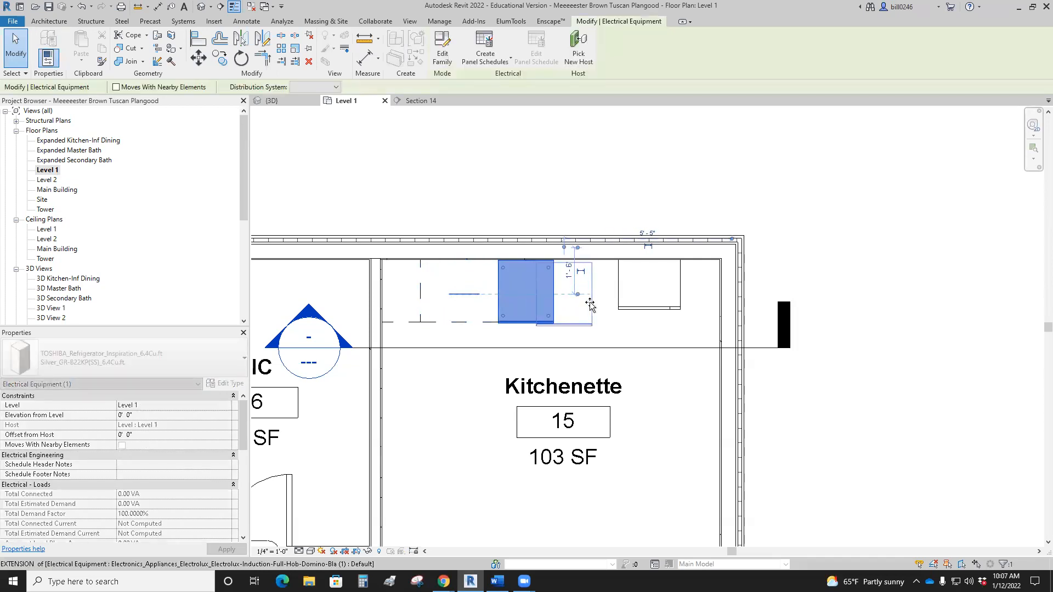
pyautogui.moveTo(578, 294); pyautogui.dragTo(578, 289)
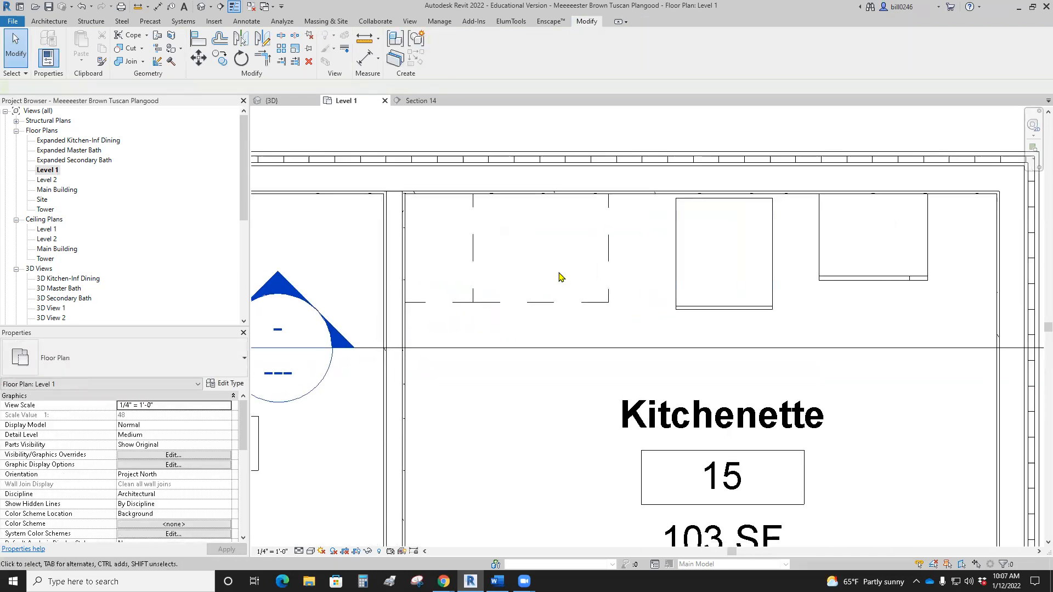
# Step: Create Similar from the 15" base cabinet to start a matching second cabinet
pyautogui.rightClick(439, 249)
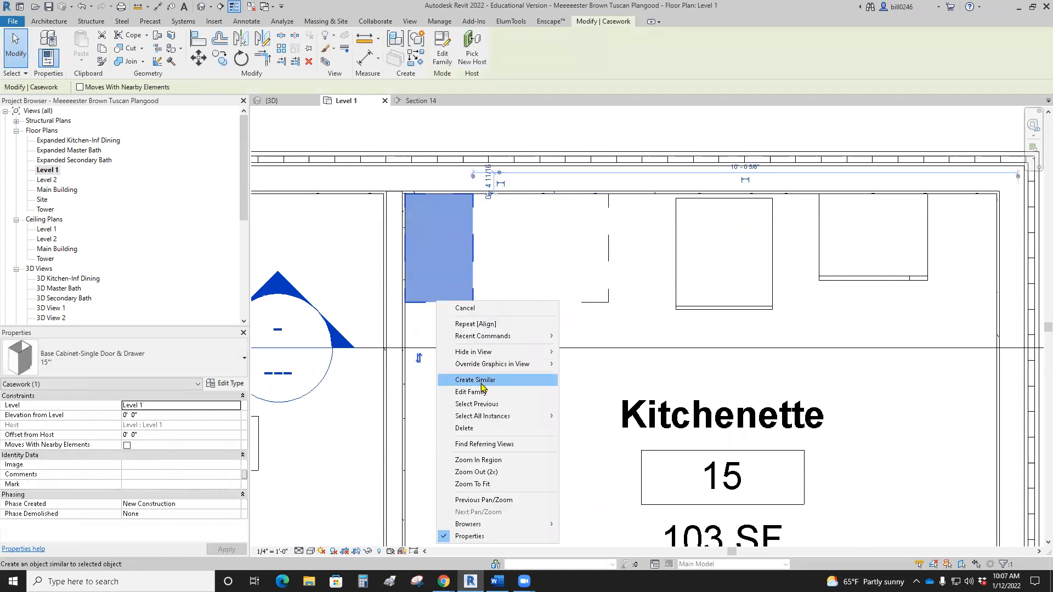
pyautogui.click(475, 379)
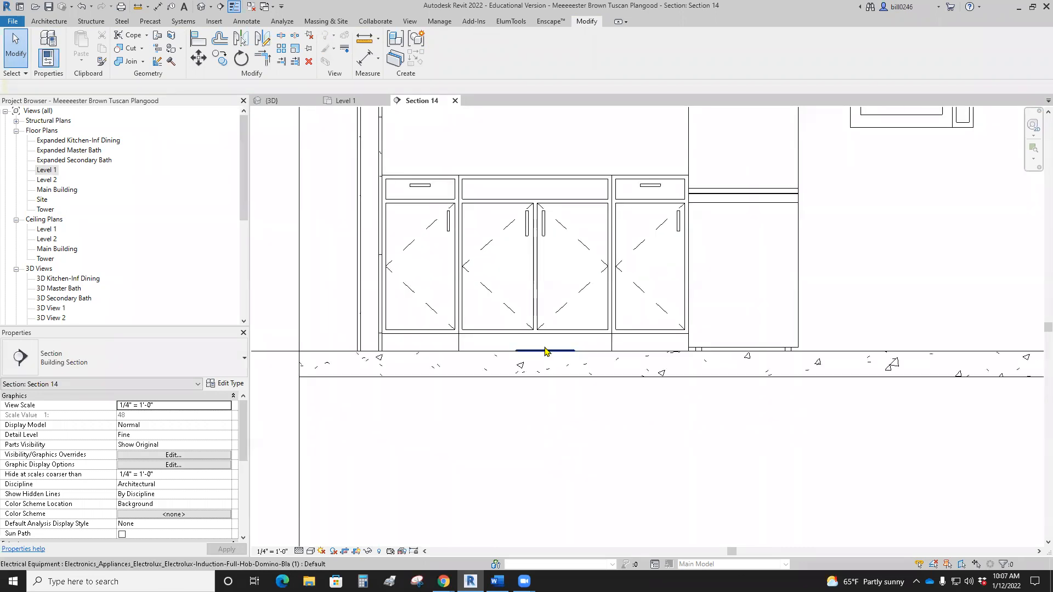
# Step: Select the microwave in Section 14 to adjust its Elevation from Level
pyautogui.click(545, 230)
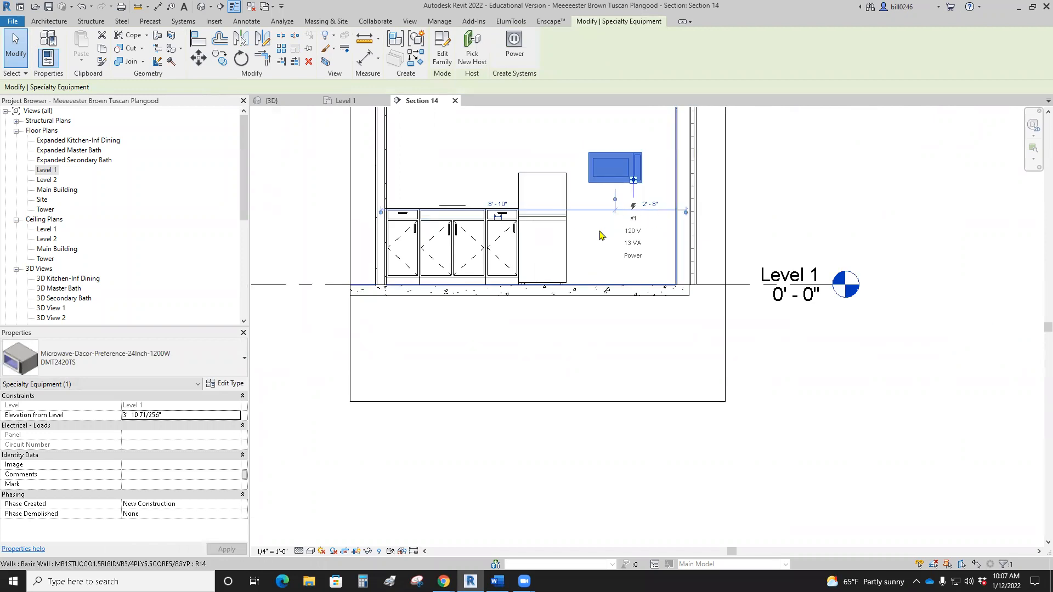
pyautogui.moveTo(638, 233)
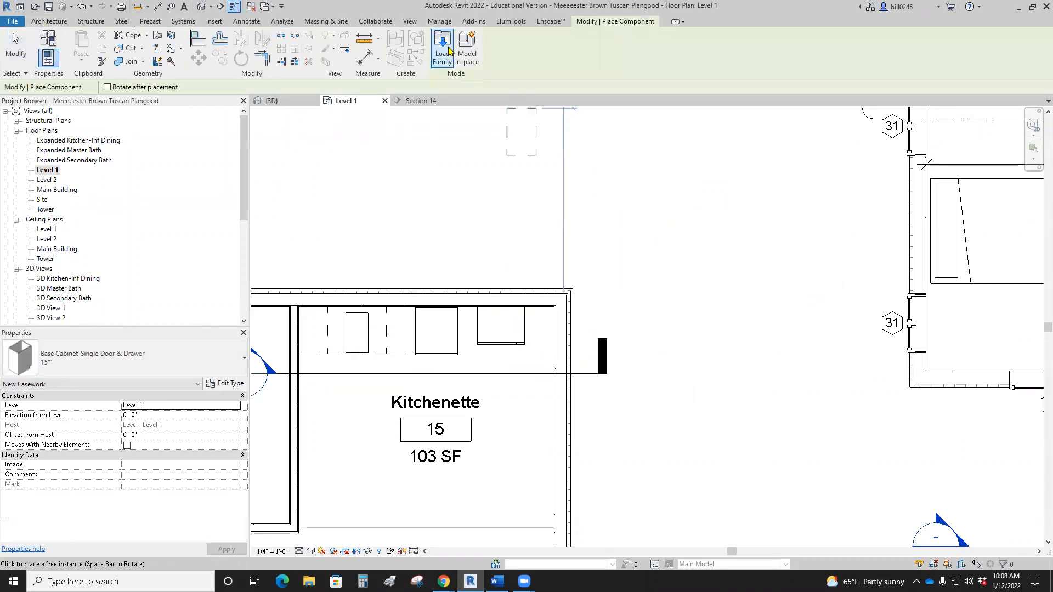
# Step: Load Whirlpool Dishwasher.rfa from the Kitchen > DW library folder
pyautogui.click(441, 48)
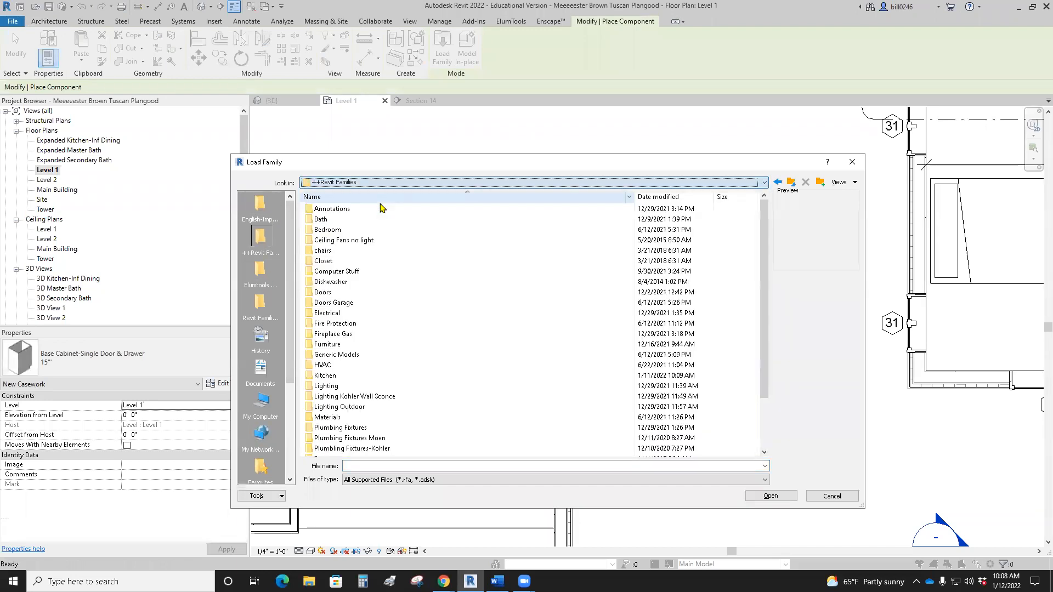
pyautogui.click(334, 322)
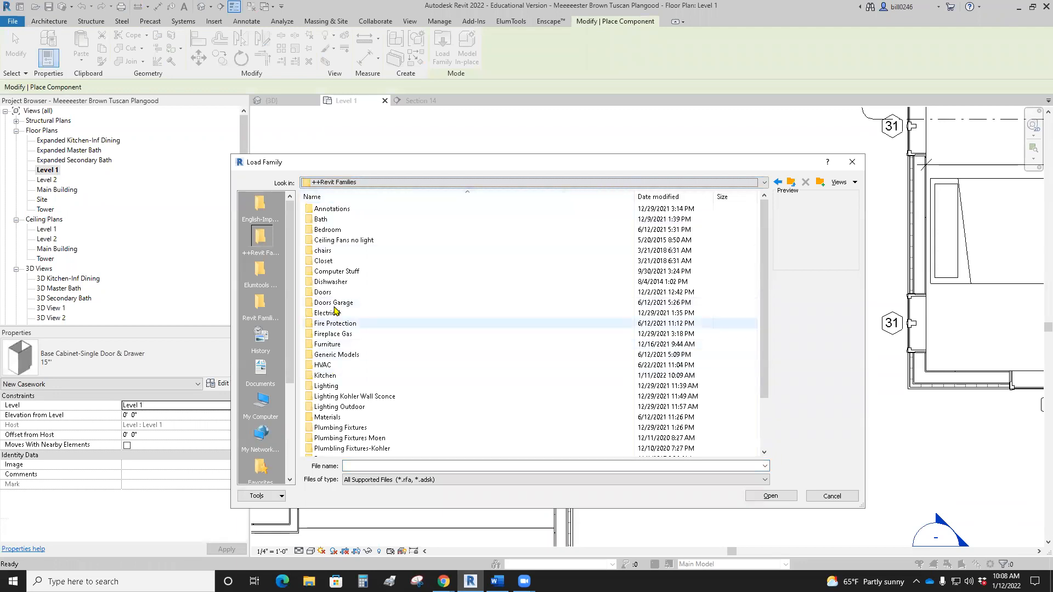
pyautogui.click(324, 375)
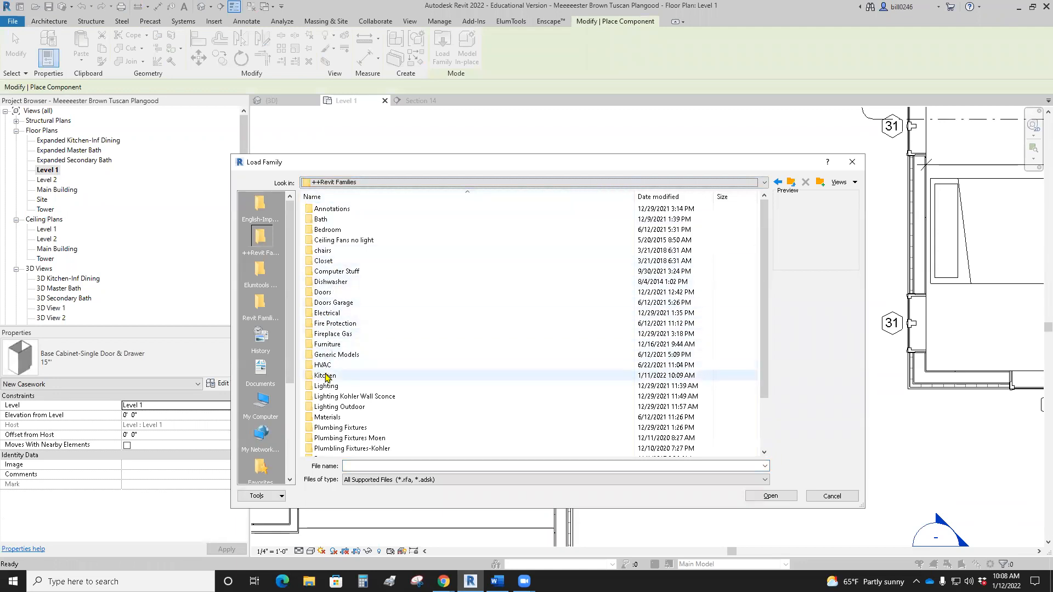
pyautogui.doubleClick(326, 375)
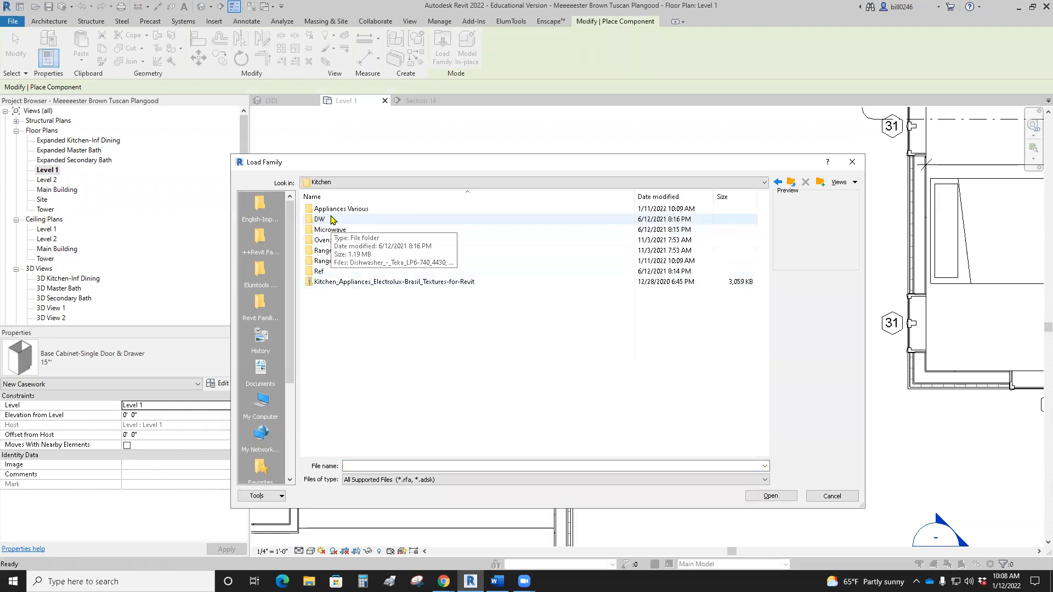
pyautogui.doubleClick(319, 220)
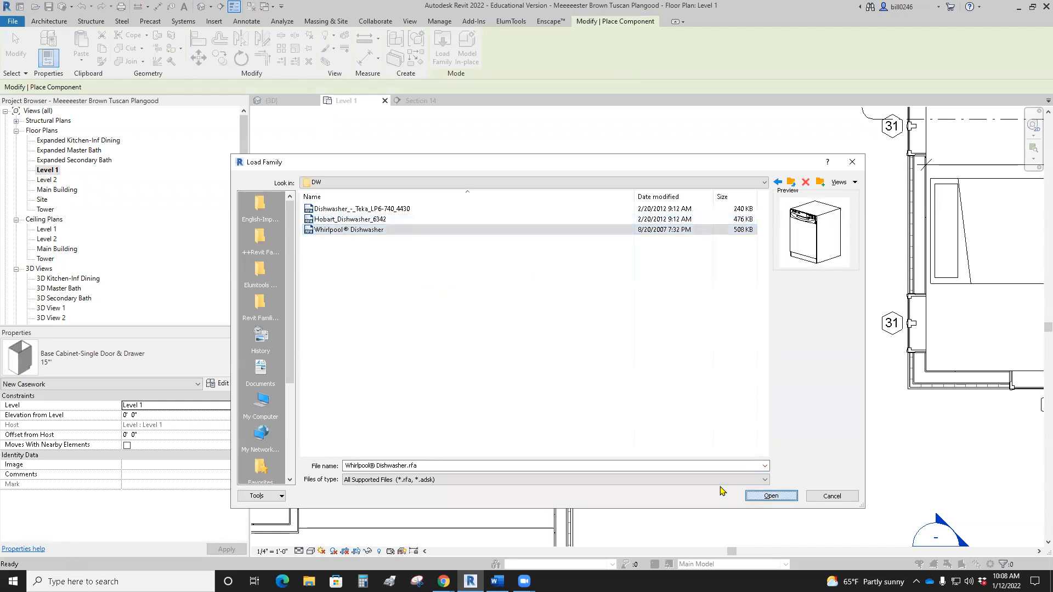
pyautogui.click(770, 496)
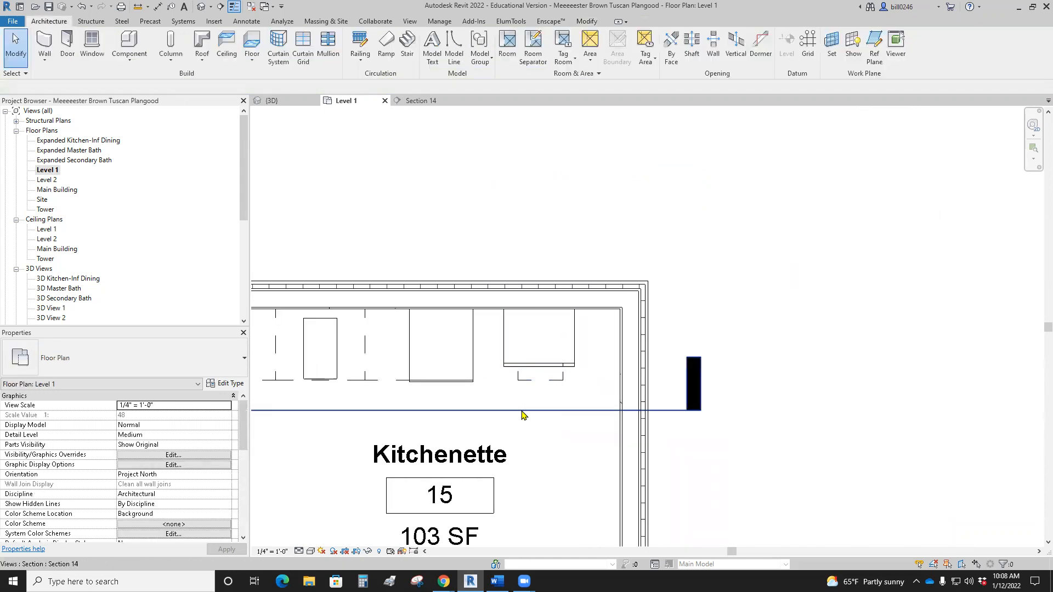
# Step: Delete the extra 15" base cabinet in Section 14 and return to the Level 1 plan
pyautogui.click(421, 100)
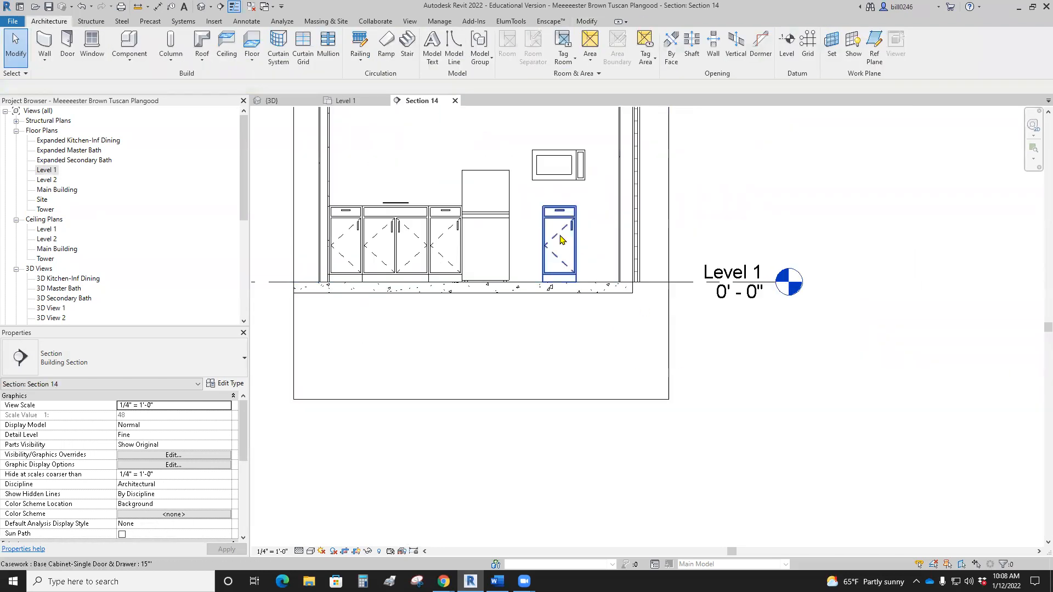
pyautogui.click(558, 240)
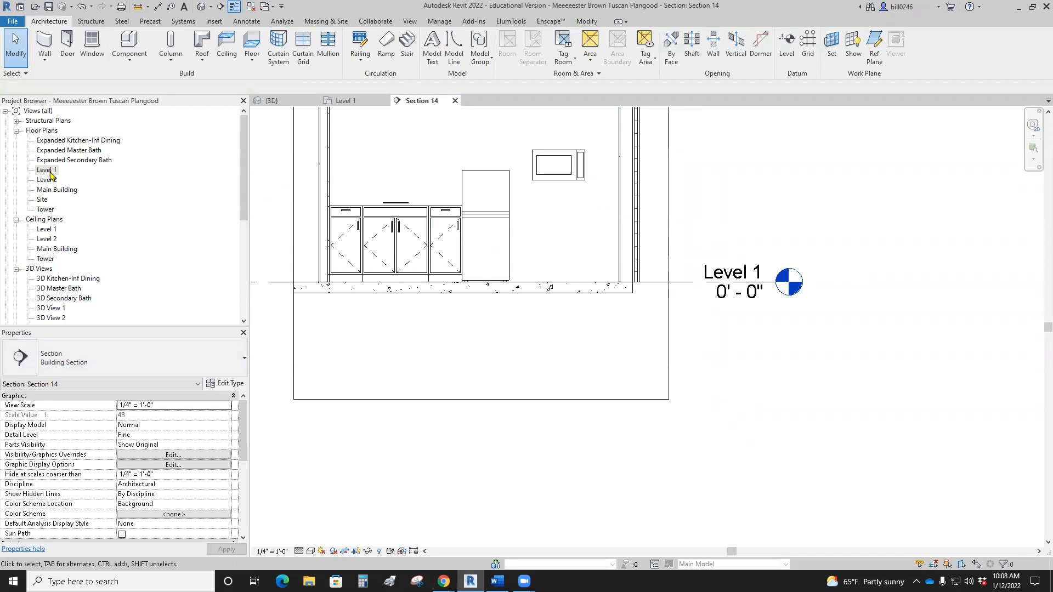
pyautogui.doubleClick(44, 170)
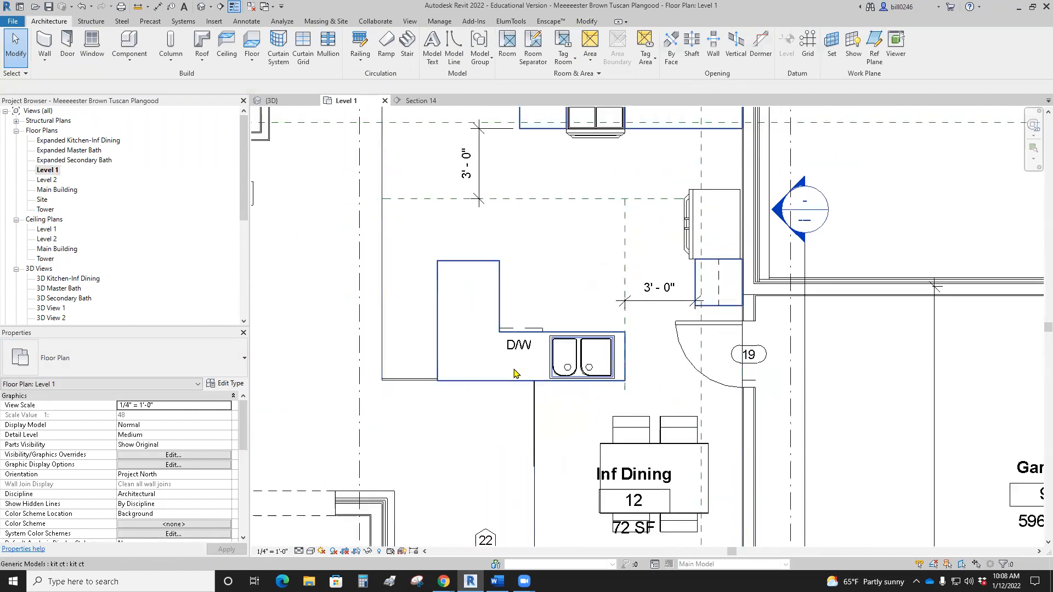
# Step: Create Similar from an existing dishwasher, place it beside the refrigerator, and check Section 14
pyautogui.rightClick(519, 363)
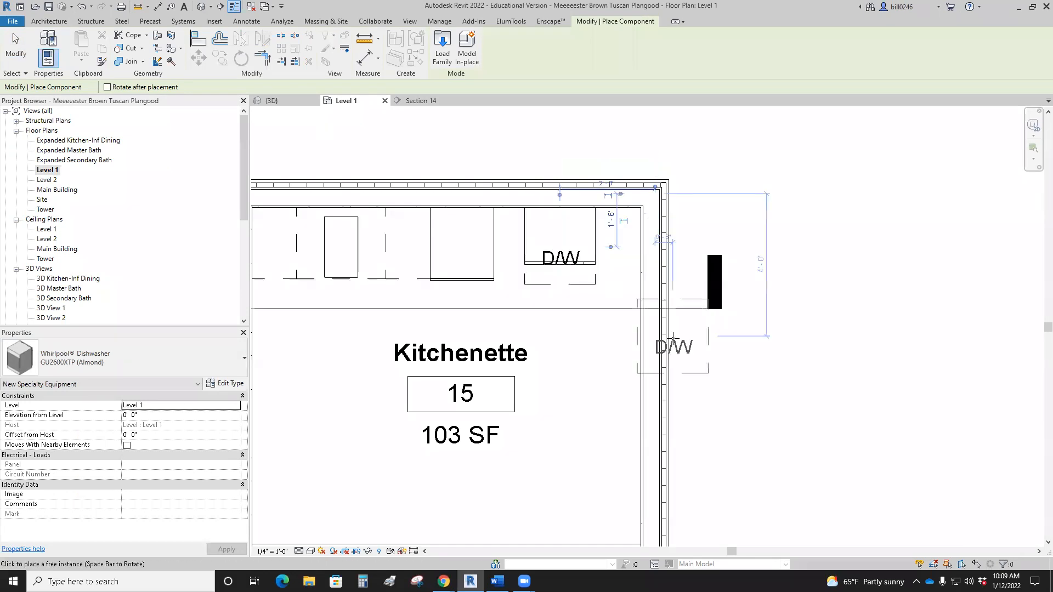
pyautogui.rightClick(707, 309)
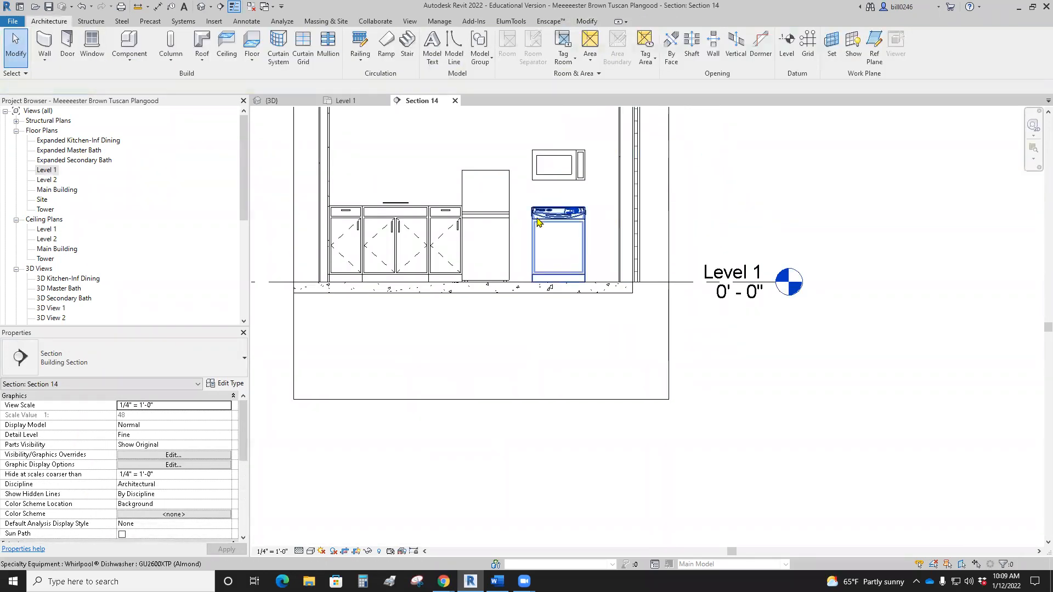
pyautogui.click(782, 208)
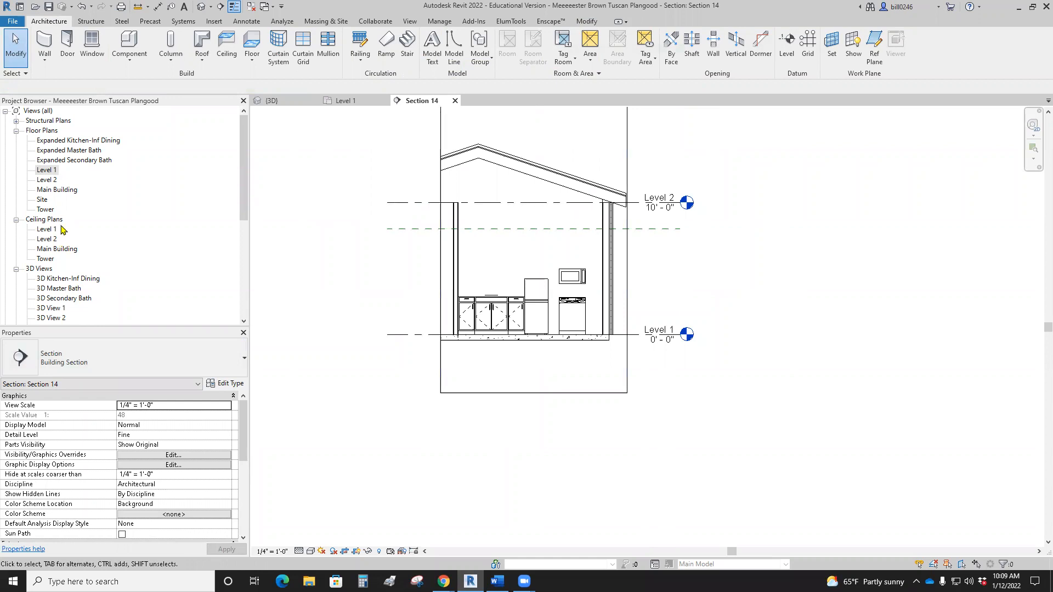
pyautogui.moveTo(35, 264)
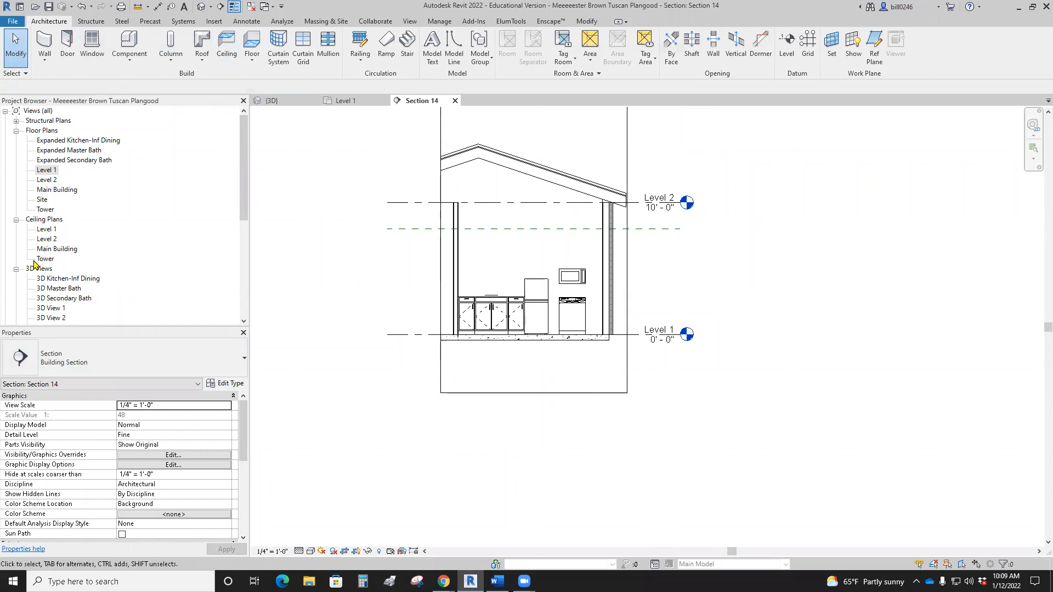
# Step: Return to the Level 1 plan and choose the double-door upper wall cabinet type for the kitchenette wall
pyautogui.doubleClick(46, 170)
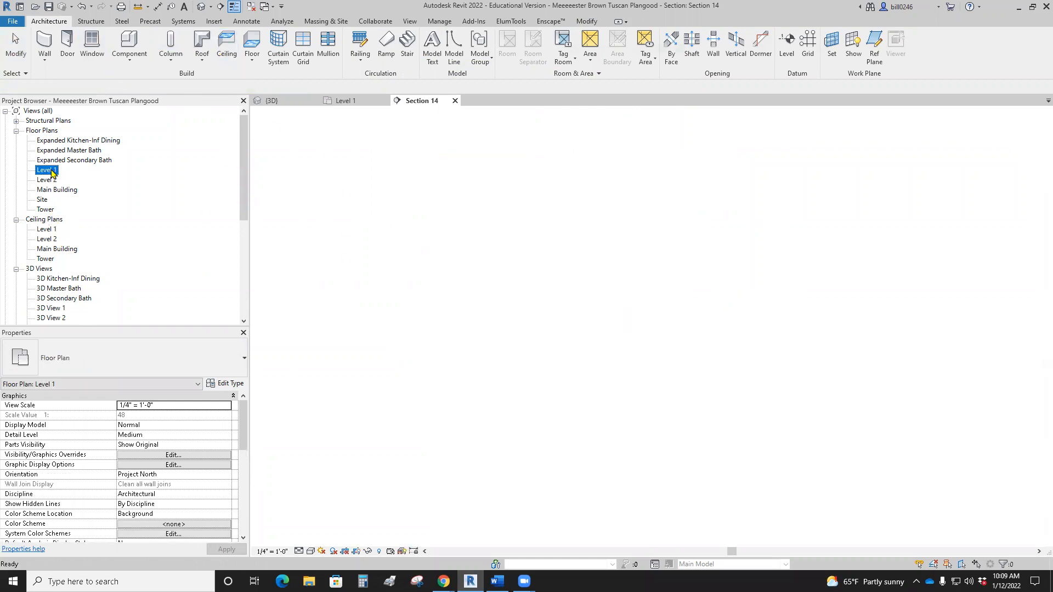
pyautogui.doubleClick(46, 170)
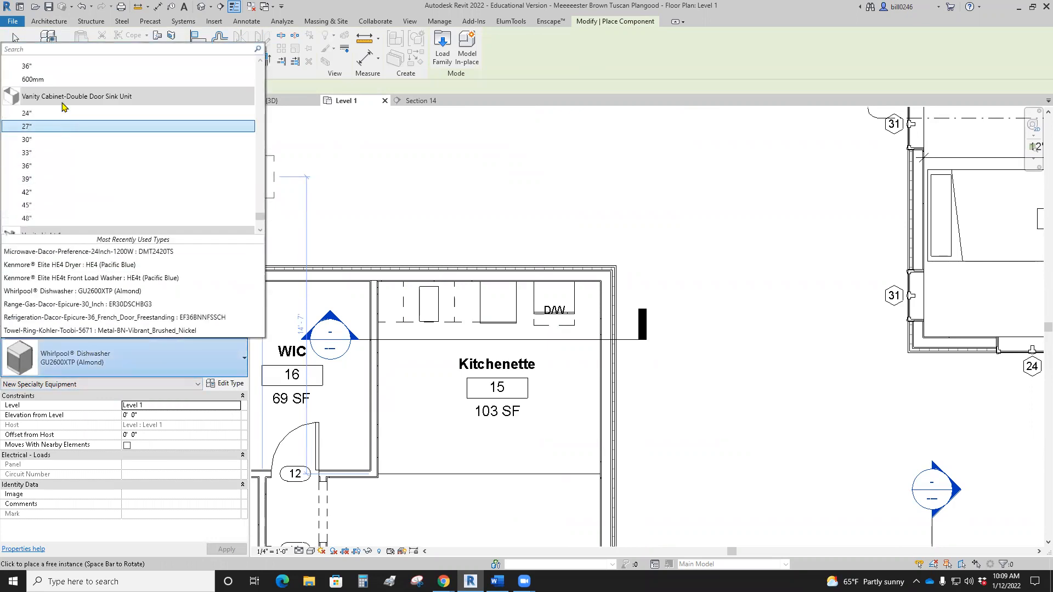
pyautogui.scroll(-3)
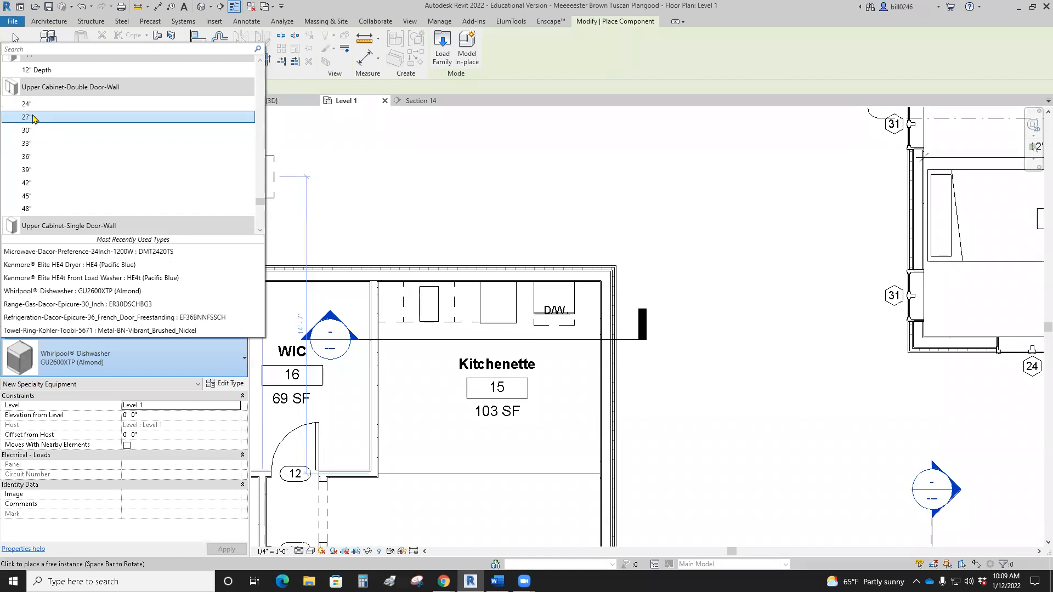
pyautogui.click(27, 130)
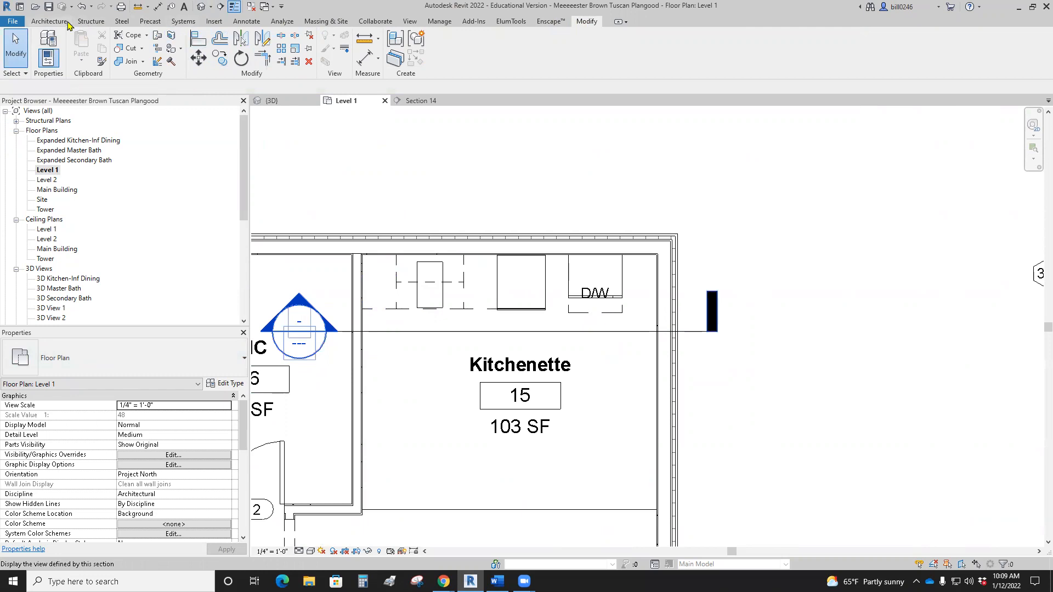
# Step: Start another Component from Architecture and pick the 9" single-door upper wall cabinet
pyautogui.click(48, 21)
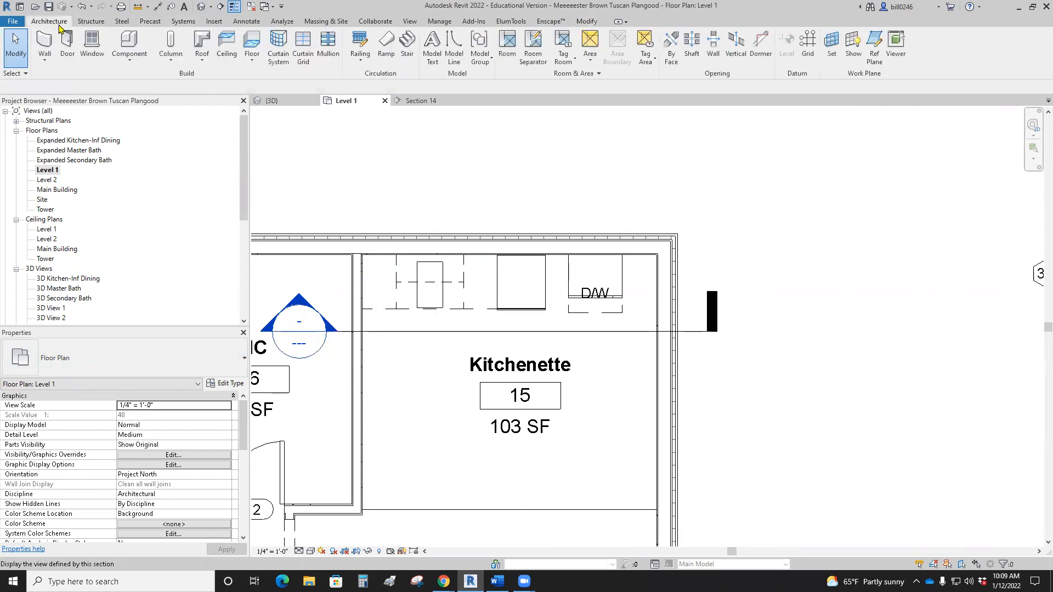
pyautogui.click(128, 47)
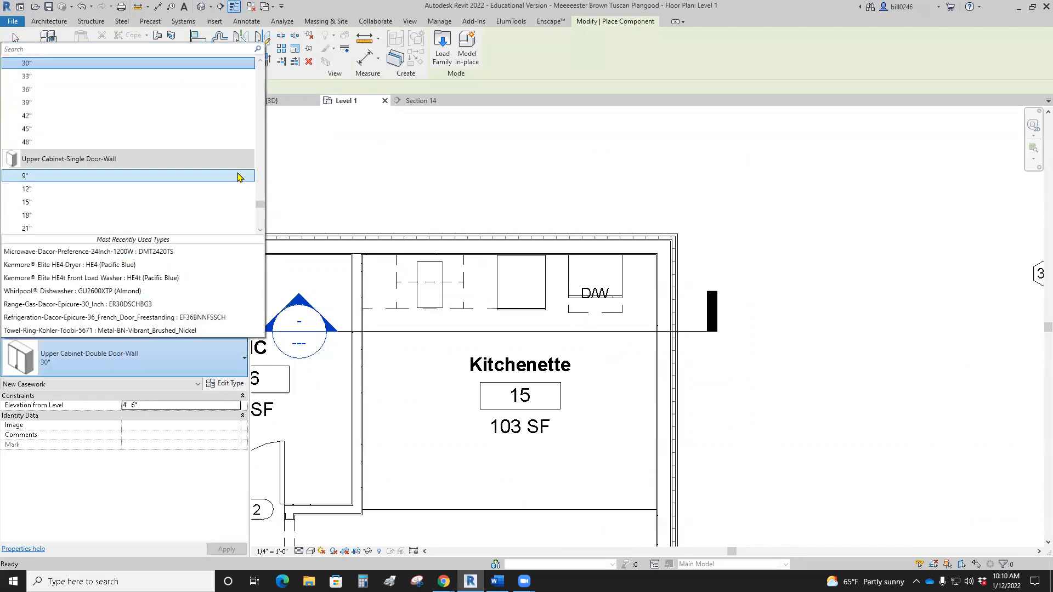
pyautogui.click(26, 175)
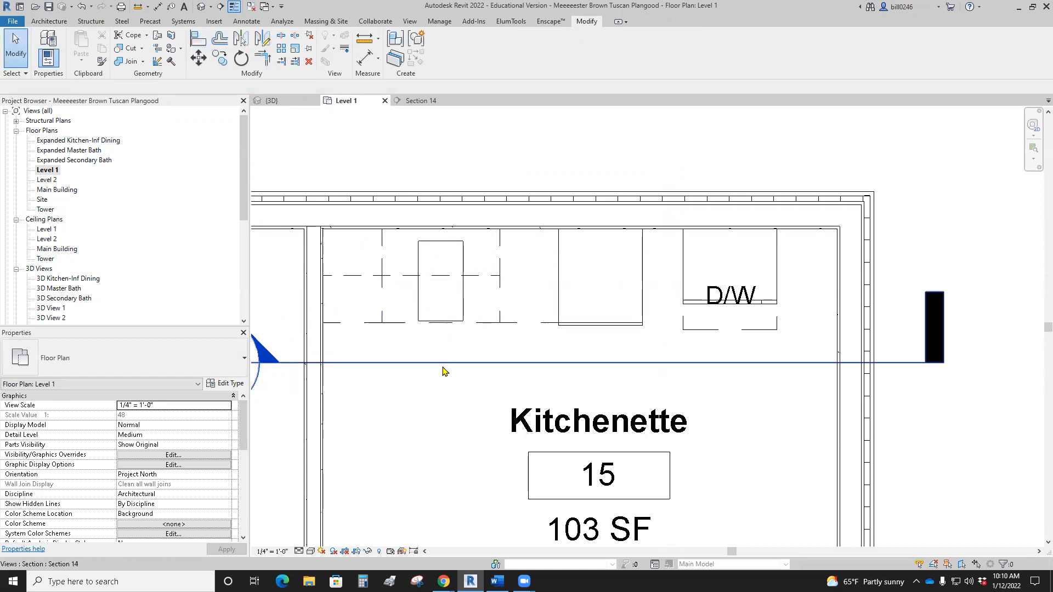
# Step: Jump to Section 14 to check the microwave and upper cabinet, then reopen the Level 1 plan
pyautogui.rightClick(444, 363)
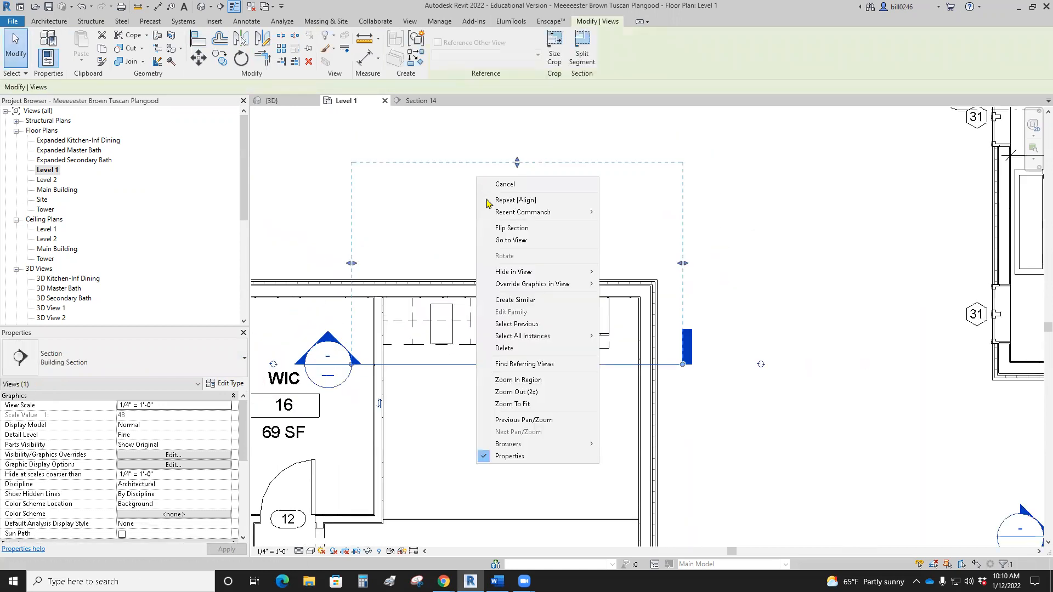
pyautogui.click(510, 240)
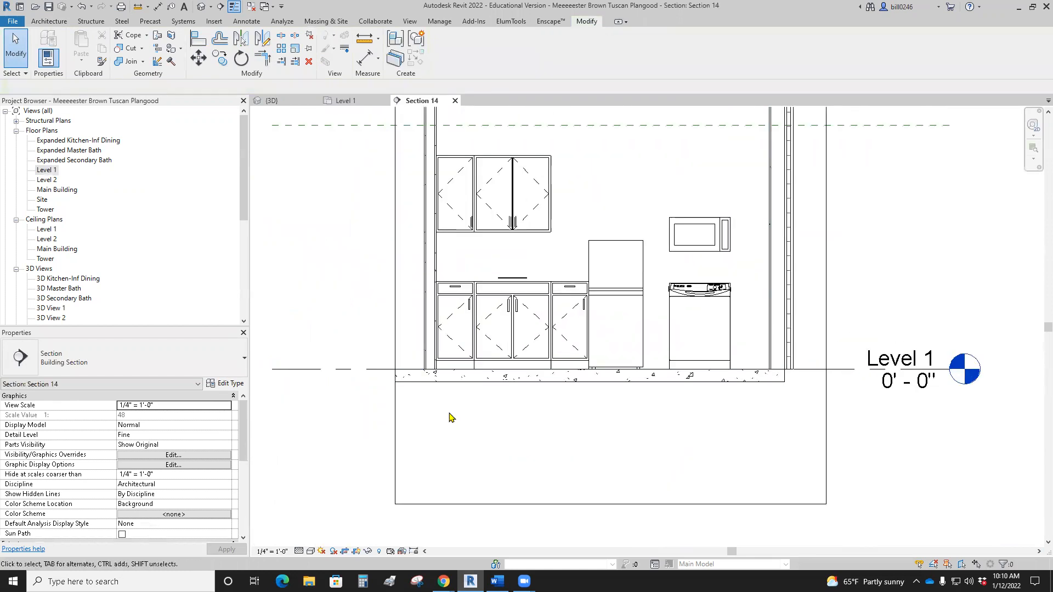
pyautogui.click(698, 234)
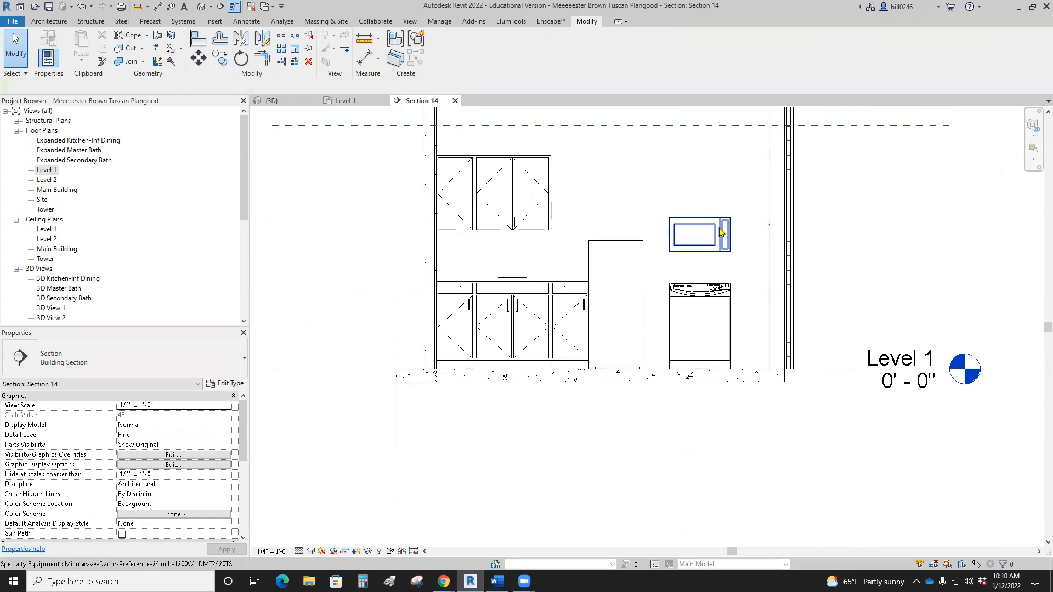
pyautogui.click(698, 234)
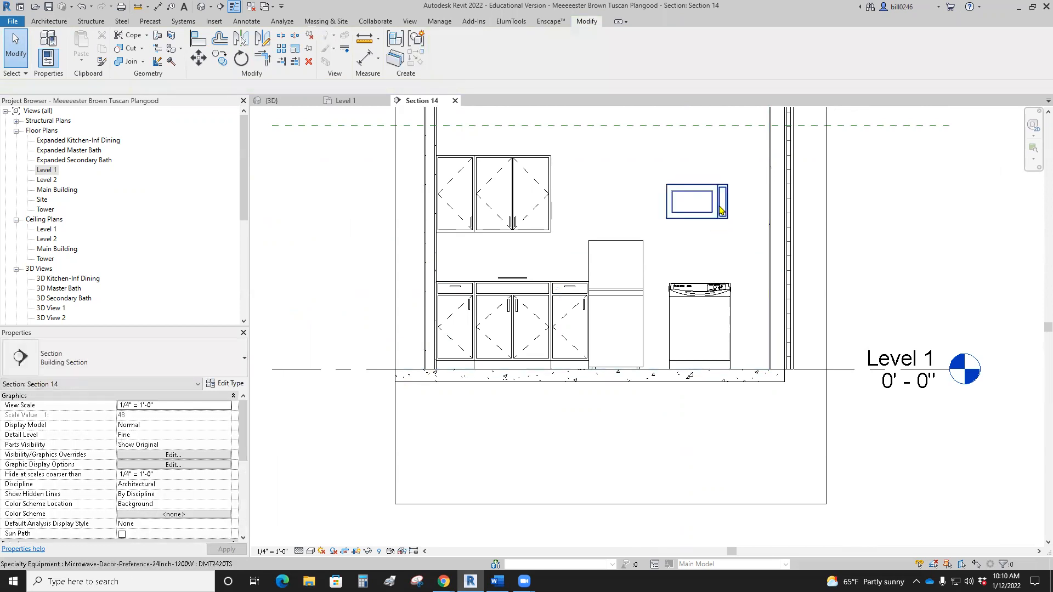
pyautogui.moveTo(719, 212)
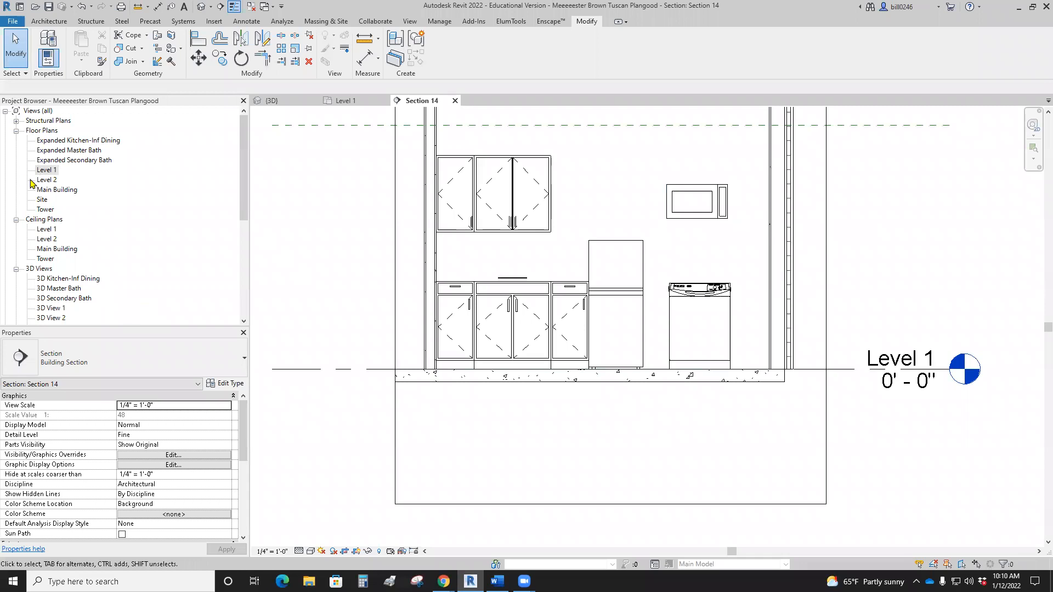
pyautogui.doubleClick(48, 170)
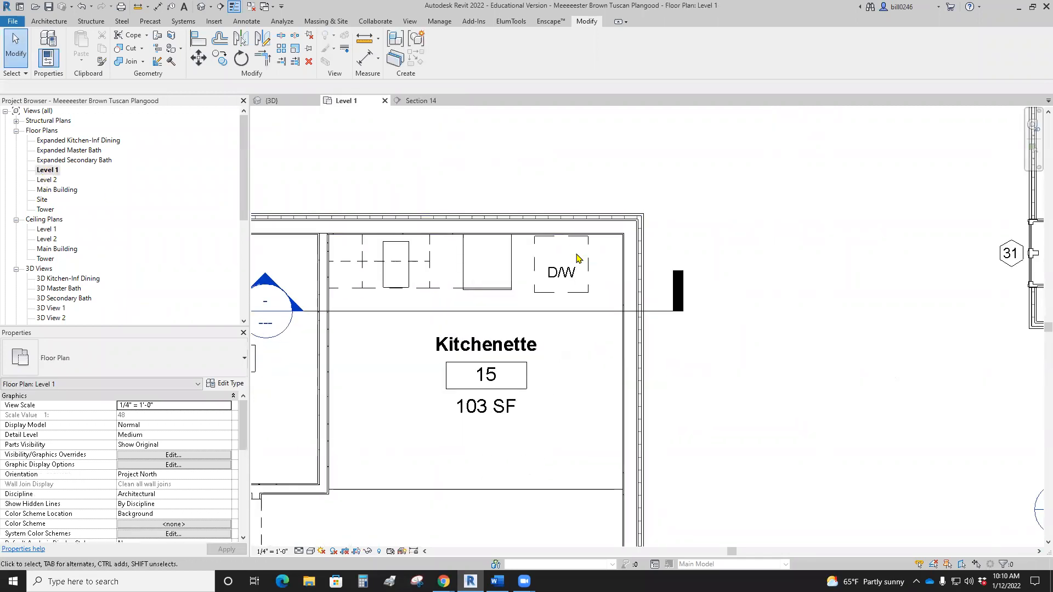
# Step: Select the dishwasher, review component options, and go to Section 14 from the section cut line
pyautogui.click(561, 272)
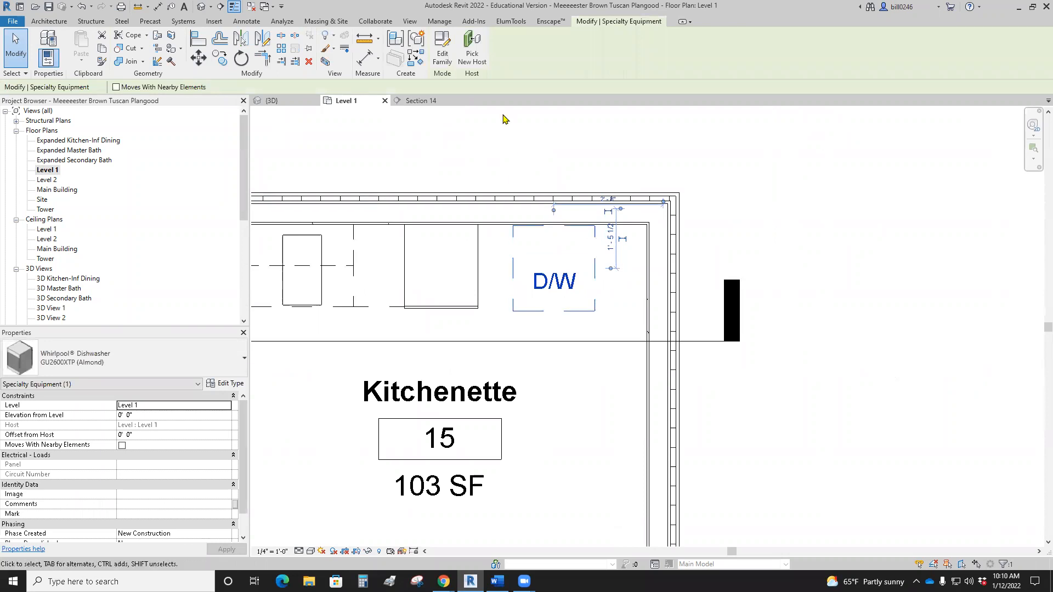
pyautogui.click(49, 21)
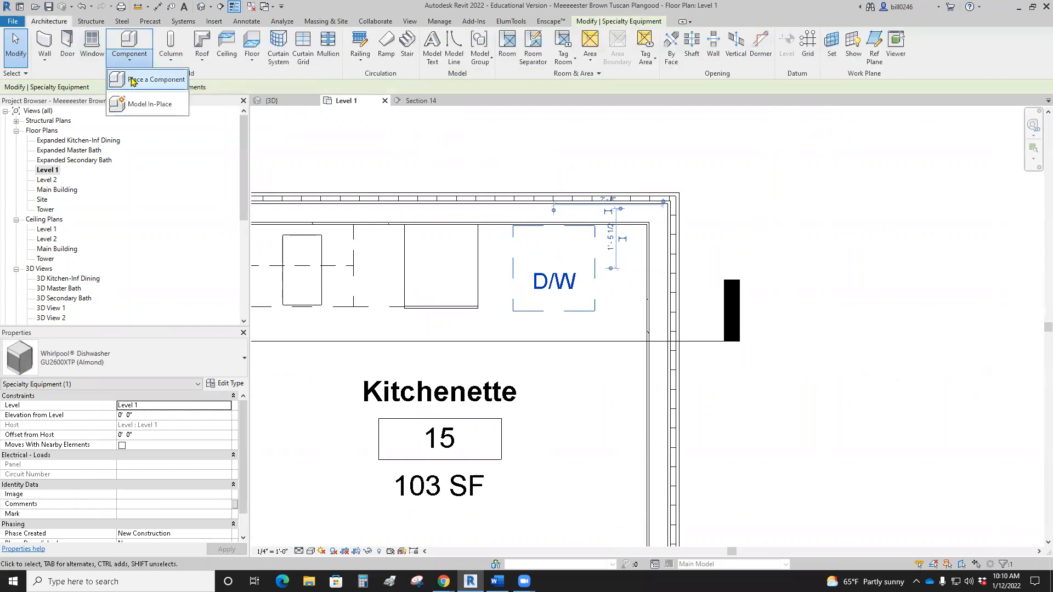
pyautogui.click(154, 79)
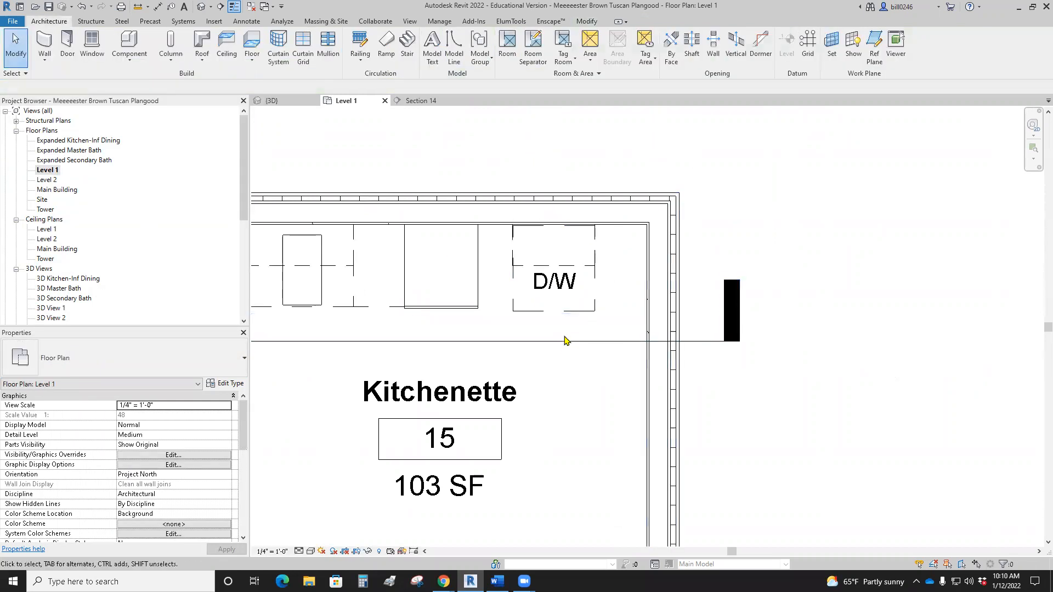
pyautogui.rightClick(731, 311)
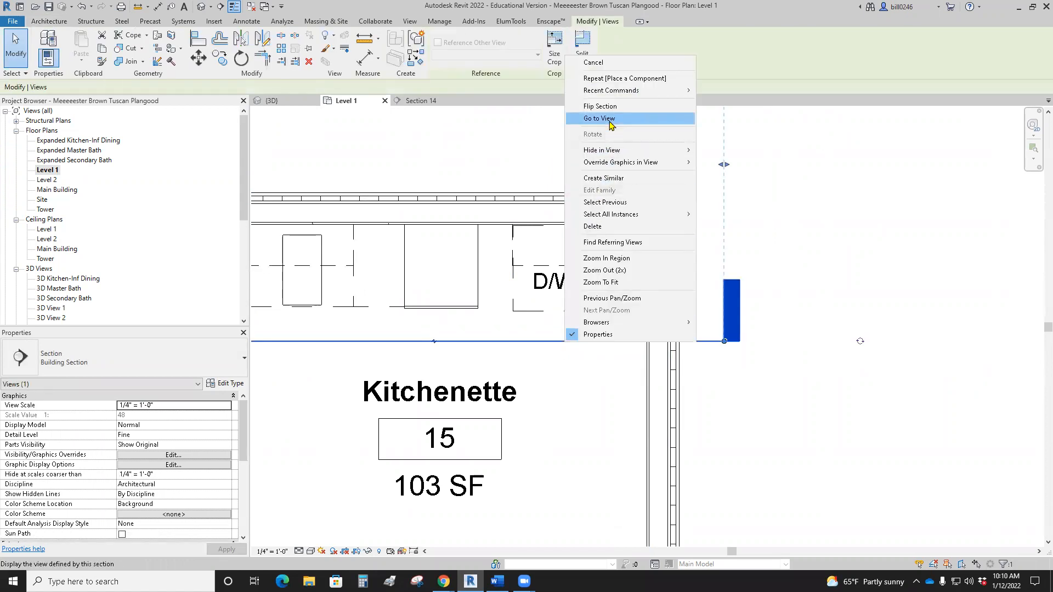
pyautogui.click(600, 119)
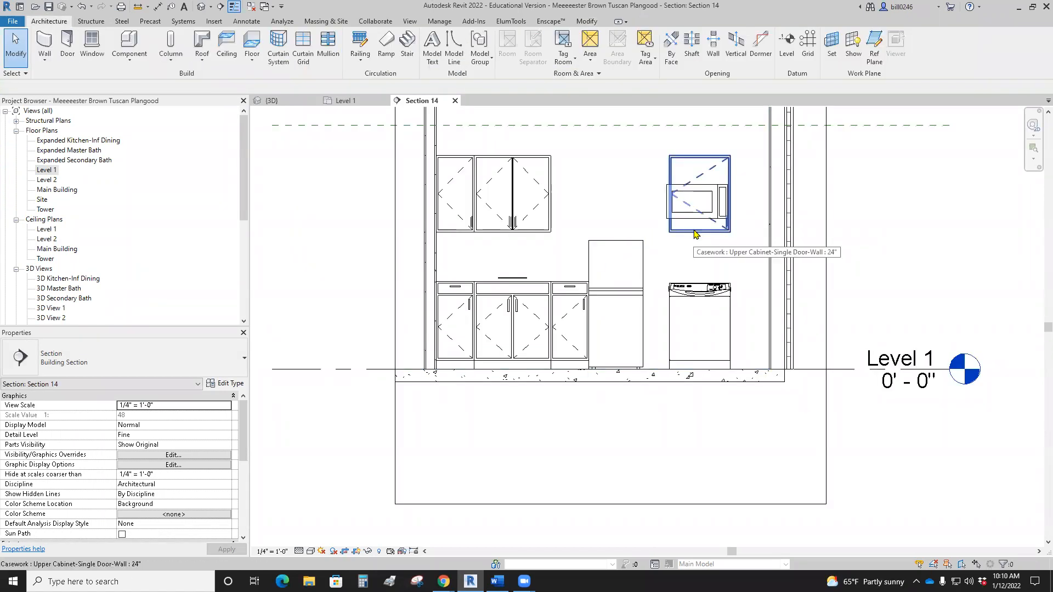
# Step: Duplicate the upper cabinet above the microwave as a new type named 12 high x 24 wide
pyautogui.click(698, 195)
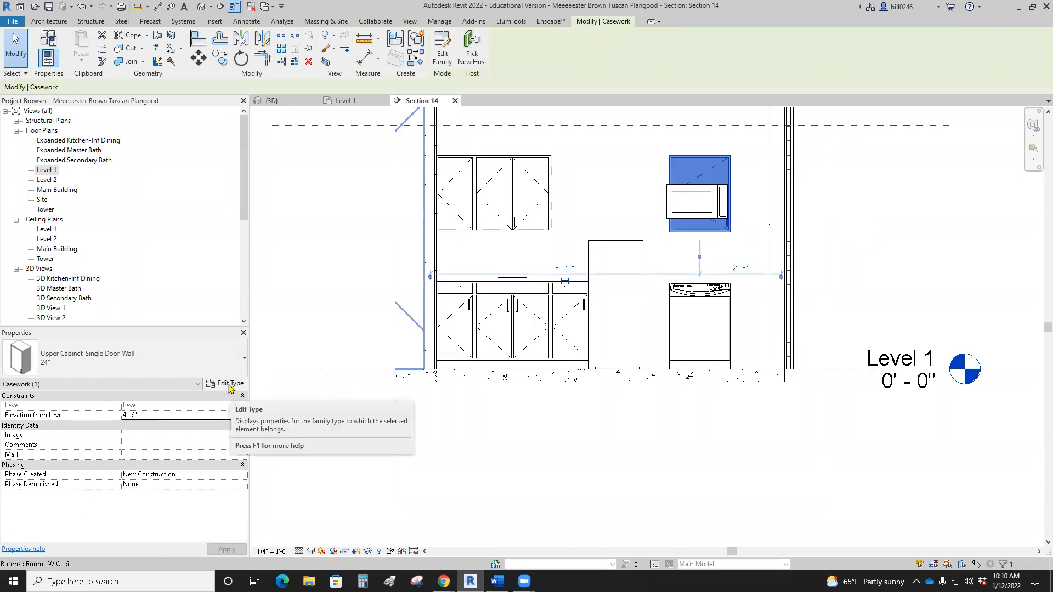
pyautogui.click(1011, 94)
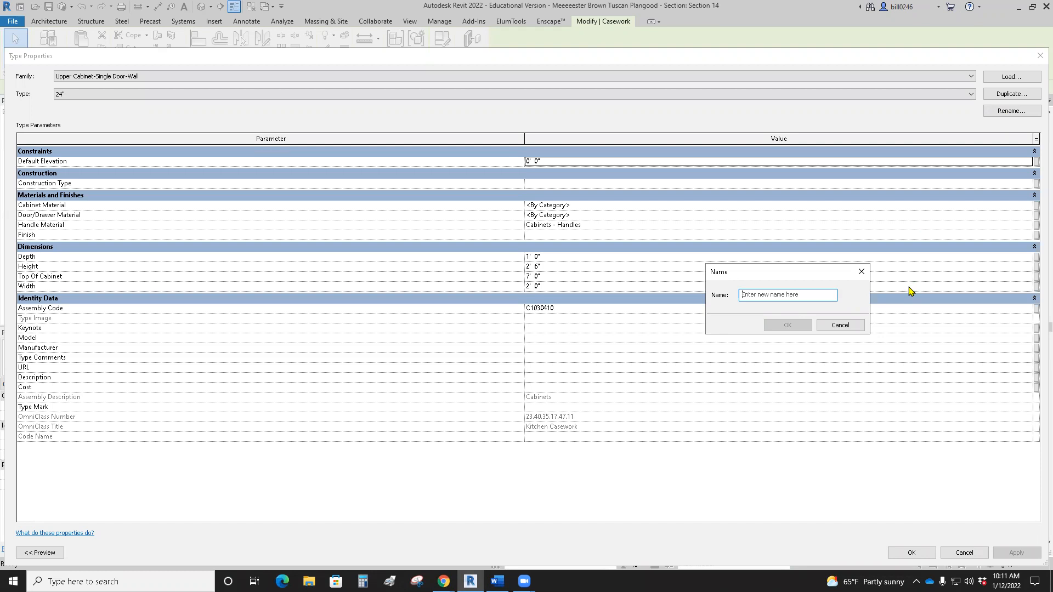
pyautogui.write('12 high x 2')
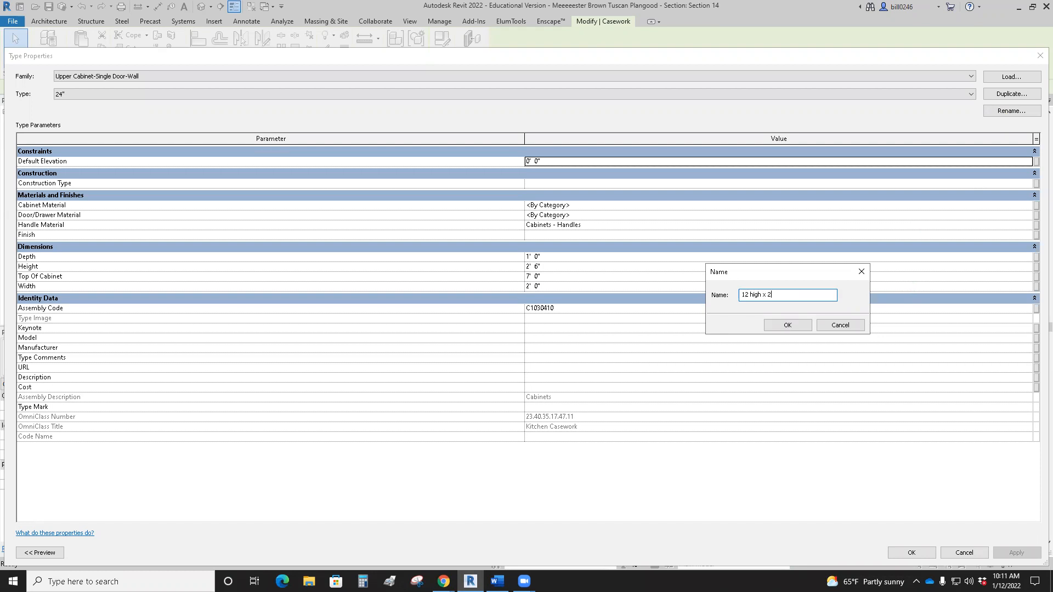
pyautogui.write('4 wide')
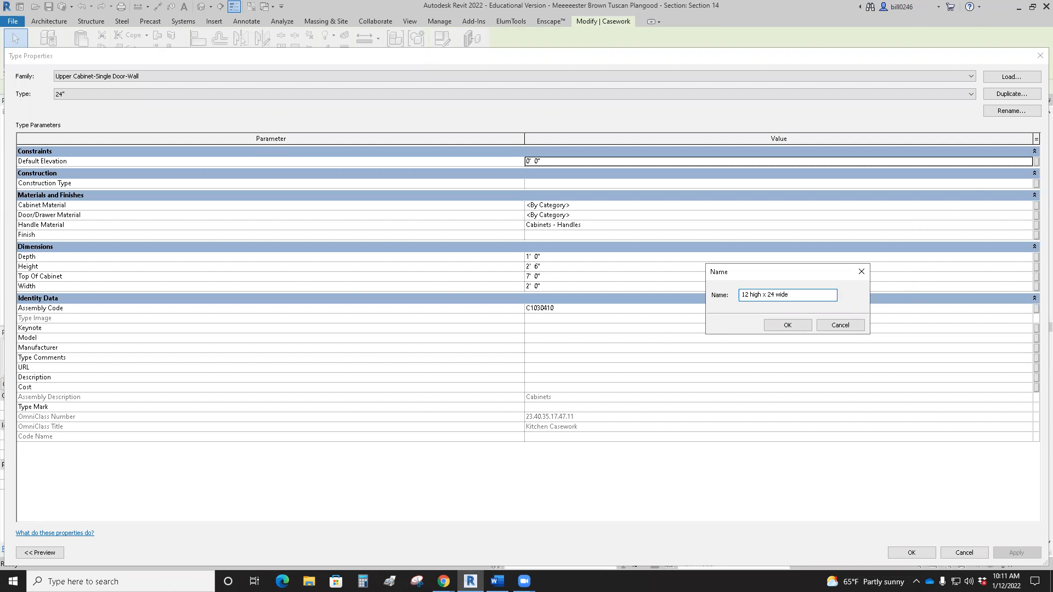
pyautogui.click(785, 324)
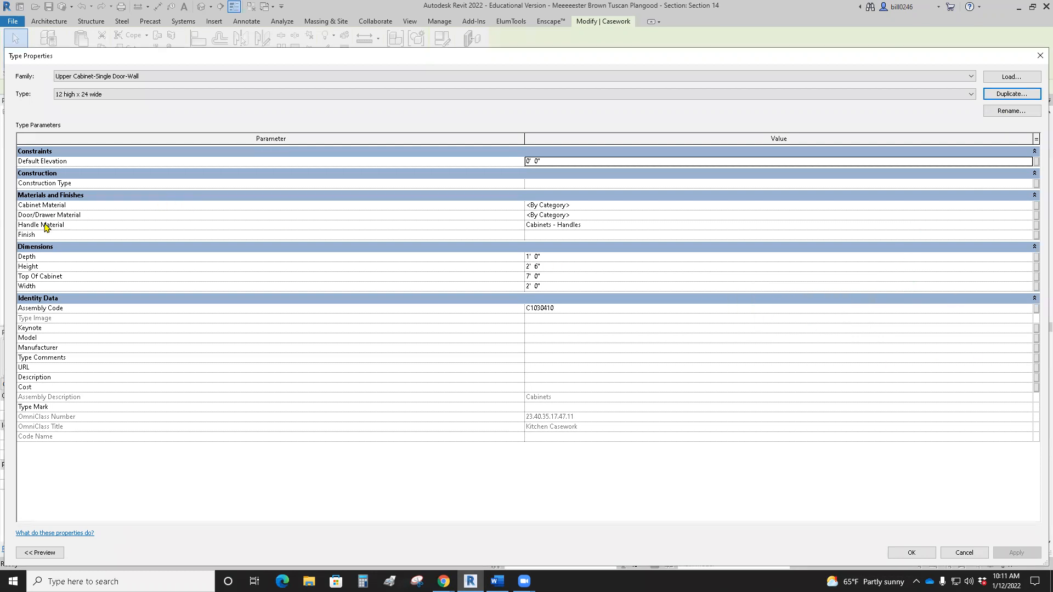
# Step: Shorten the new cabinet type's Height so it clears the microwave
pyautogui.click(533, 267)
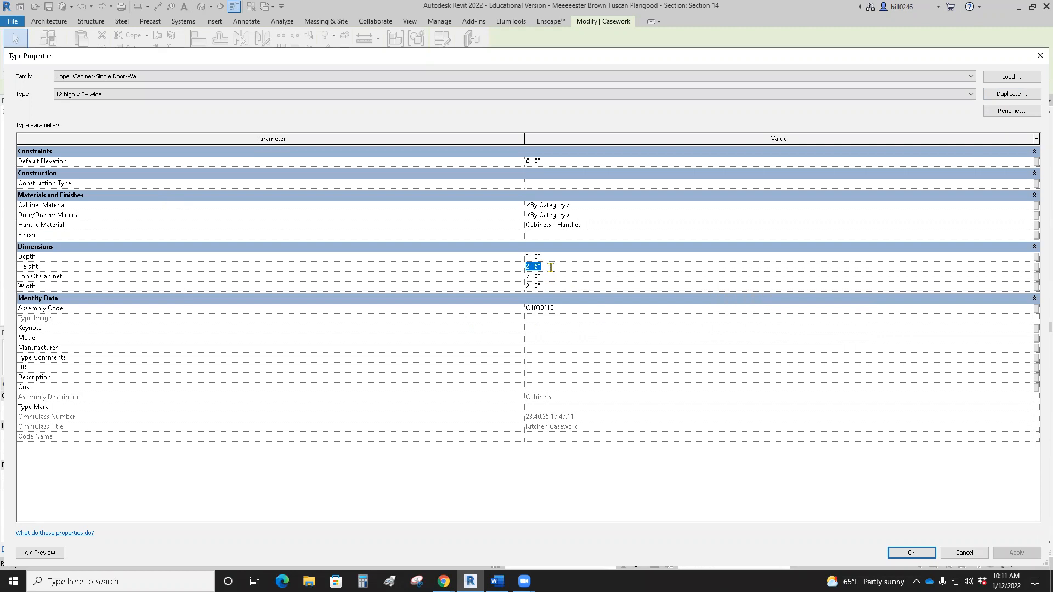
pyautogui.write('1')
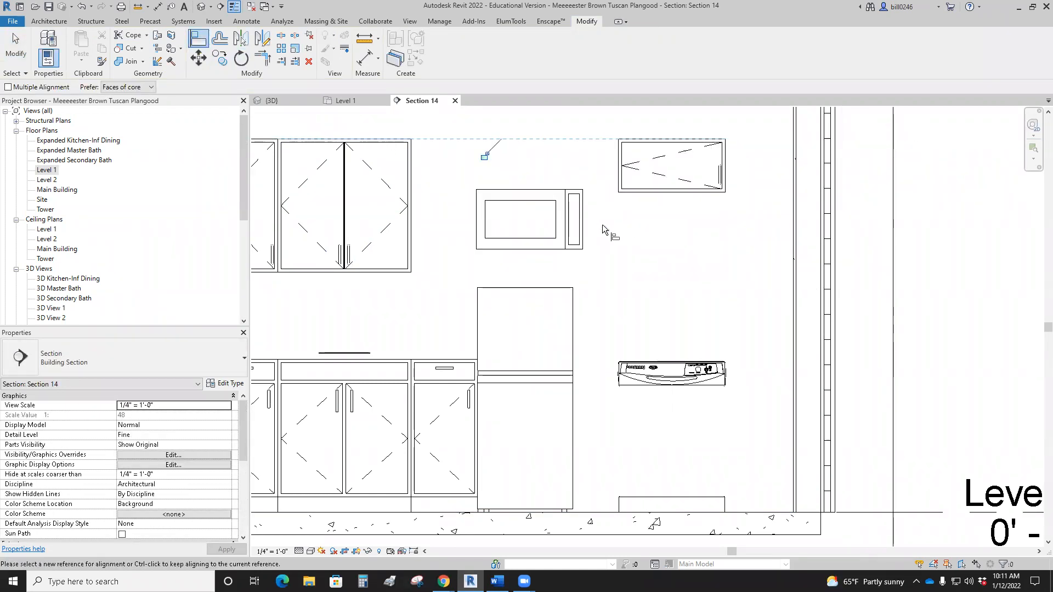
# Step: Move the Dacor microwave up to sit directly beneath the shortened upper cabinet
pyautogui.click(529, 219)
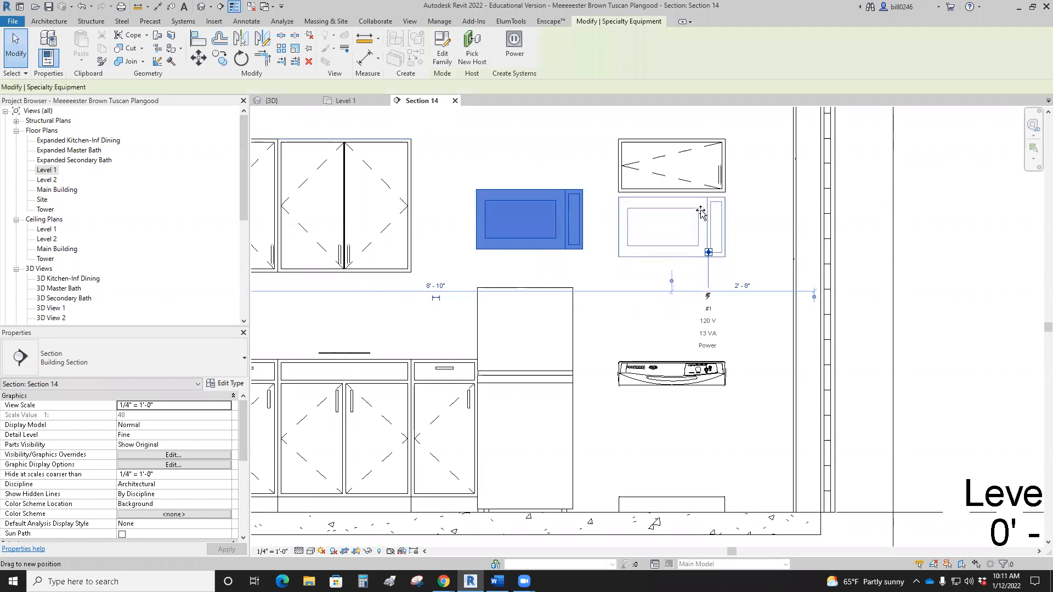
pyautogui.click(670, 228)
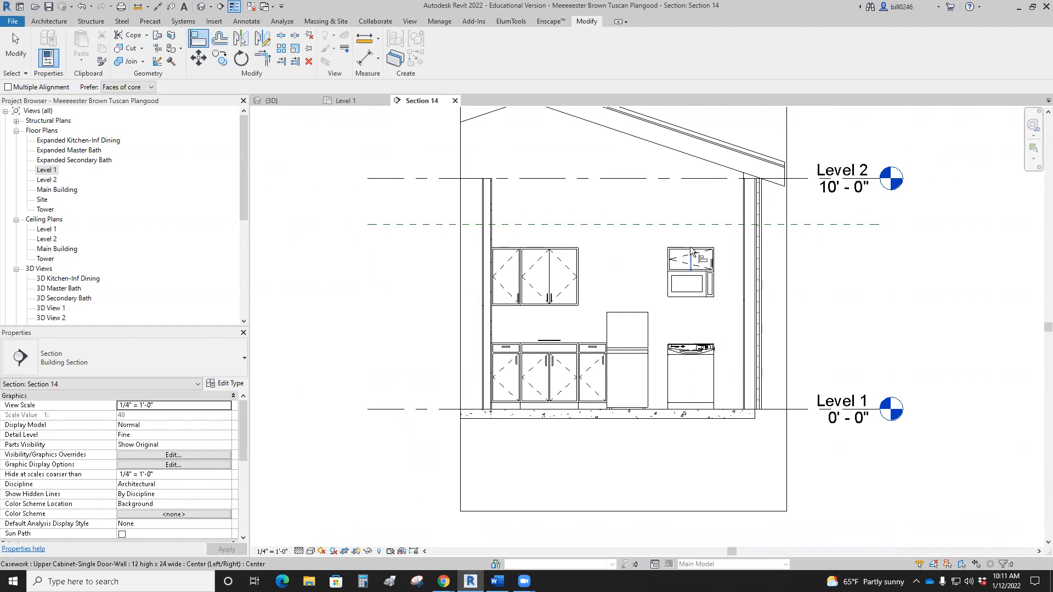
pyautogui.moveTo(692, 253)
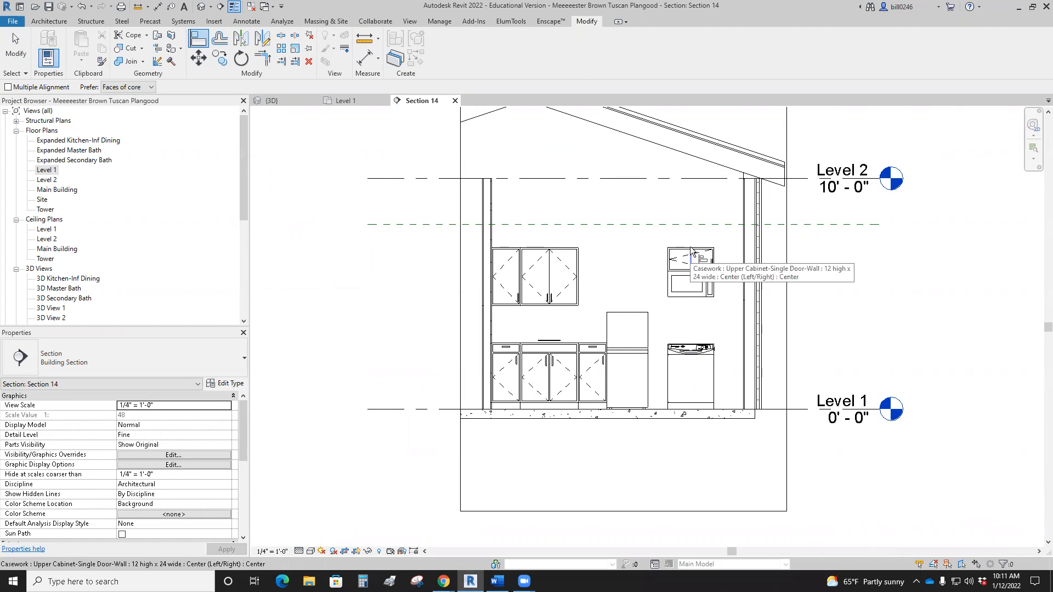
pyautogui.moveTo(688, 298)
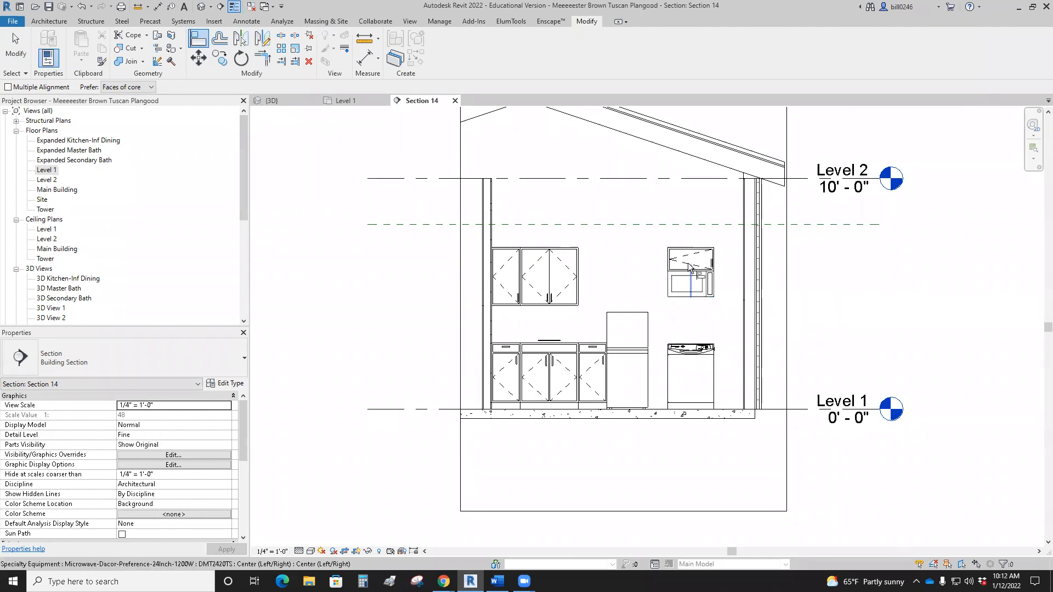
pyautogui.moveTo(689, 264)
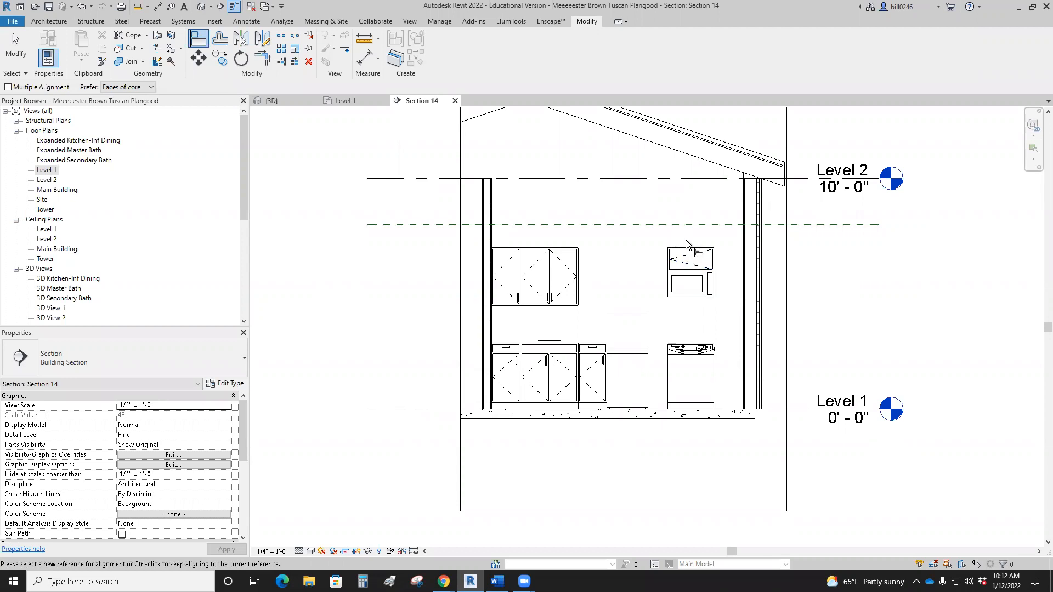
pyautogui.moveTo(623, 269)
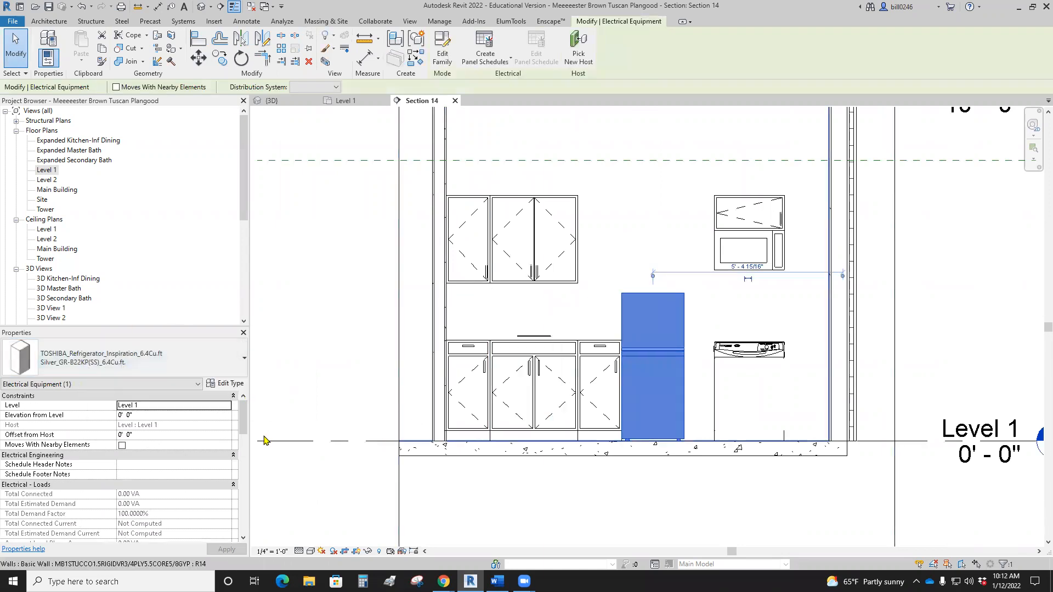
pyautogui.click(230, 383)
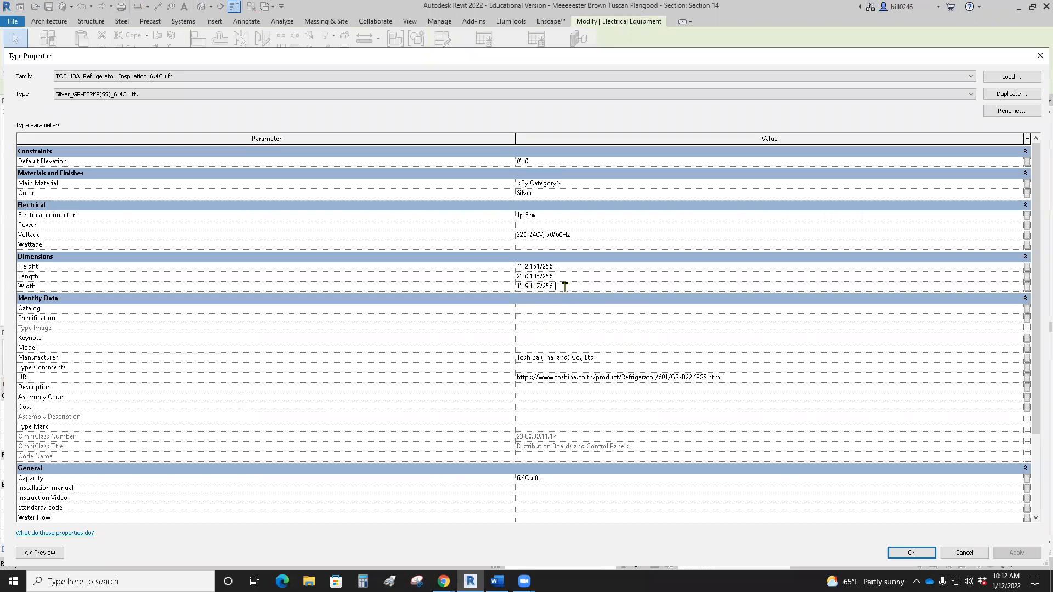
pyautogui.click(910, 552)
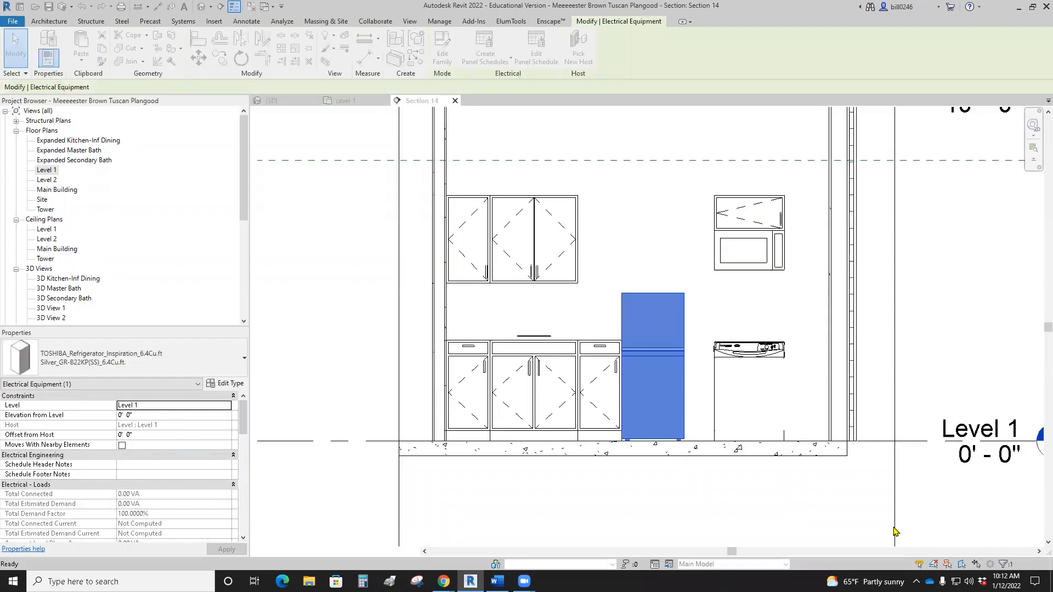
pyautogui.click(534, 238)
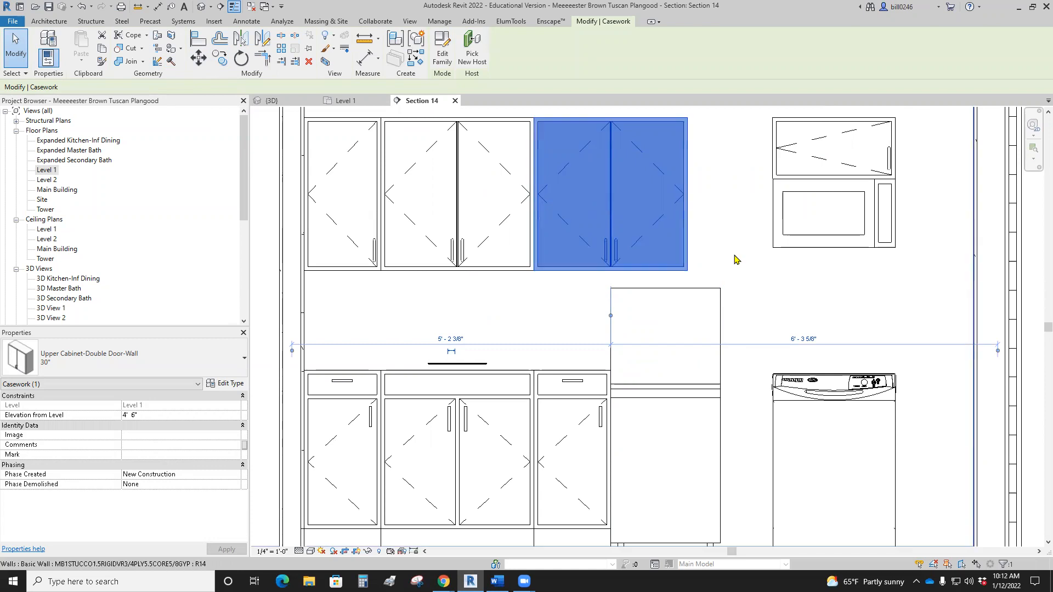
# Step: Switch the rightmost double-door upper cabinet from the 30" to the 36" type
pyautogui.click(342, 195)
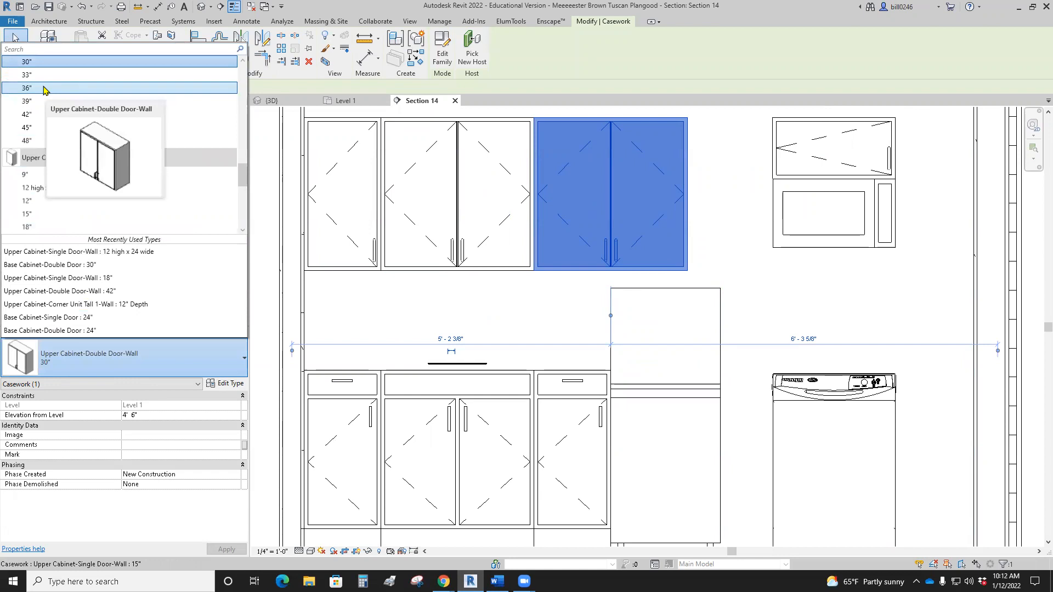
pyautogui.click(26, 87)
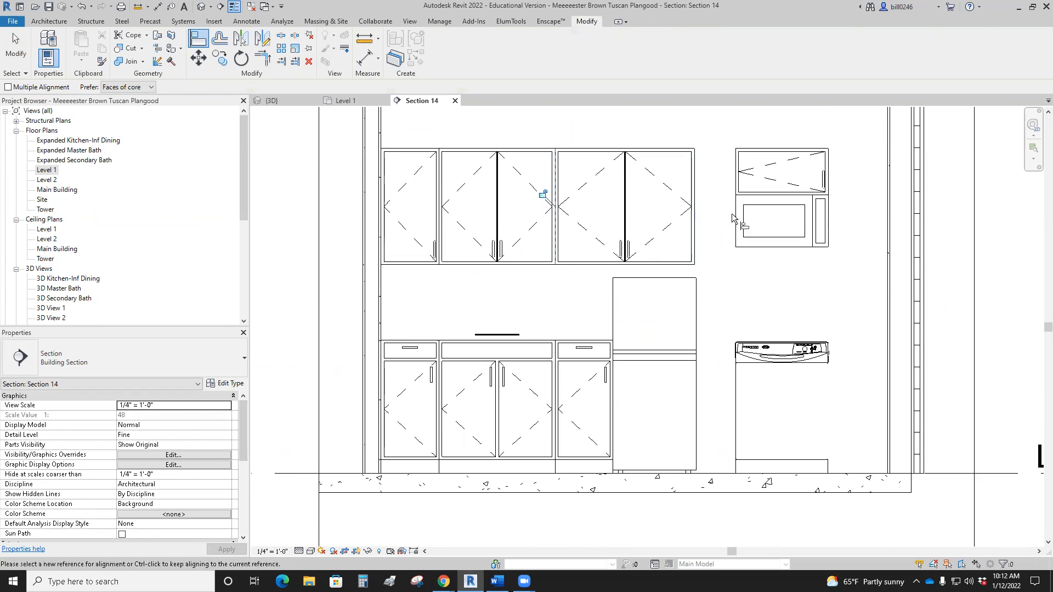
pyautogui.moveTo(766, 157)
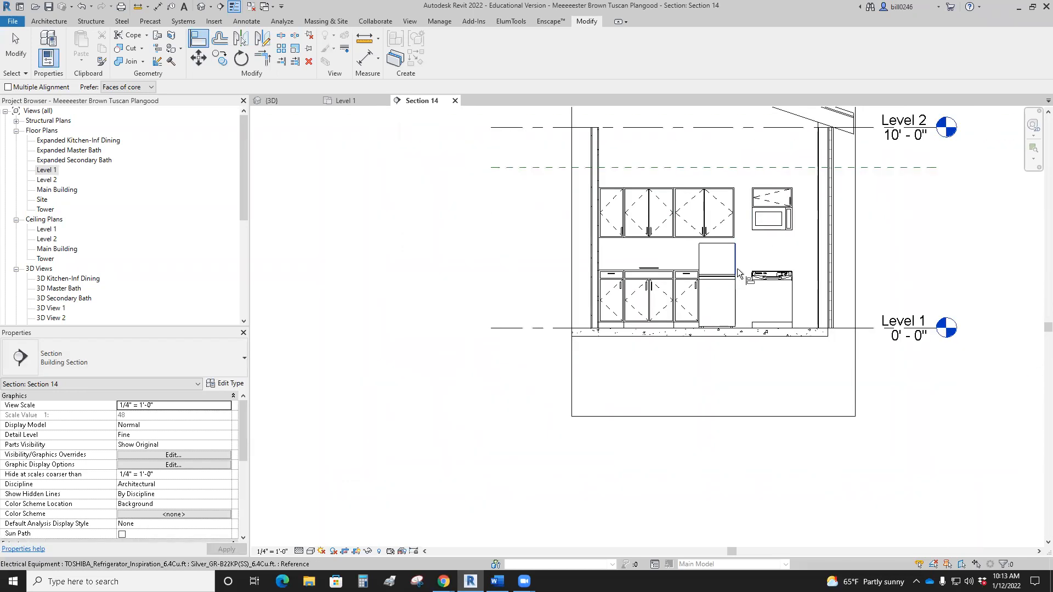
pyautogui.moveTo(737, 263)
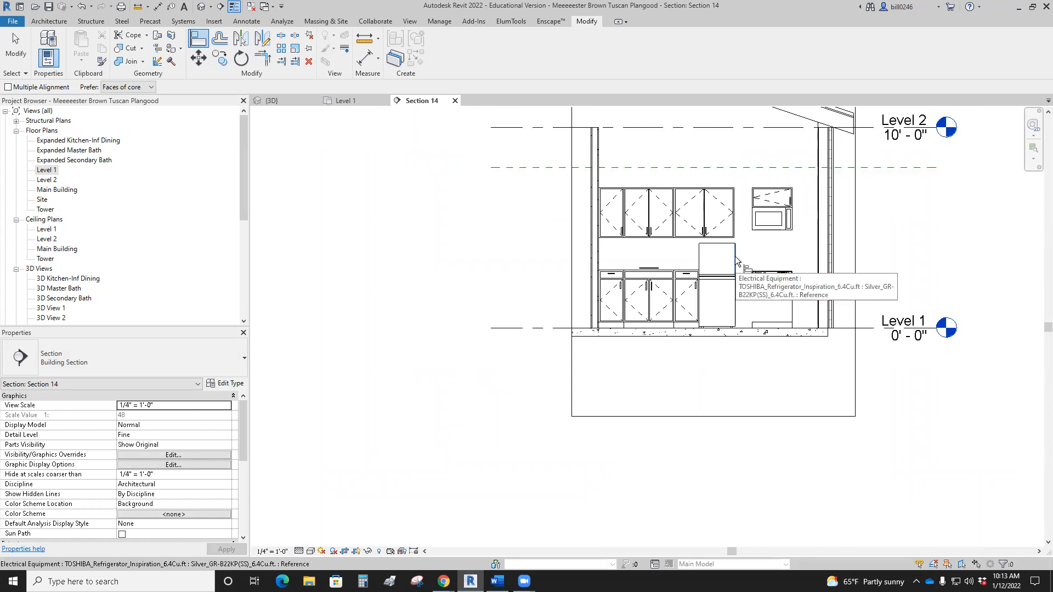